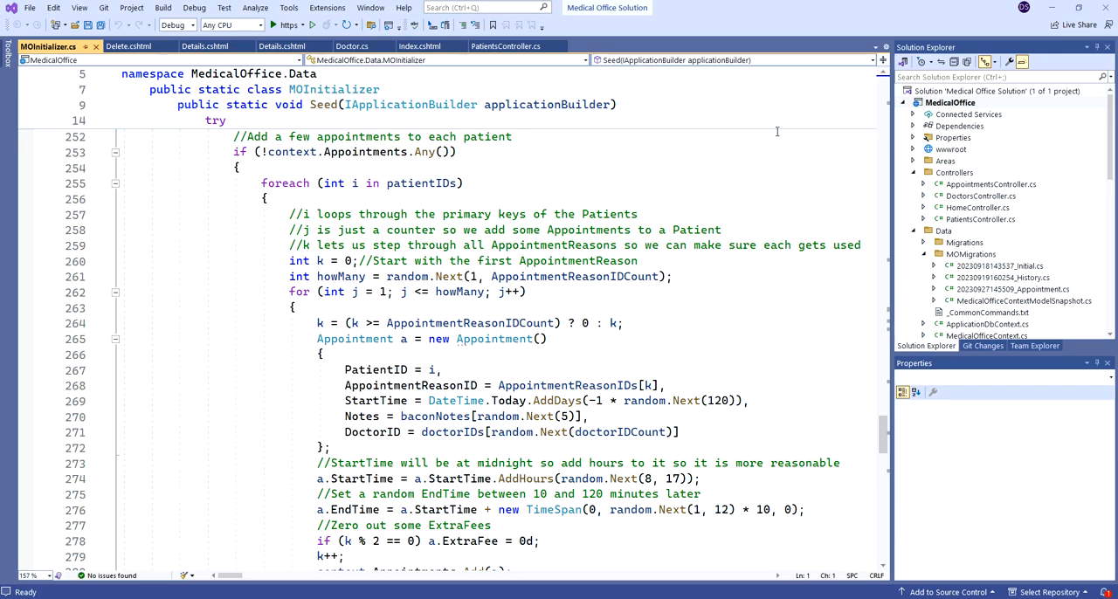
{"action": "mouse_move", "coordinate": [665, 205]}
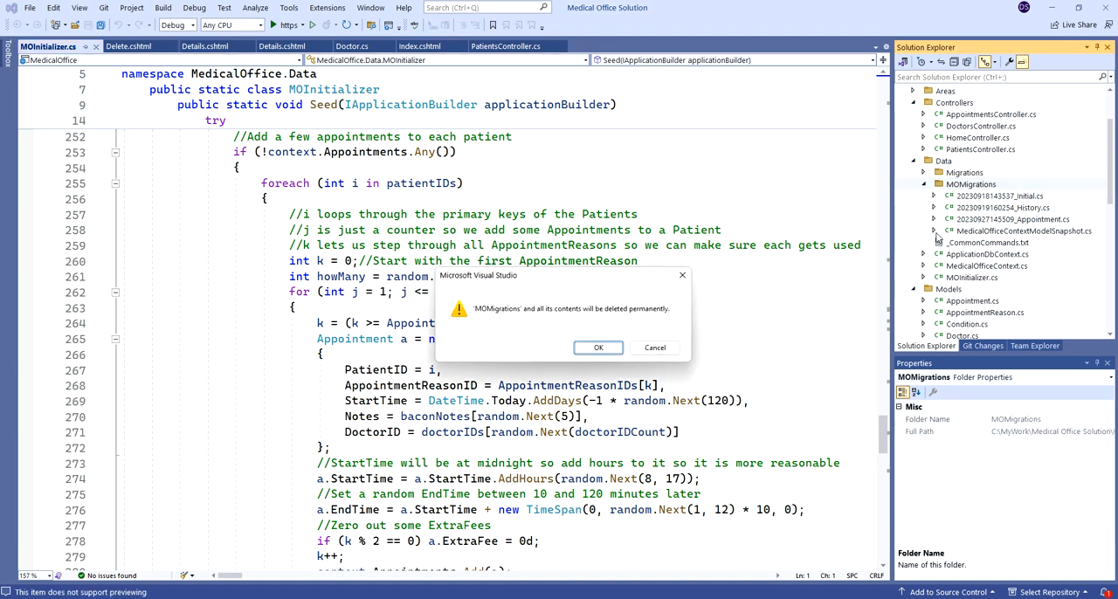
Step: Confirm deleting the MOMigrations folder and open _CommonCommands.txt
{"action": "left_click", "coordinate": [598, 346]}
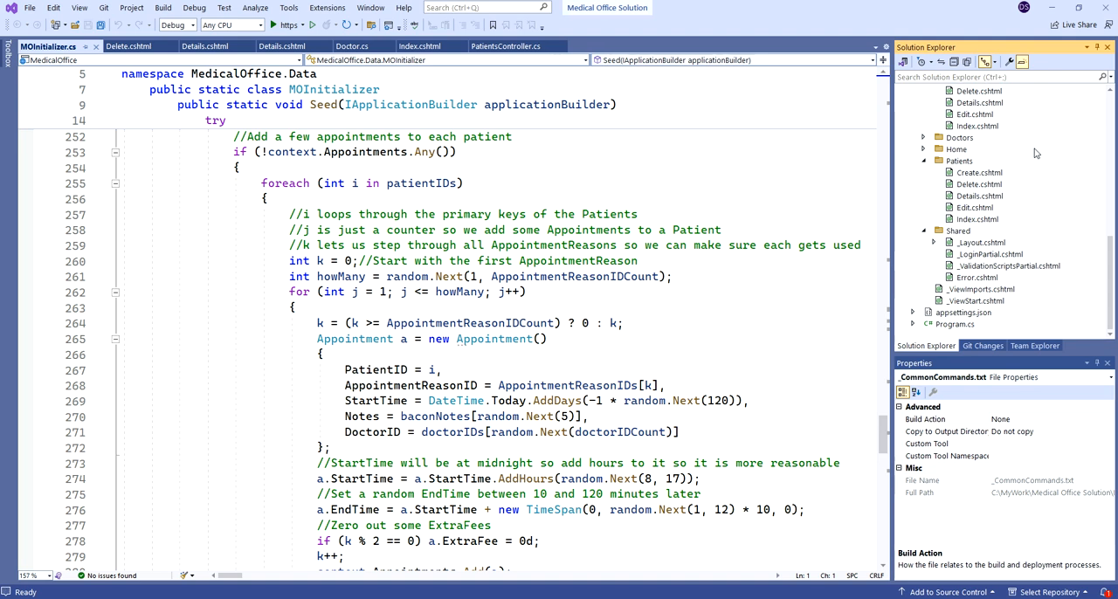
{"action": "mouse_move", "coordinate": [1000, 314]}
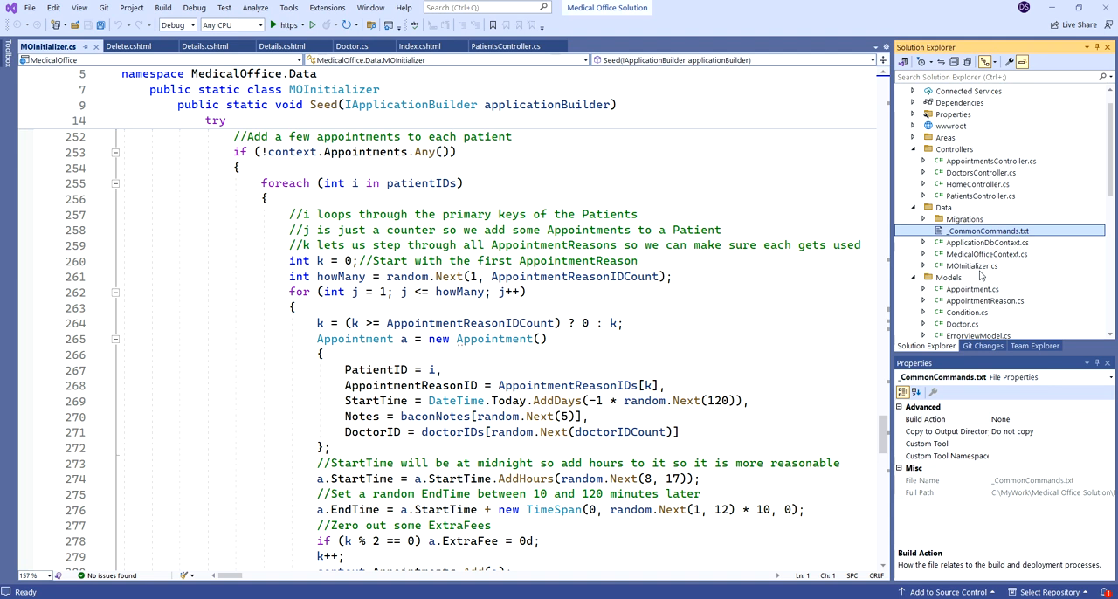
{"action": "double_click", "coordinate": [989, 231]}
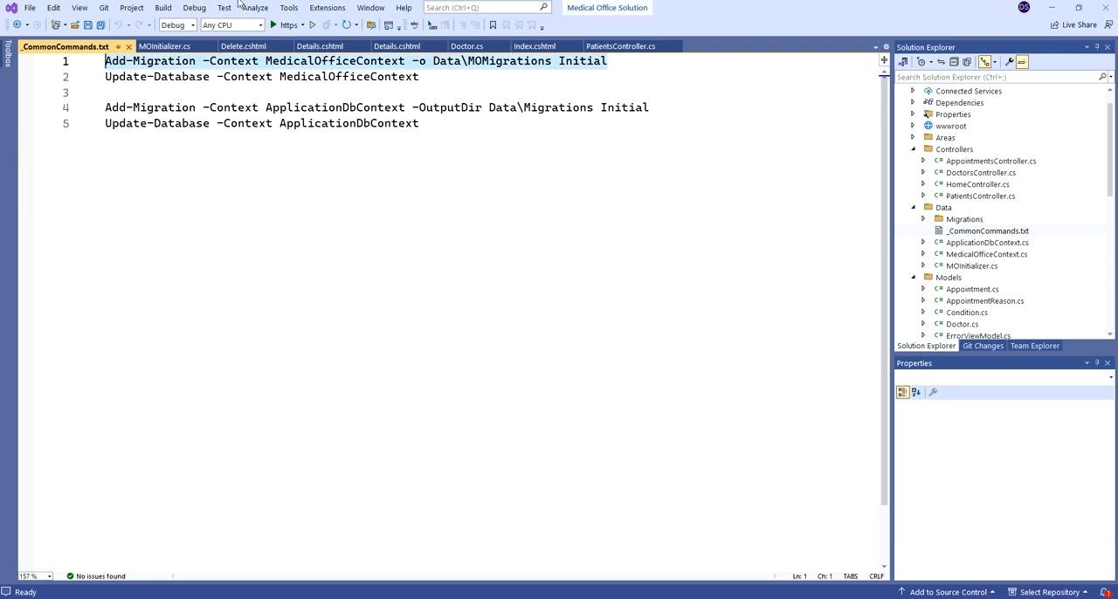
Step: Run Add-Migration -Context MedicalOfficeContext -o Data\MOMigrations Initial in Package Manager Console
{"action": "left_click", "coordinate": [288, 7]}
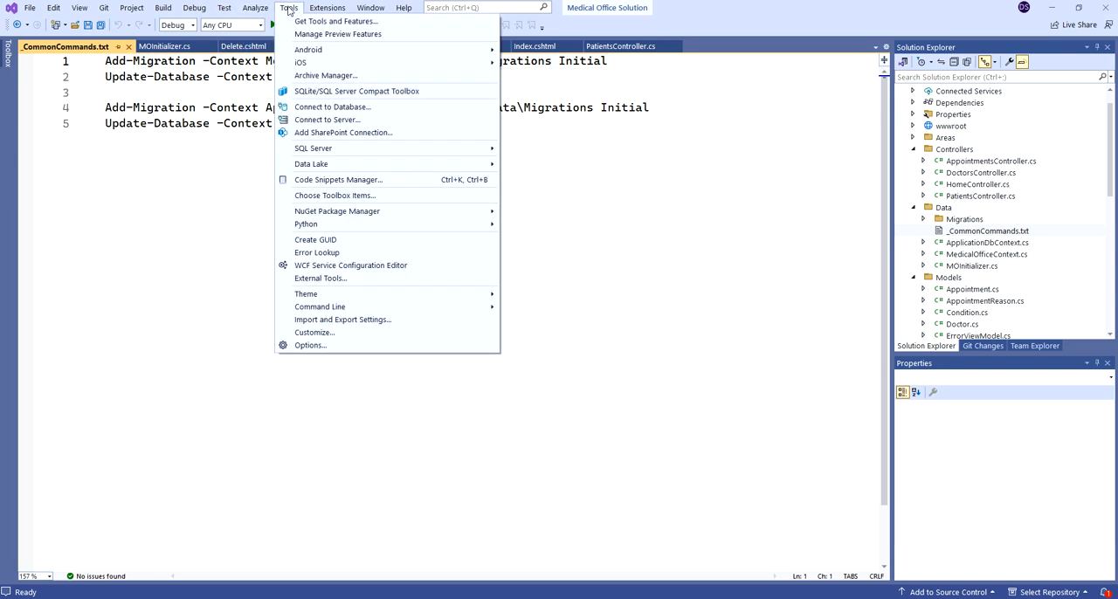
{"action": "mouse_move", "coordinate": [337, 211]}
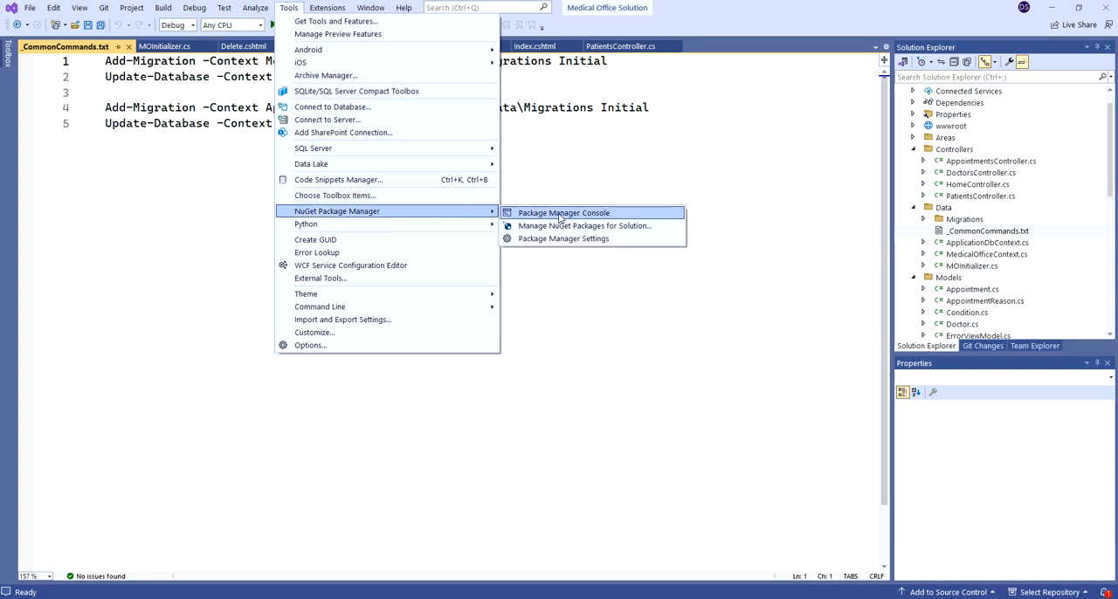
{"action": "left_click", "coordinate": [563, 213]}
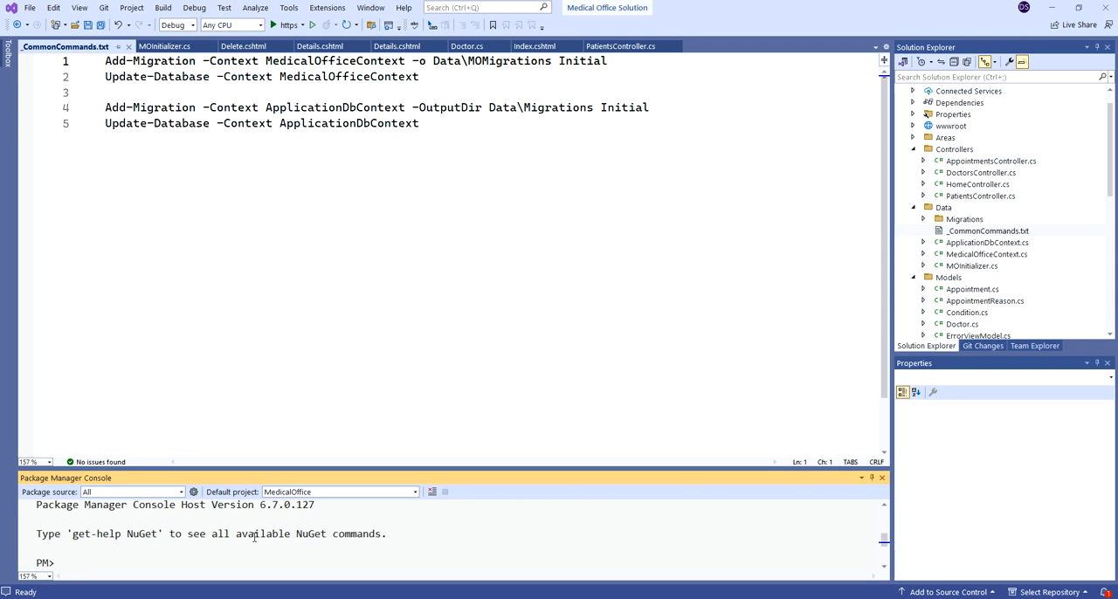
{"action": "type", "text": "Add-Migration -Context MedicalOfficeContext -o Data\\MOMigrations Initial"}
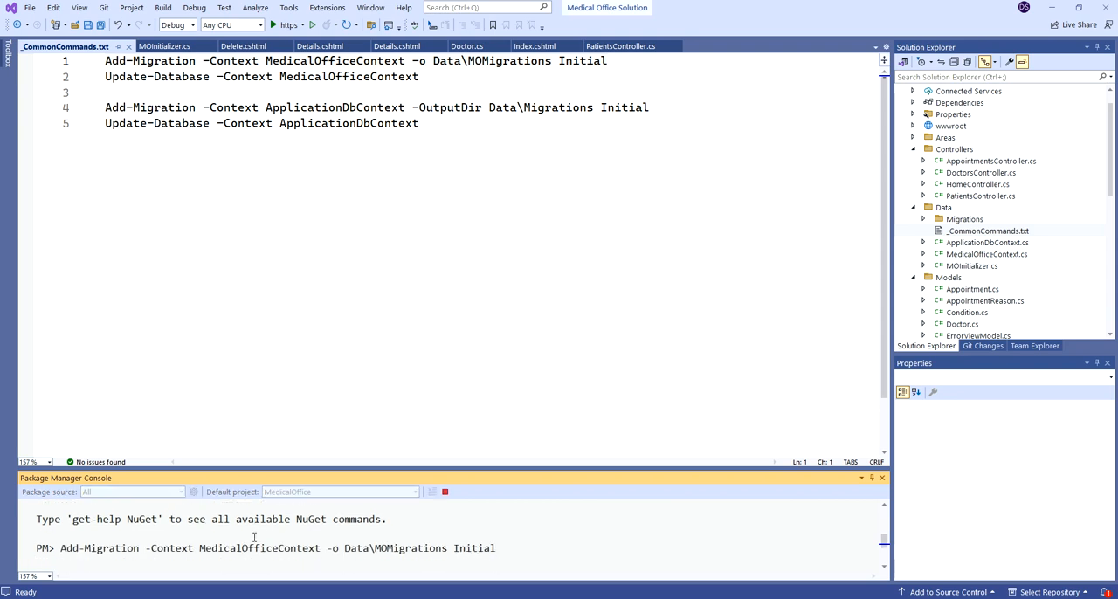
{"action": "key", "text": "enter"}
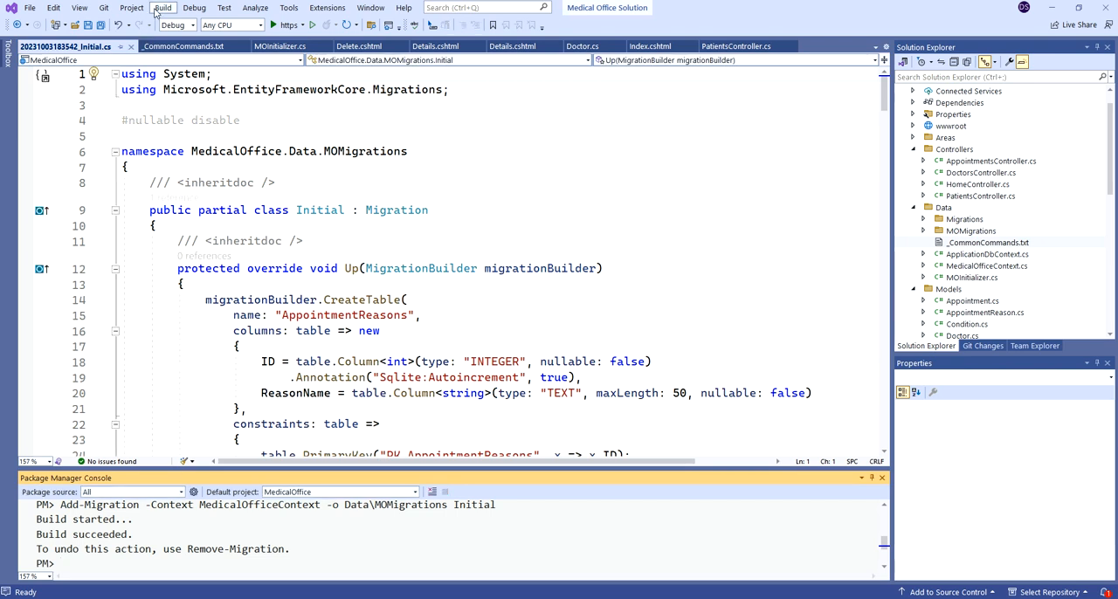
{"action": "left_click", "coordinate": [163, 7]}
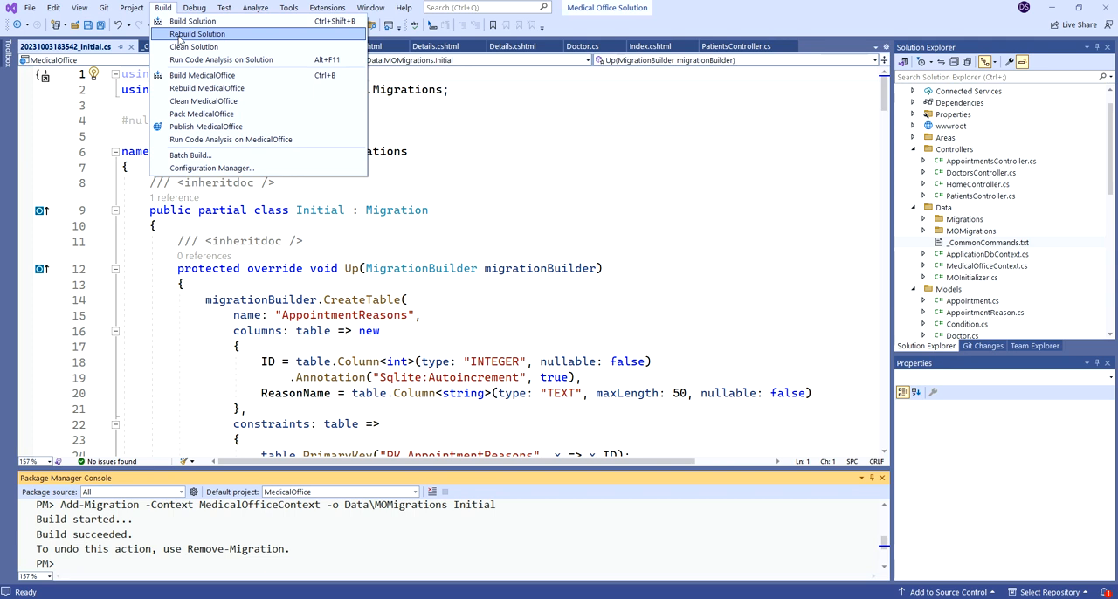
{"action": "mouse_move", "coordinate": [220, 59]}
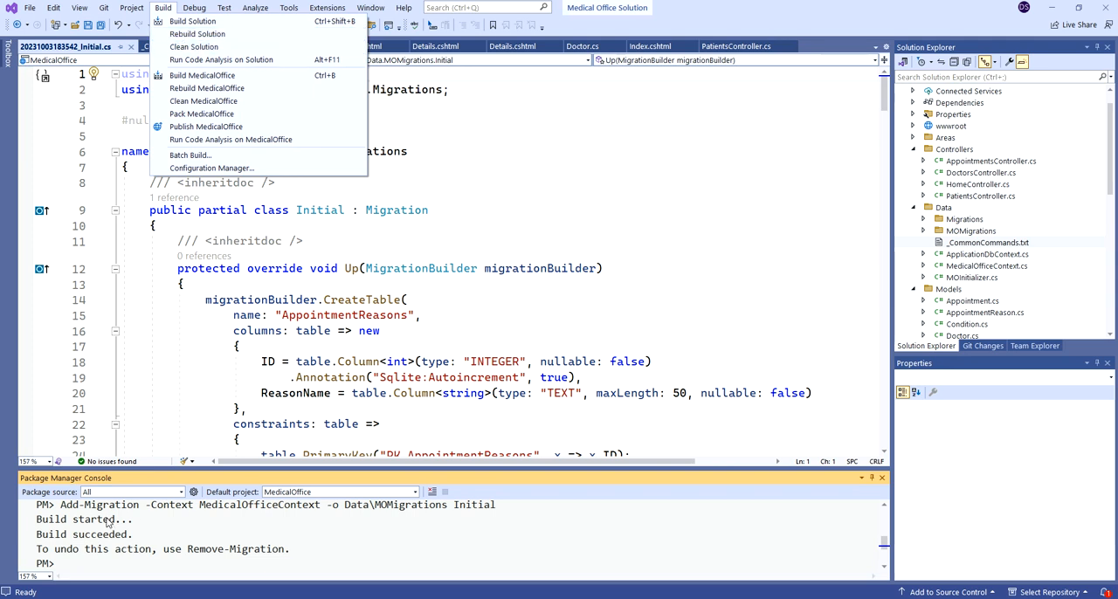
{"action": "mouse_move", "coordinate": [113, 541]}
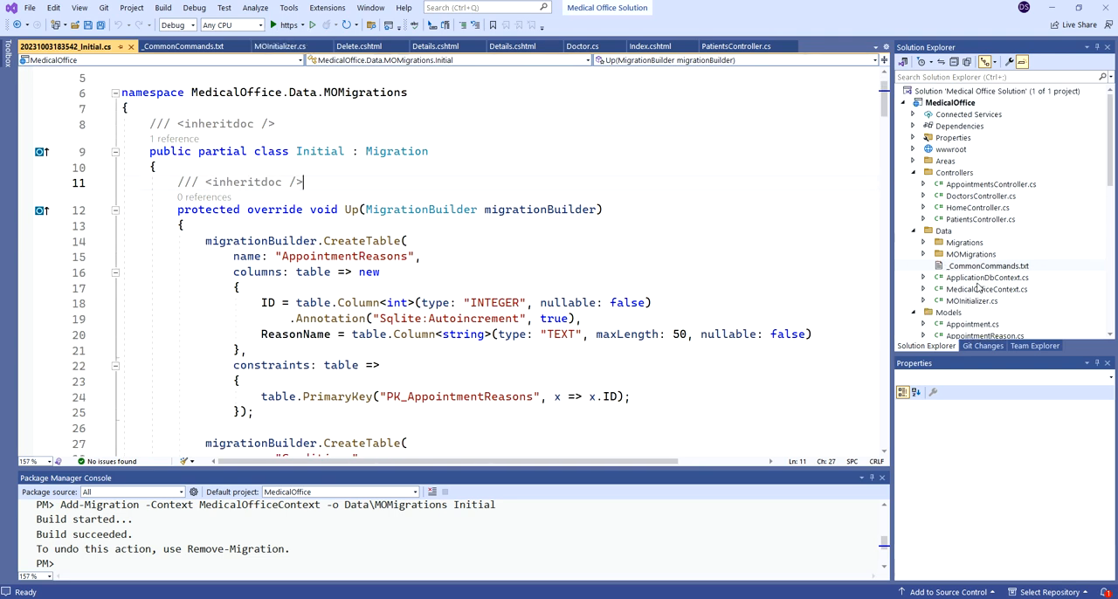
Step: Expand MOMigrations, select the Initial.cs migration and scroll through its CreateTable code
{"action": "left_click", "coordinate": [989, 290]}
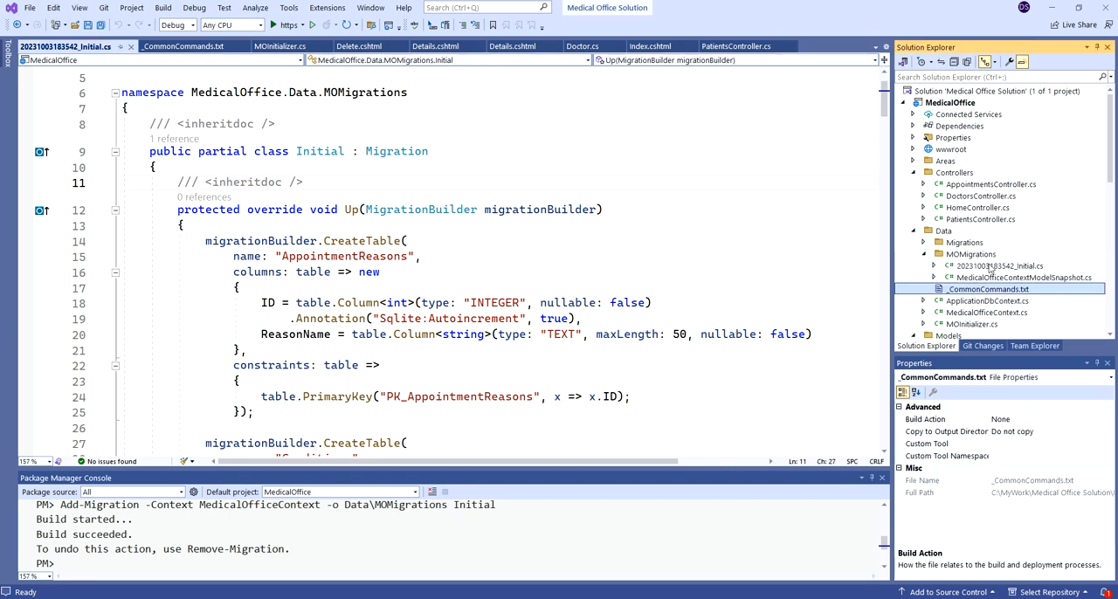
{"action": "left_click", "coordinate": [1000, 266]}
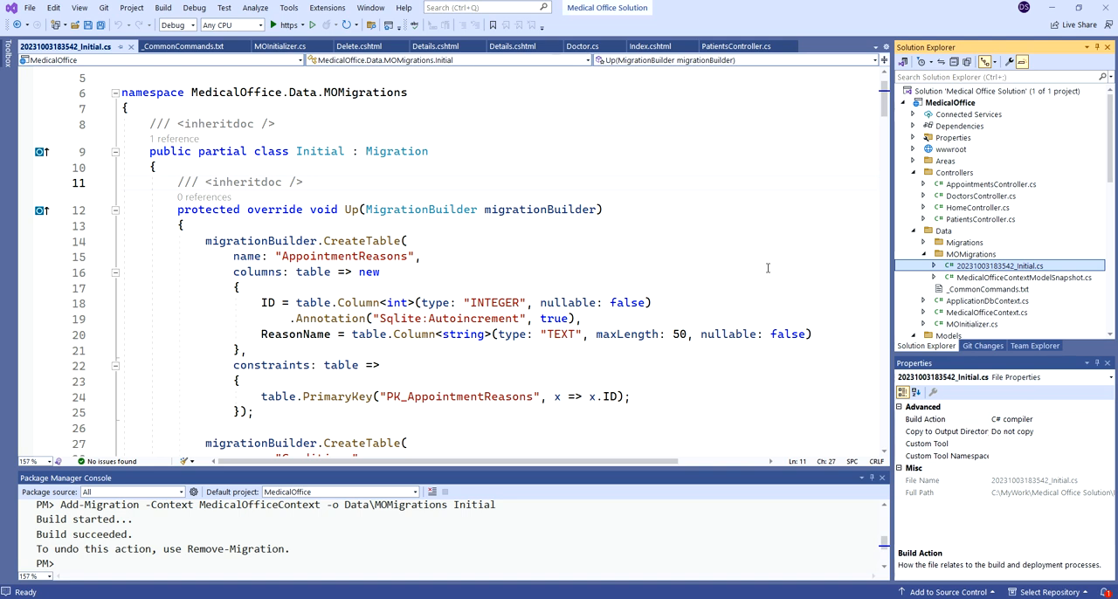
{"action": "mouse_move", "coordinate": [748, 281]}
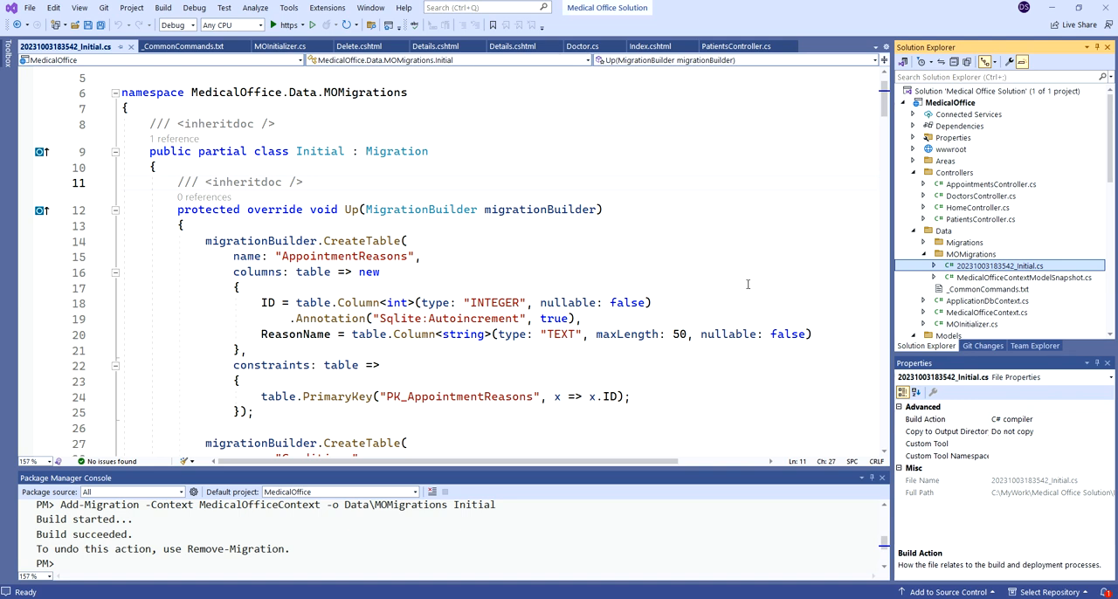
{"action": "mouse_move", "coordinate": [774, 270]}
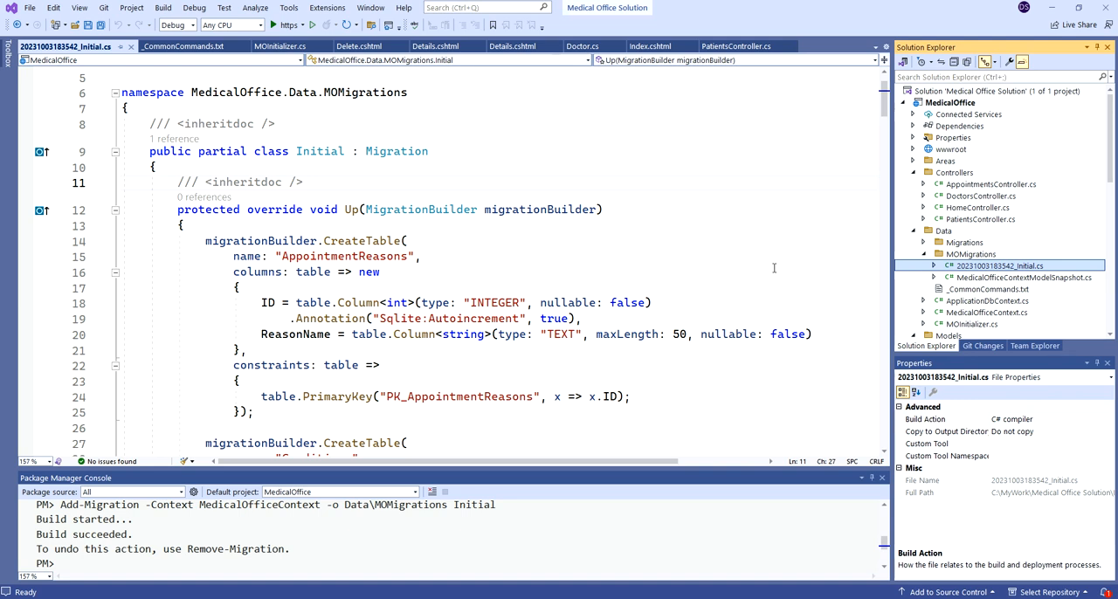
{"action": "mouse_move", "coordinate": [769, 277]}
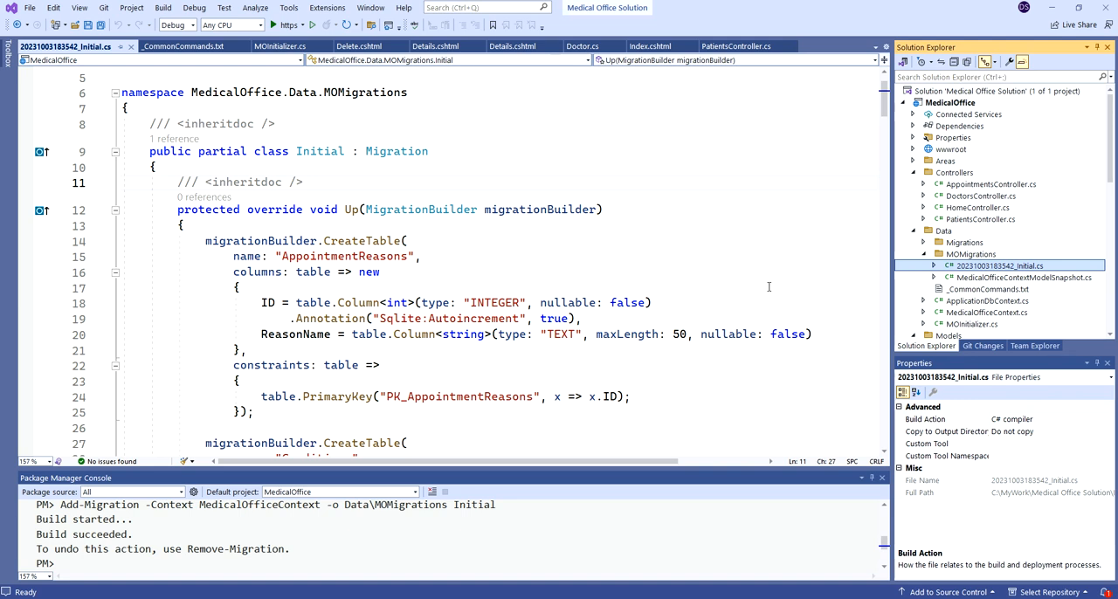
{"action": "mouse_move", "coordinate": [821, 293]}
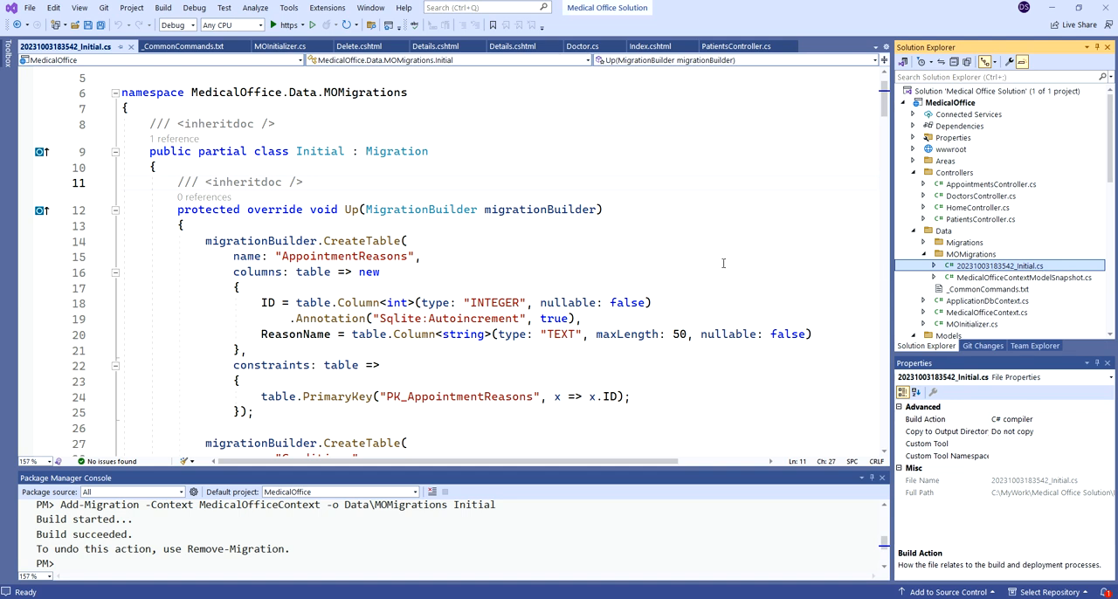
{"action": "scroll", "scroll_direction": "down", "scroll_amount": 3}
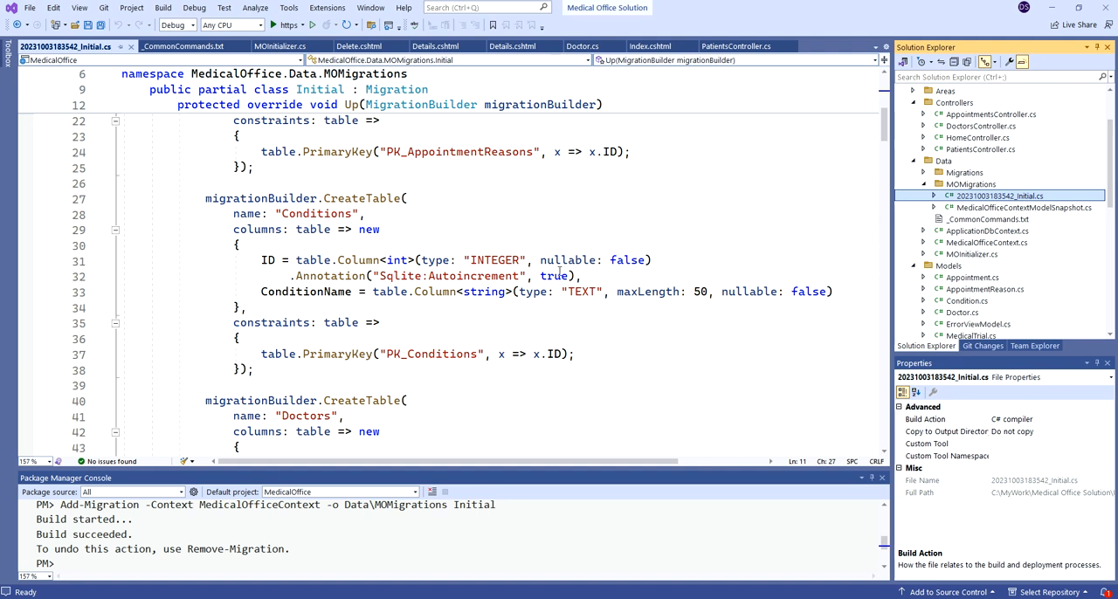
{"action": "mouse_move", "coordinate": [672, 241]}
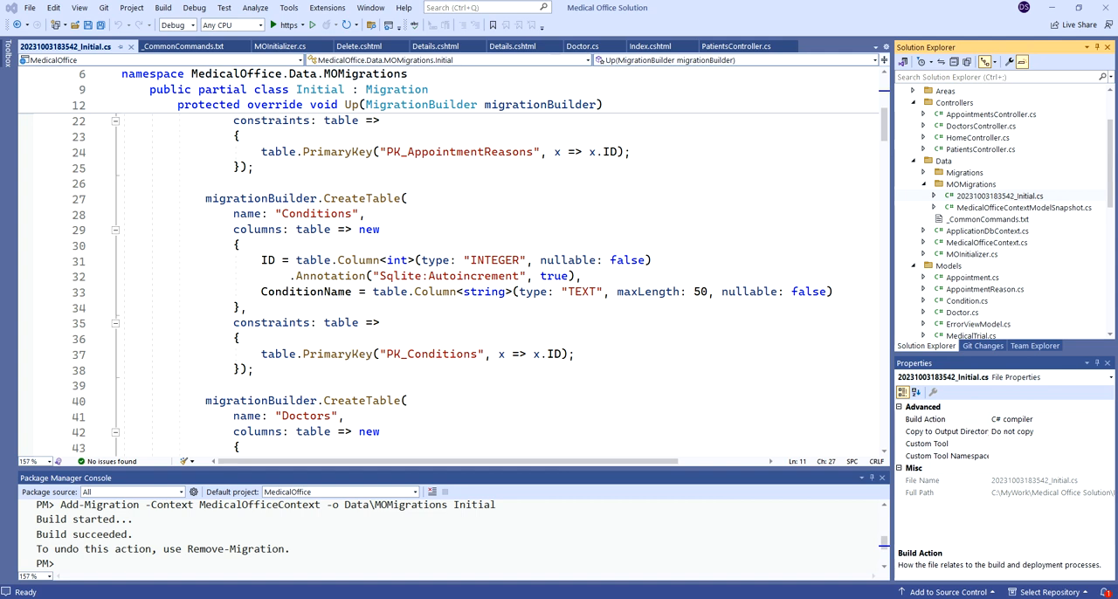
{"action": "mouse_move", "coordinate": [650, 290]}
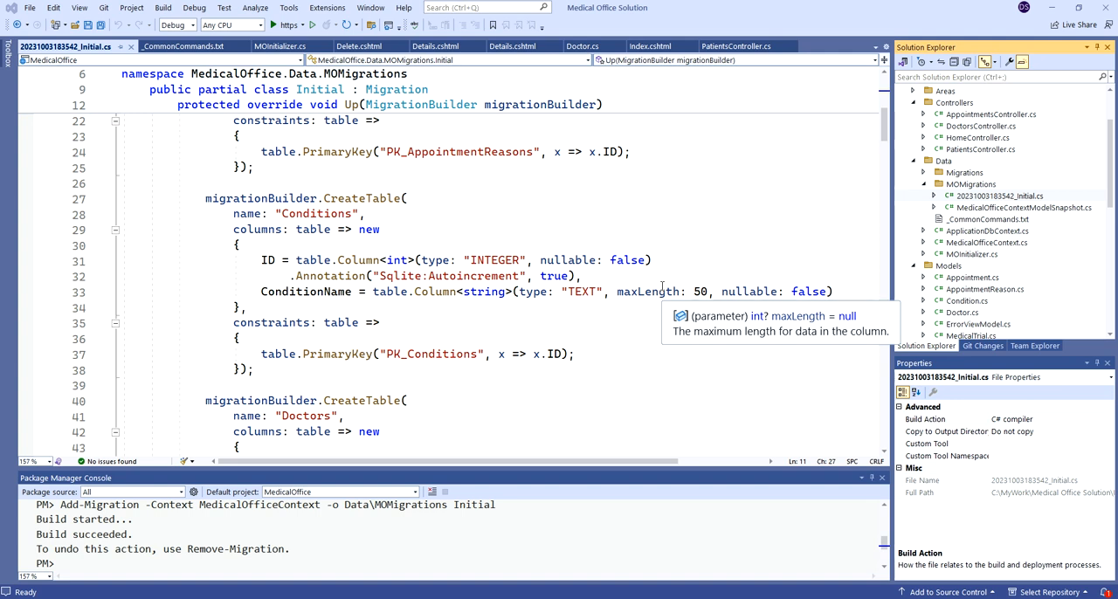
{"action": "mouse_move", "coordinate": [960, 209]}
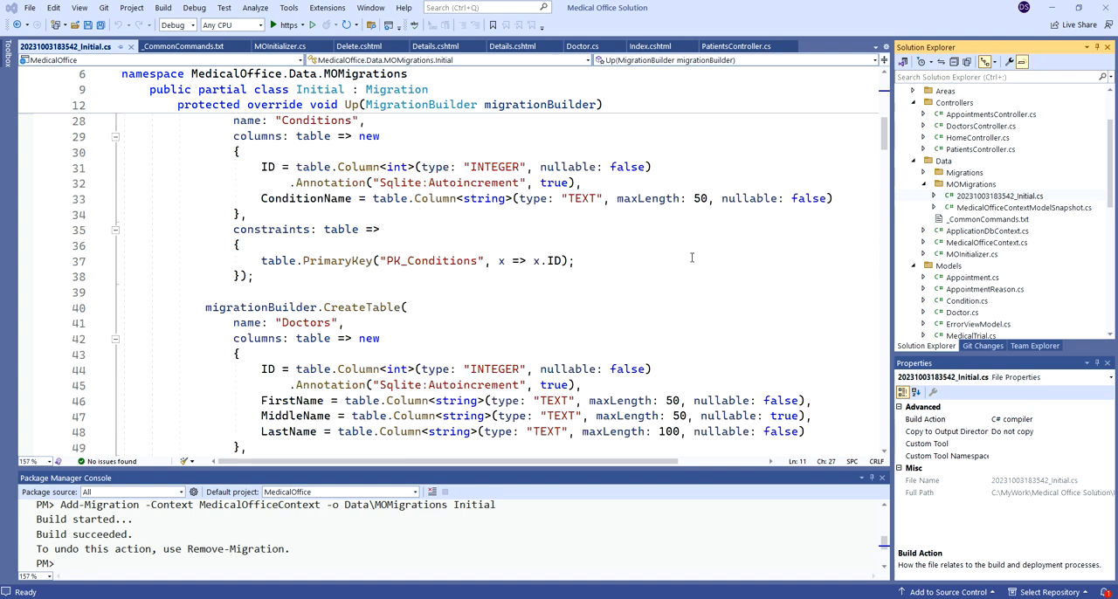
{"action": "scroll", "scroll_direction": "up", "scroll_amount": 3}
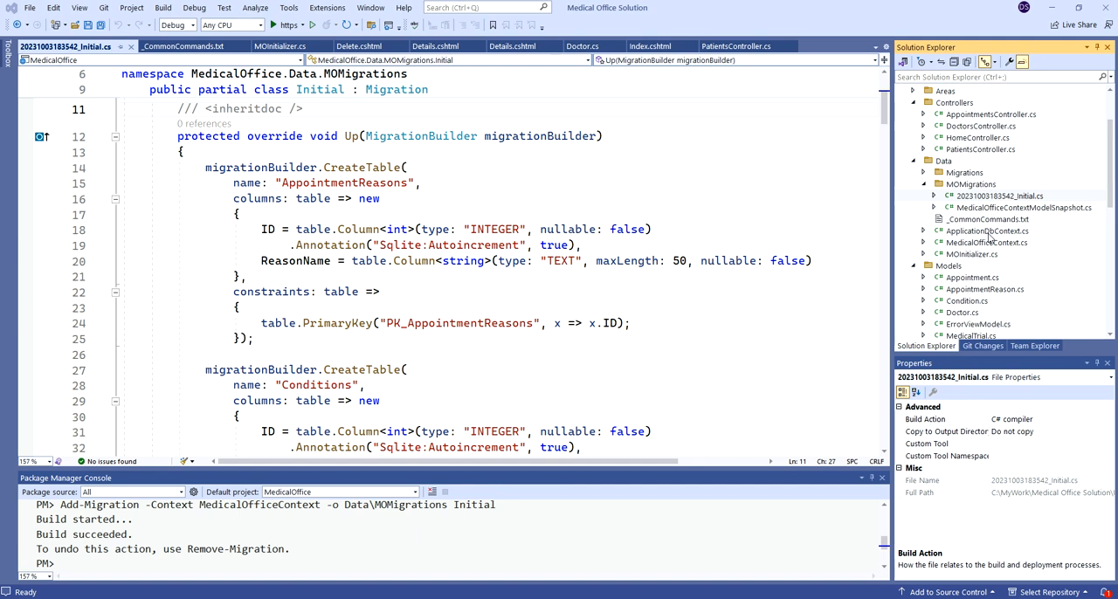
{"action": "scroll", "scroll_direction": "down", "scroll_amount": 3}
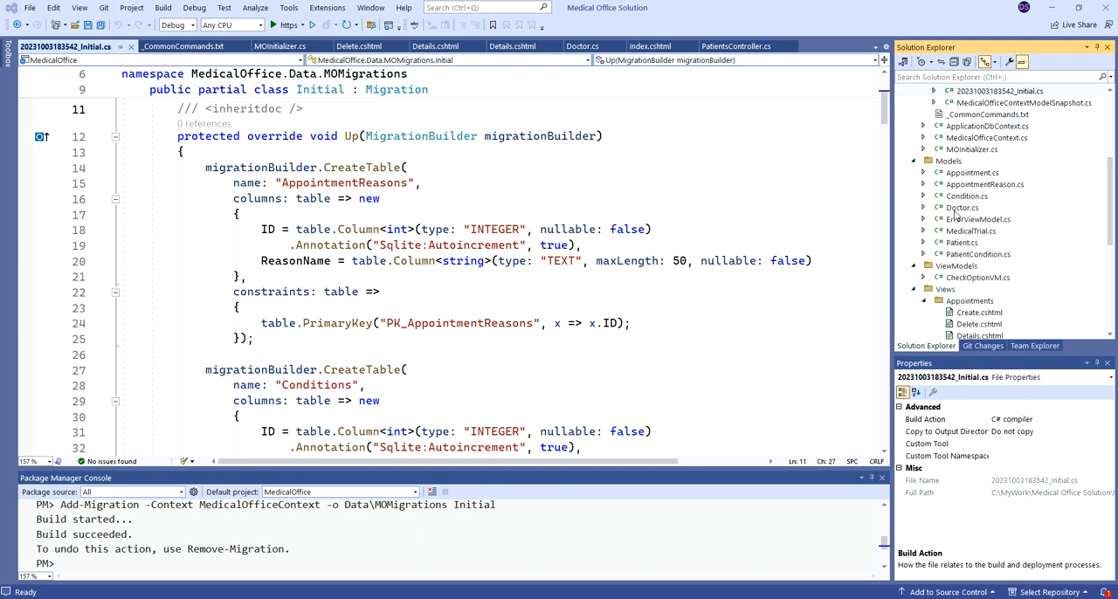
Step: Run Add-Migration for MedicalOfficeContext into Data\MOMigrations with the name New
{"action": "left_click", "coordinate": [580, 45]}
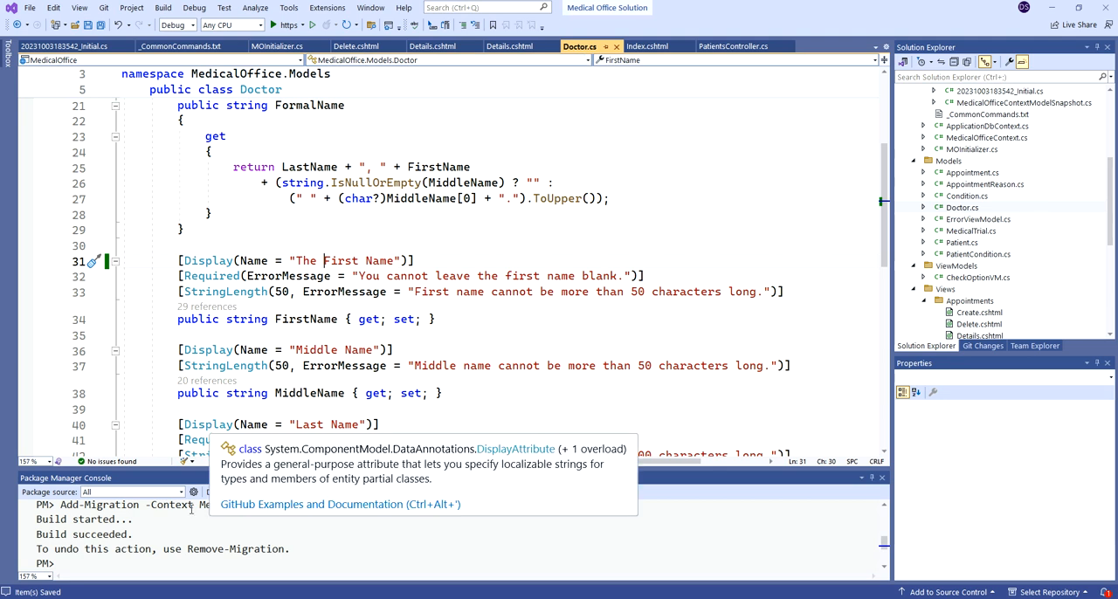
{"action": "type", "text": "Add-Migration -Context MedicalOfficeContext -o Data\\MOMigrations Initial"}
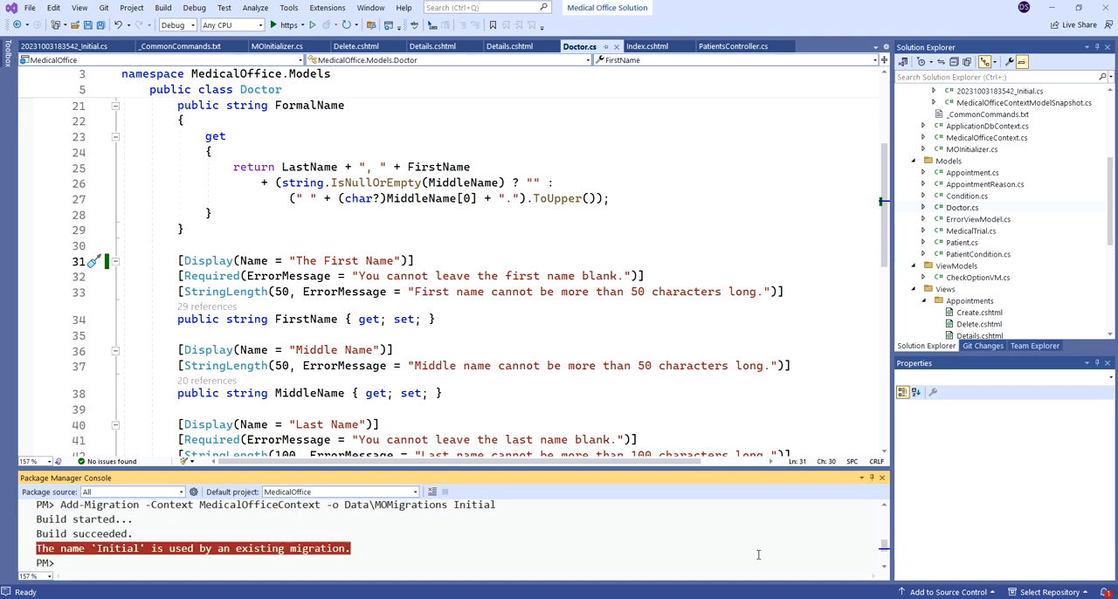
{"action": "type", "text": "Add-Migration -Context MedicalOfficeContext -o Data\\MOMigrations Initial"}
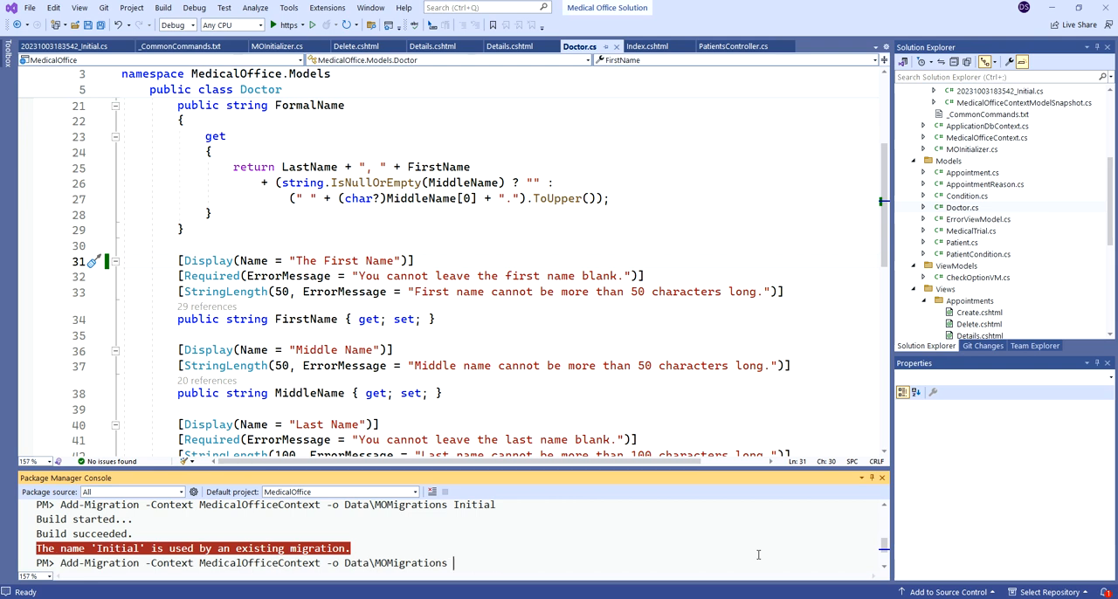
{"action": "type", "text": "New"}
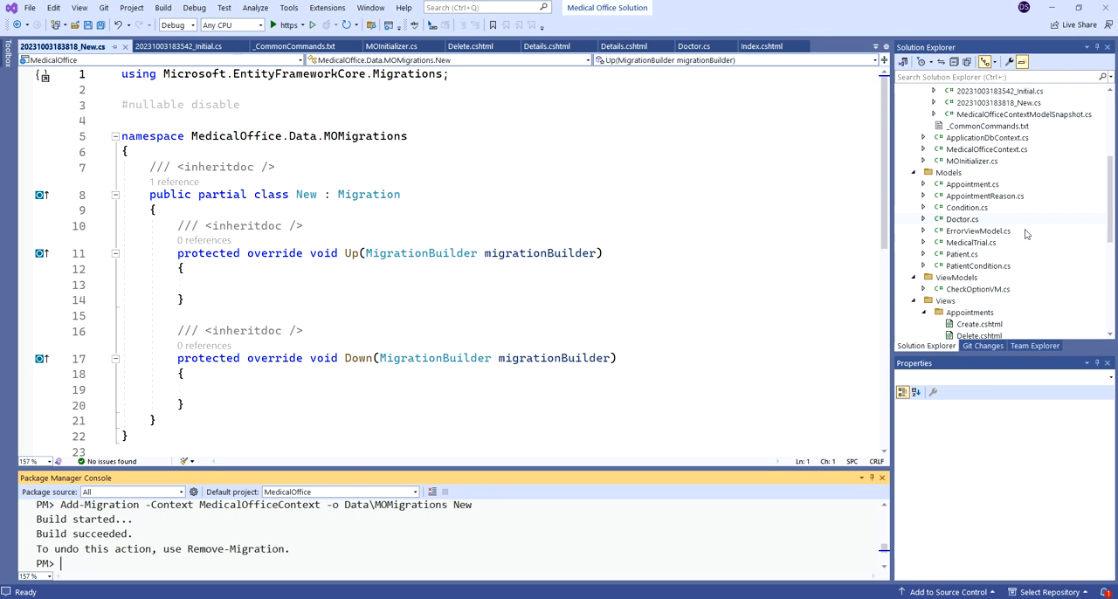
Step: Delete the empty New migration file from MOMigrations via its context menu and confirm
{"action": "scroll", "scroll_direction": "down", "scroll_amount": 3}
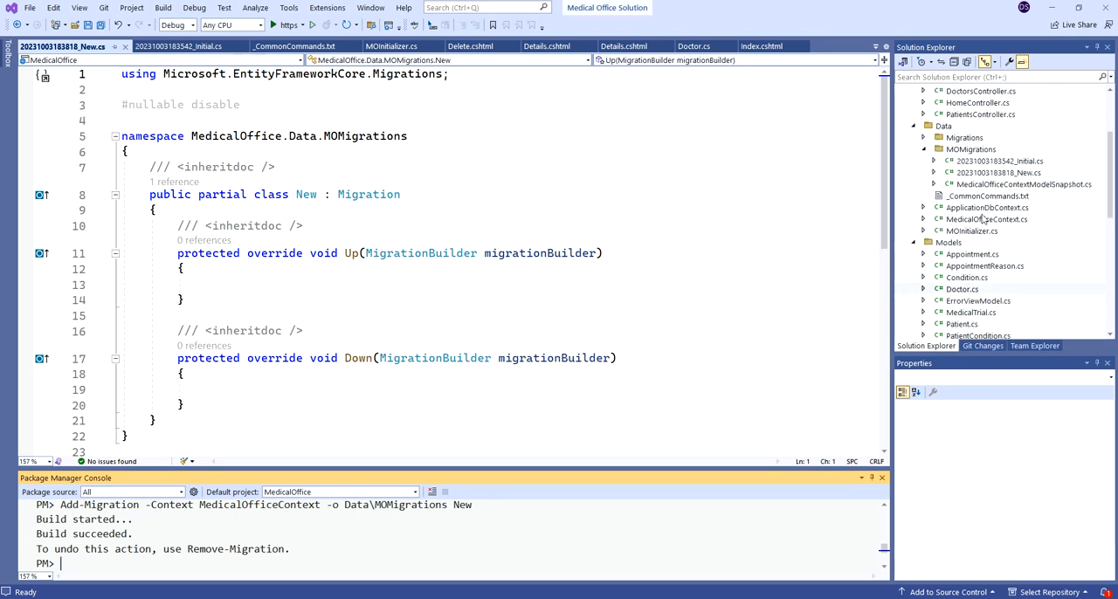
{"action": "left_click", "coordinate": [999, 172]}
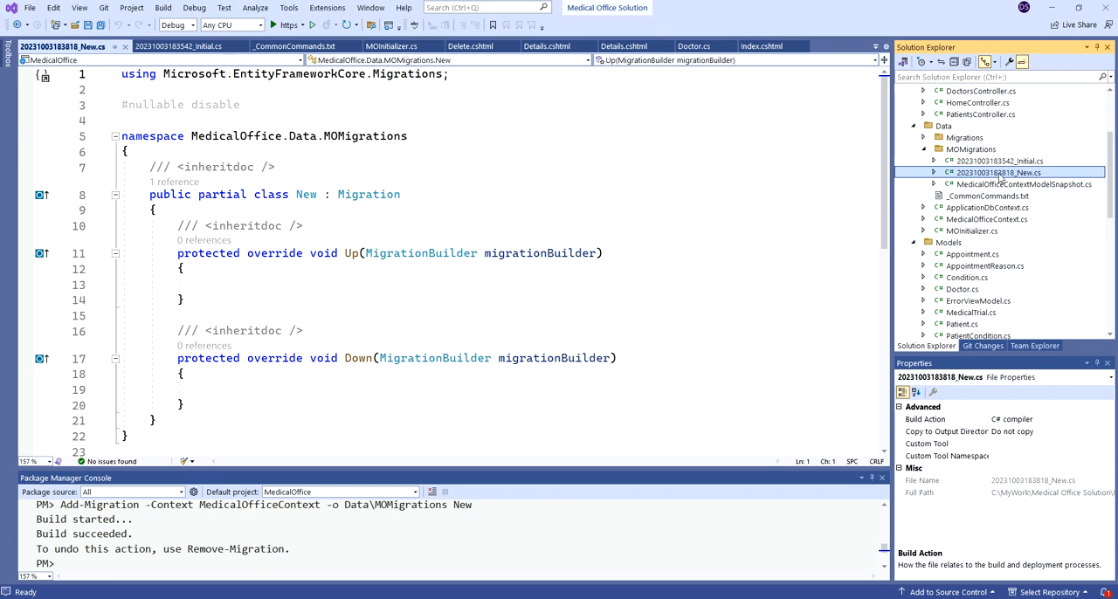
{"action": "right_click", "coordinate": [1000, 172]}
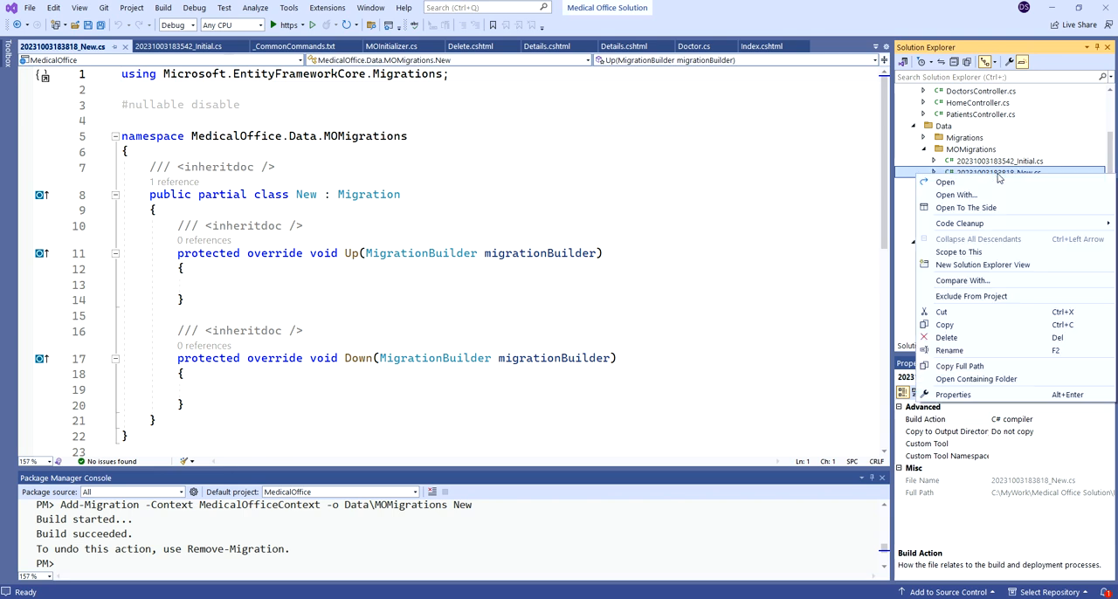
{"action": "left_click", "coordinate": [947, 337]}
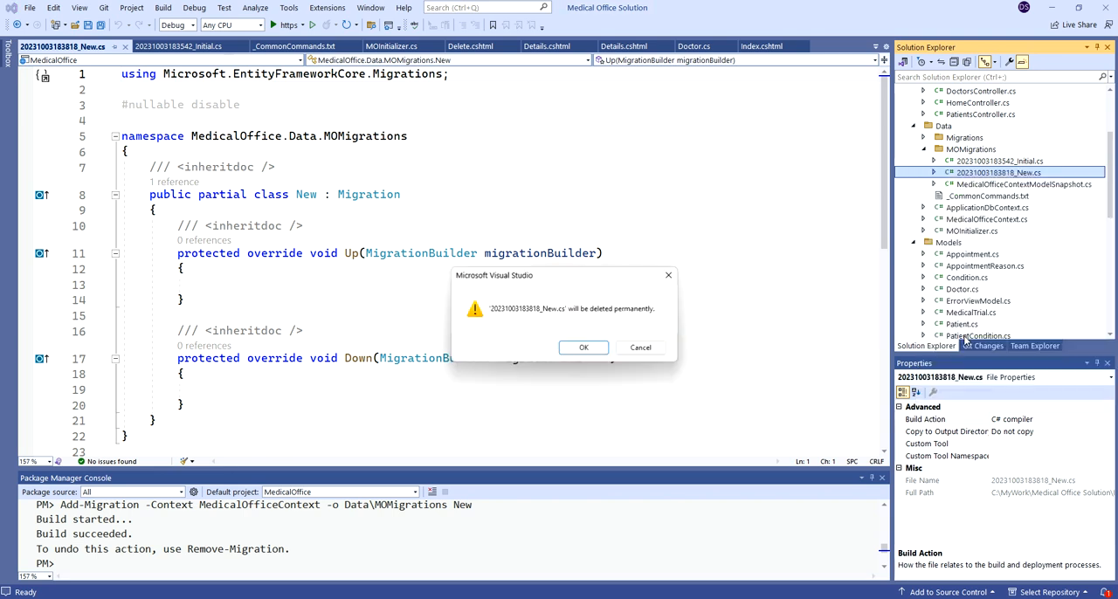
{"action": "left_click", "coordinate": [583, 346]}
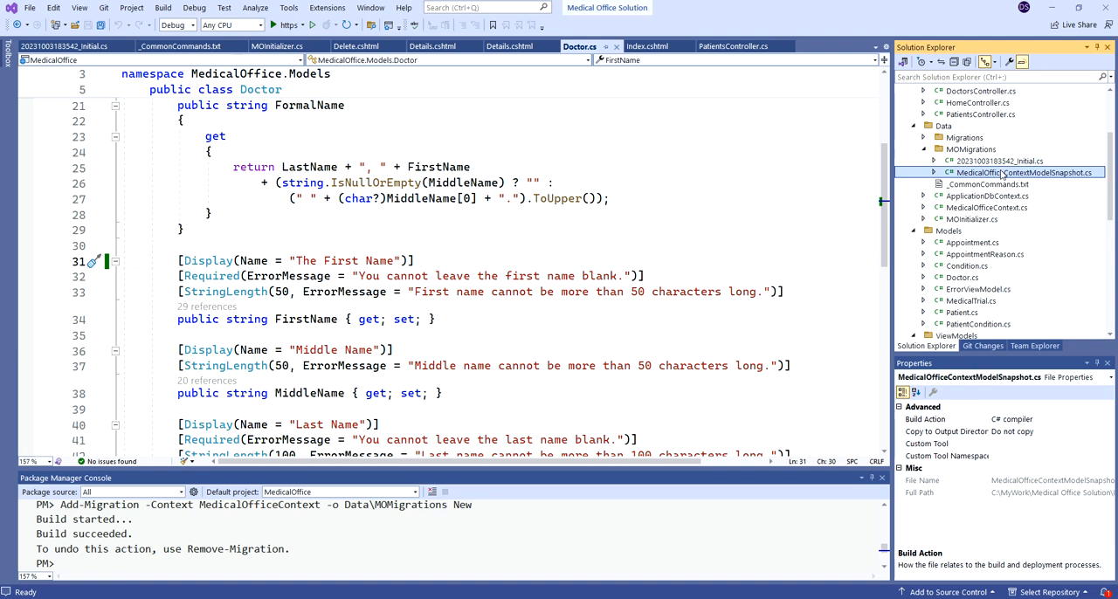
{"action": "mouse_move", "coordinate": [619, 229]}
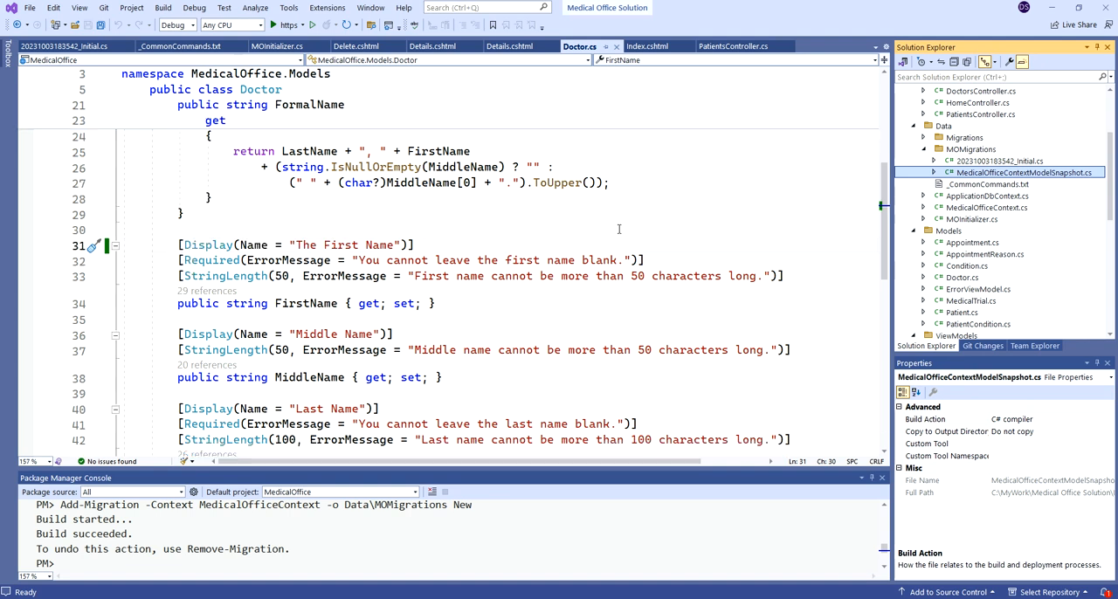
{"action": "scroll", "scroll_direction": "down", "scroll_amount": 3}
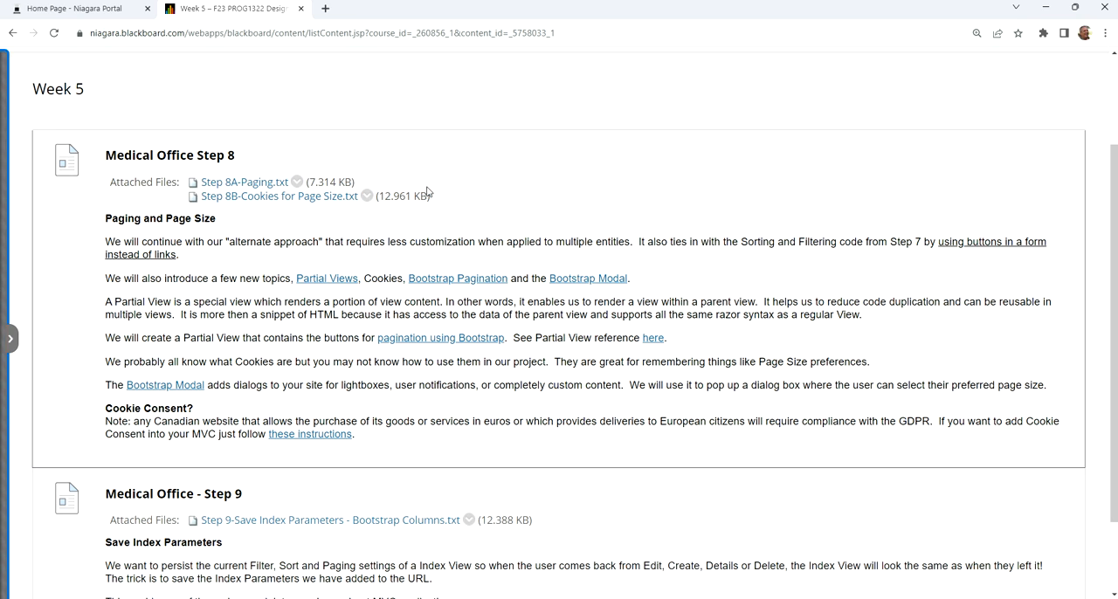
{"action": "mouse_move", "coordinate": [443, 210]}
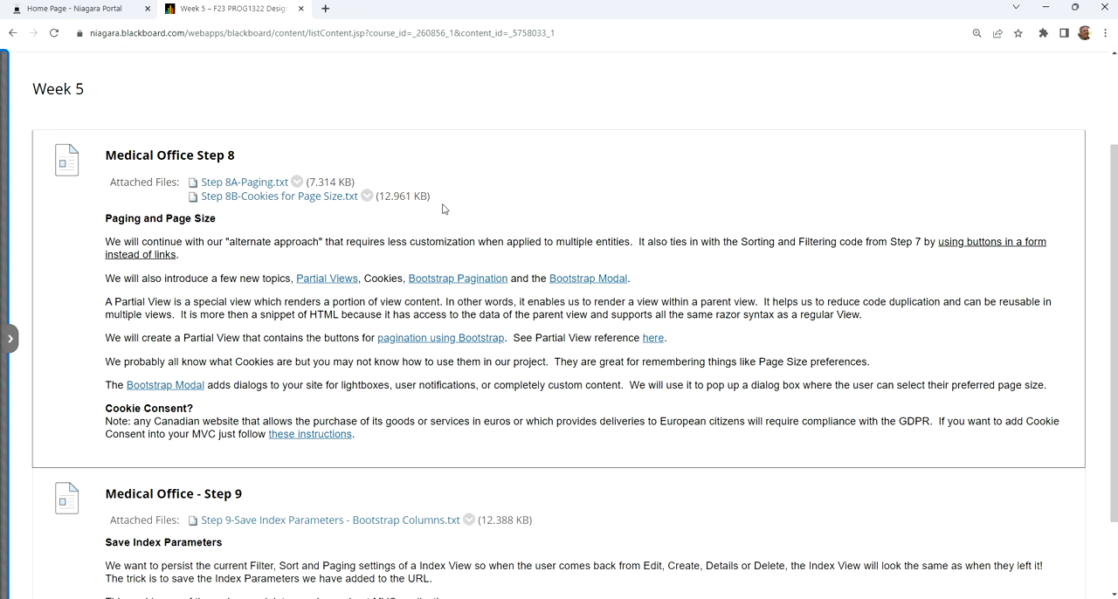
{"action": "mouse_move", "coordinate": [528, 211]}
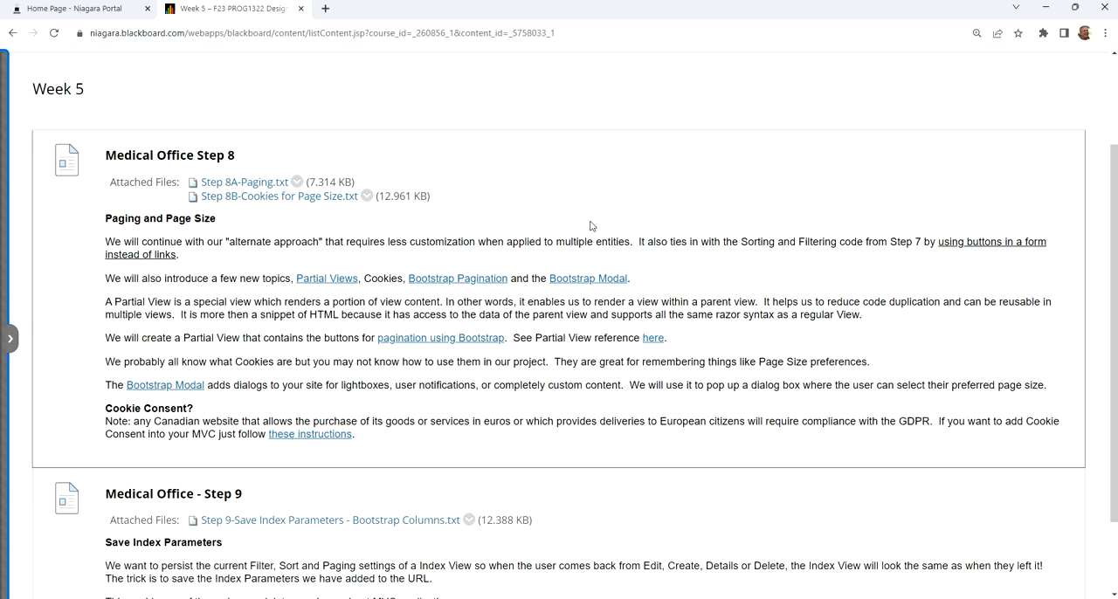
{"action": "mouse_move", "coordinate": [839, 255]}
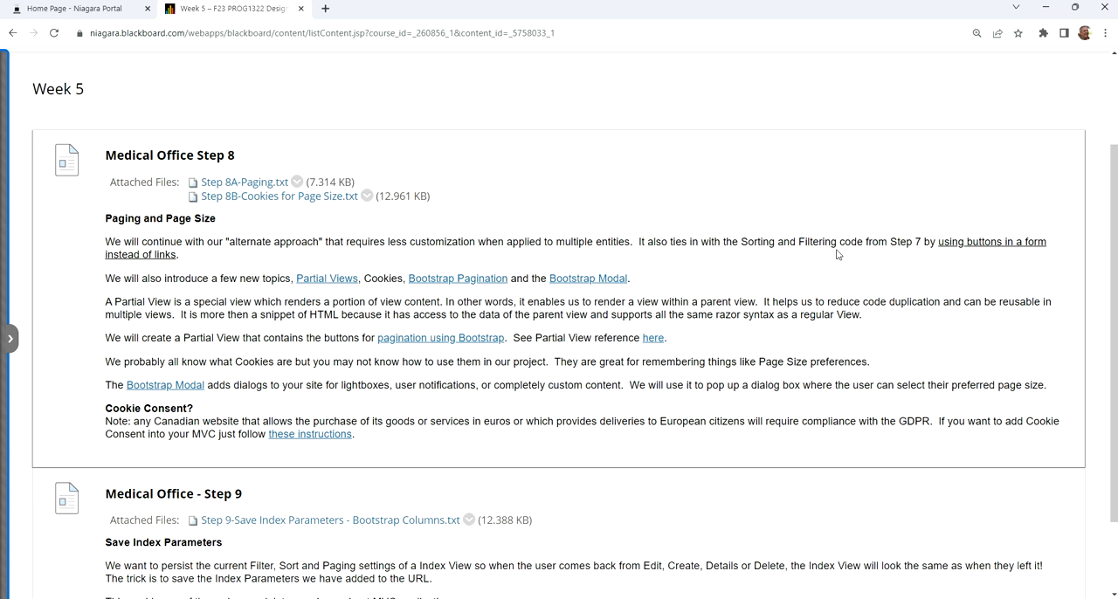
{"action": "mouse_move", "coordinate": [706, 294]}
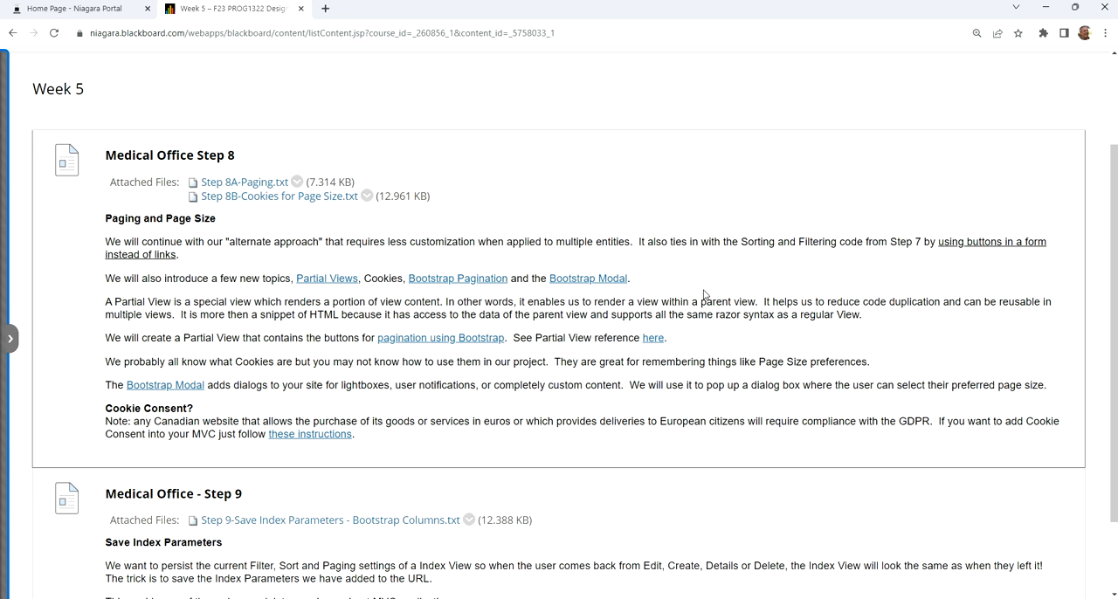
Step: Scroll the Step 8 instructions and highlight the word 'buttons' in the paging notes
{"action": "scroll", "scroll_direction": "down", "scroll_amount": 3}
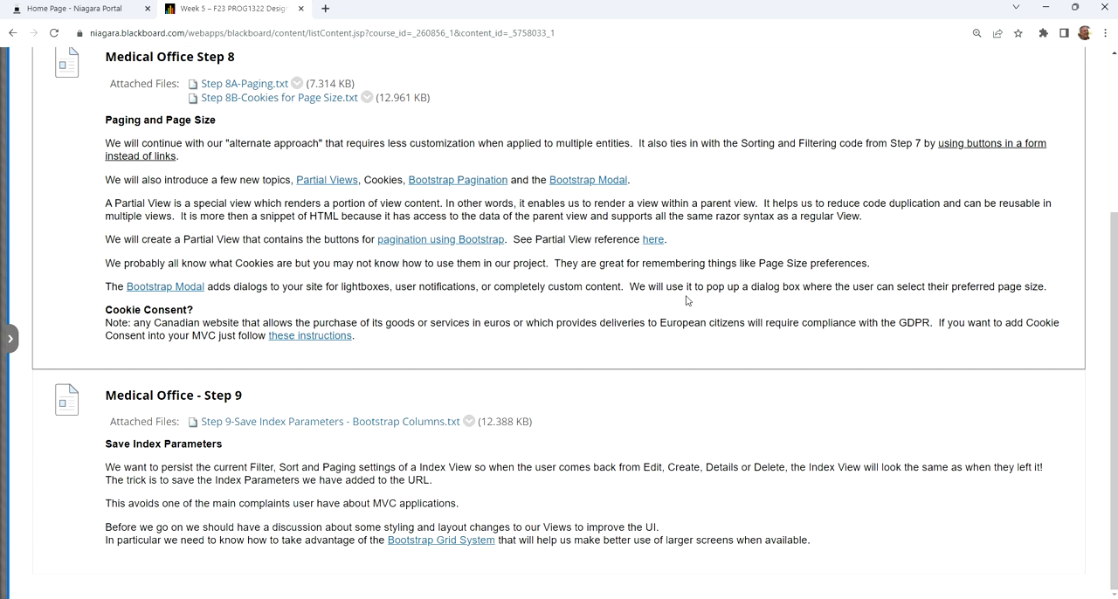
{"action": "mouse_move", "coordinate": [977, 143]}
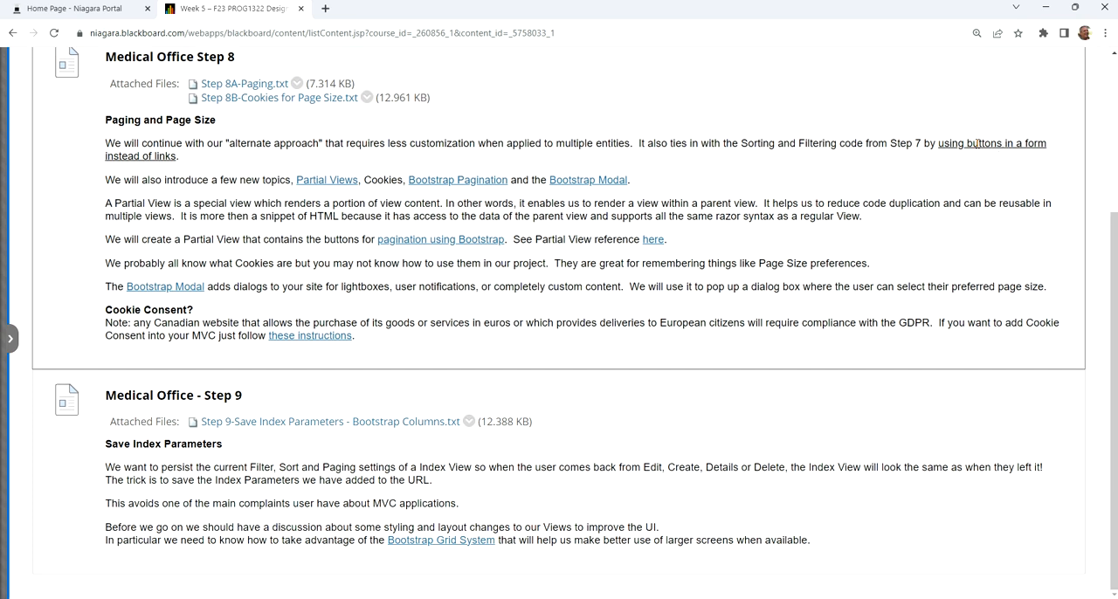
{"action": "double_click", "coordinate": [982, 144]}
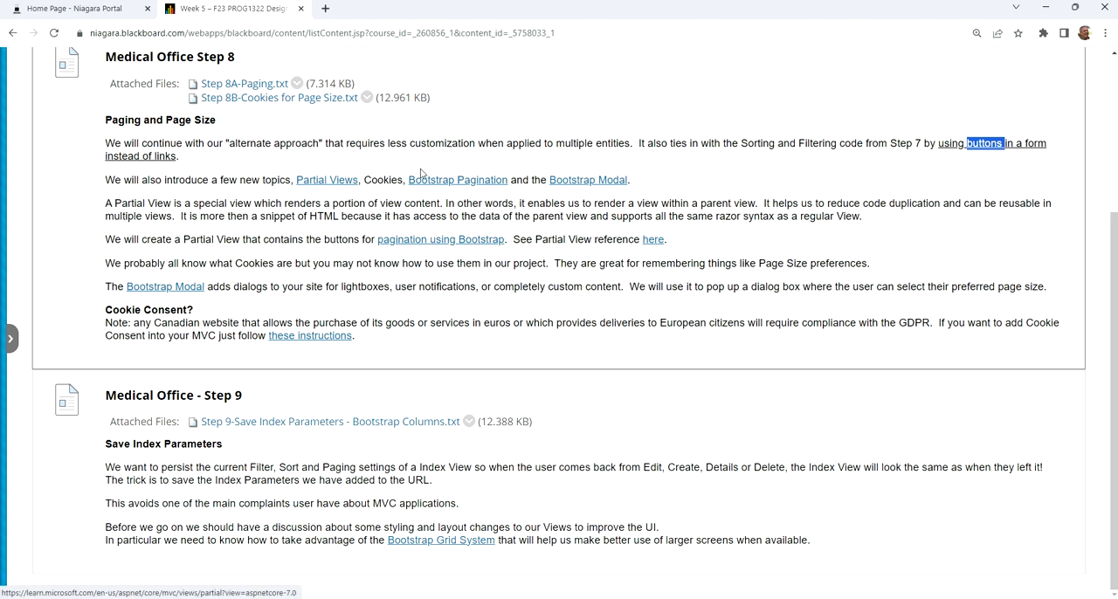
{"action": "mouse_move", "coordinate": [322, 148]}
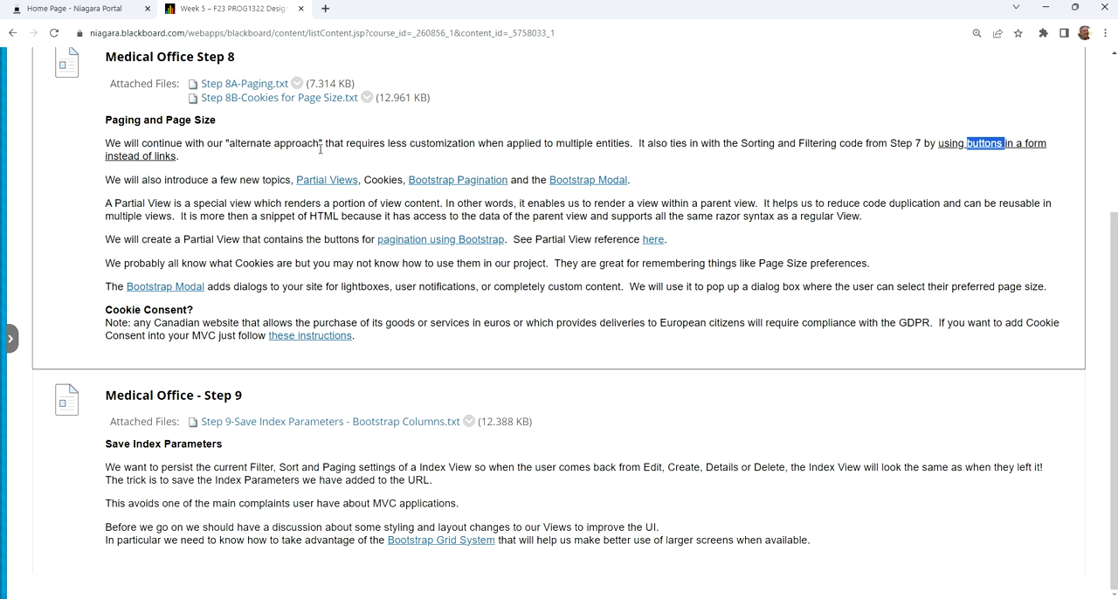
{"action": "mouse_move", "coordinate": [321, 154]}
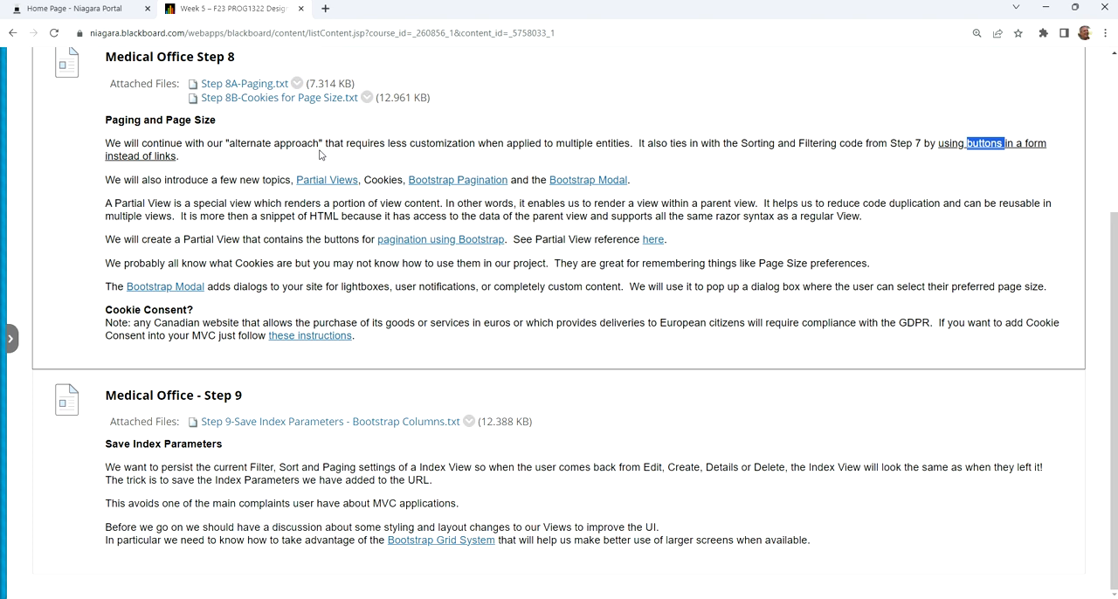
{"action": "mouse_move", "coordinate": [756, 174]}
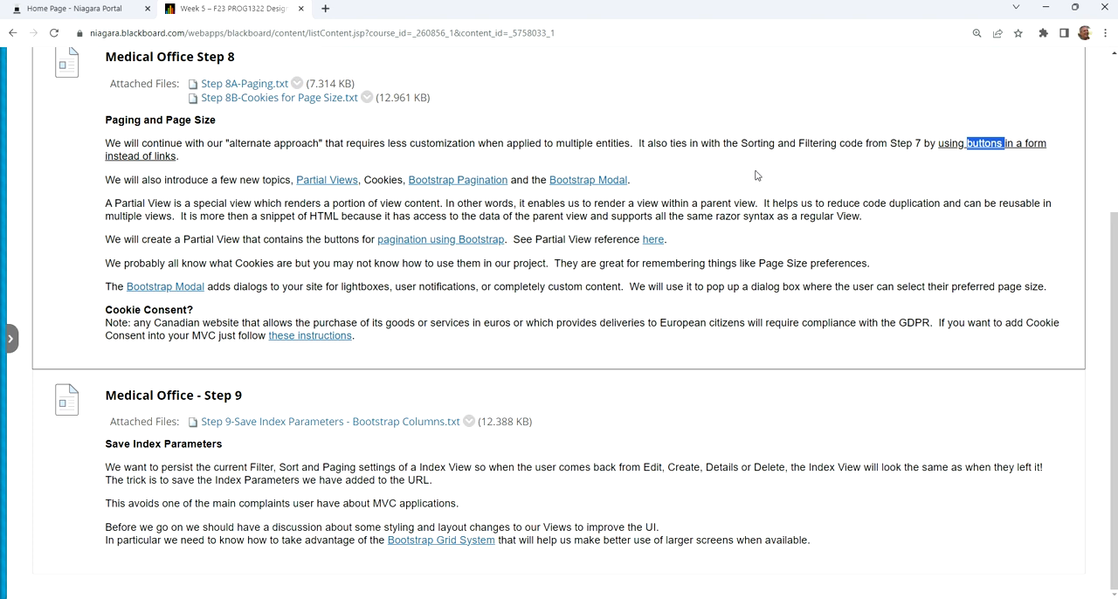
{"action": "mouse_move", "coordinate": [710, 163]}
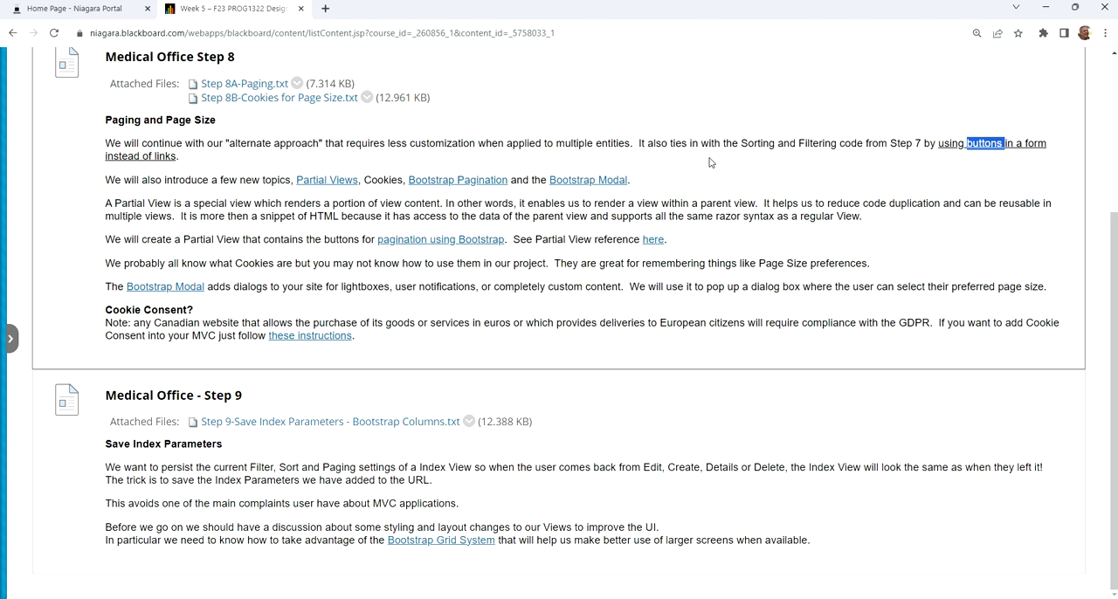
{"action": "mouse_move", "coordinate": [61, 234]}
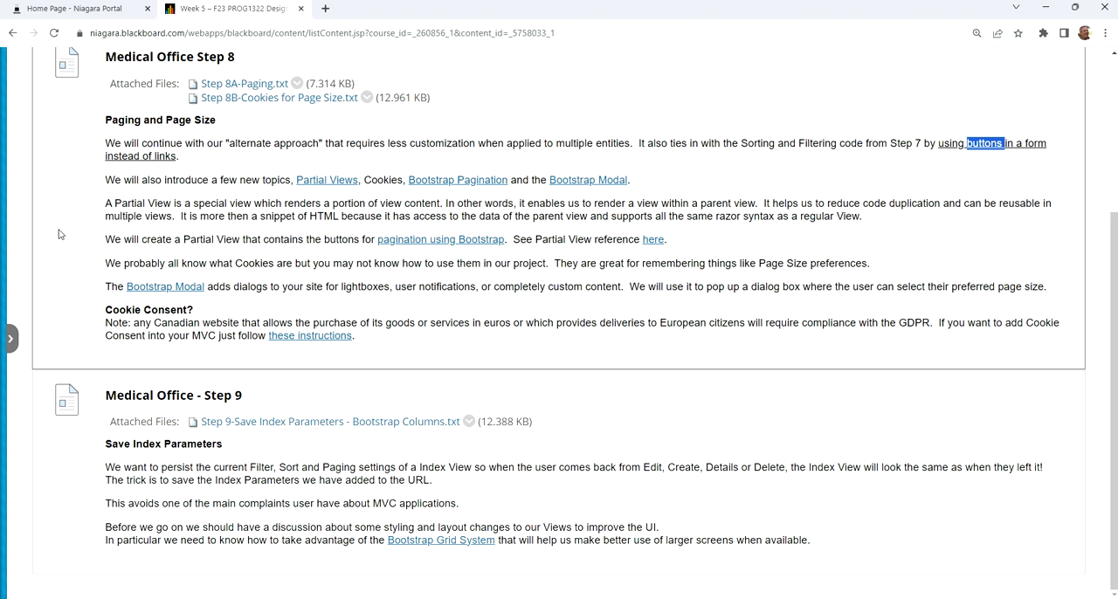
{"action": "mouse_move", "coordinate": [325, 183]}
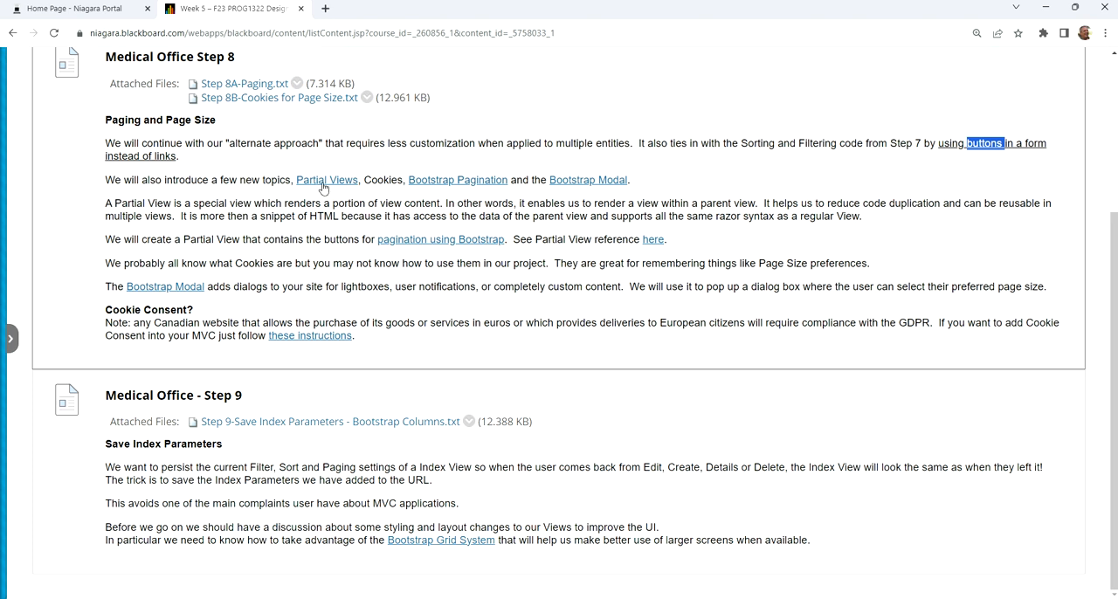
{"action": "mouse_move", "coordinate": [327, 180]}
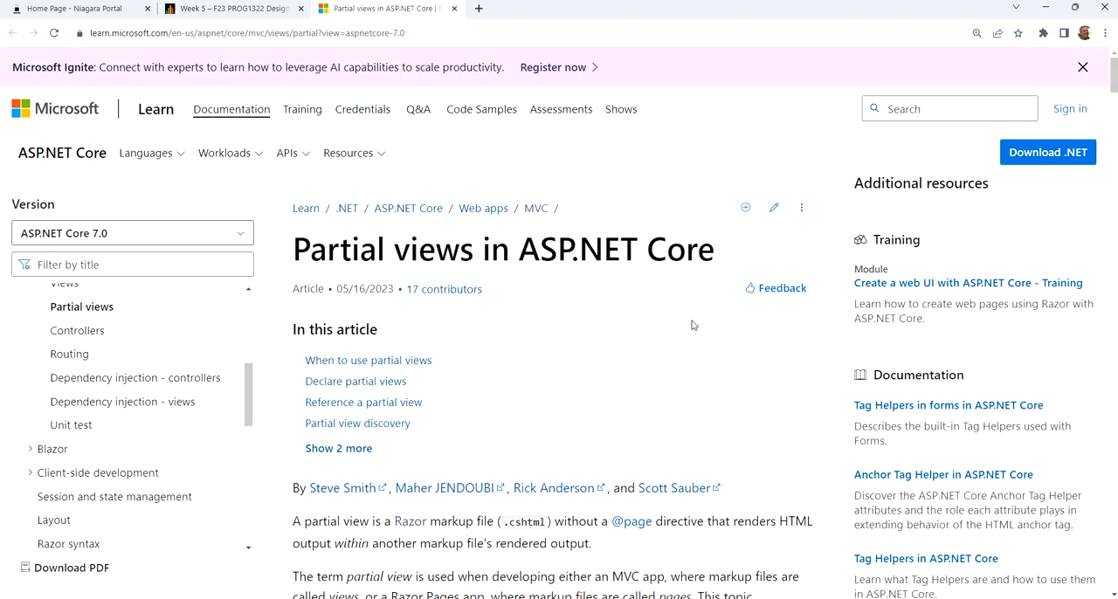
Step: Scroll the Partial views article down to the When to use partial views section
{"action": "scroll", "scroll_direction": "down", "scroll_amount": 3}
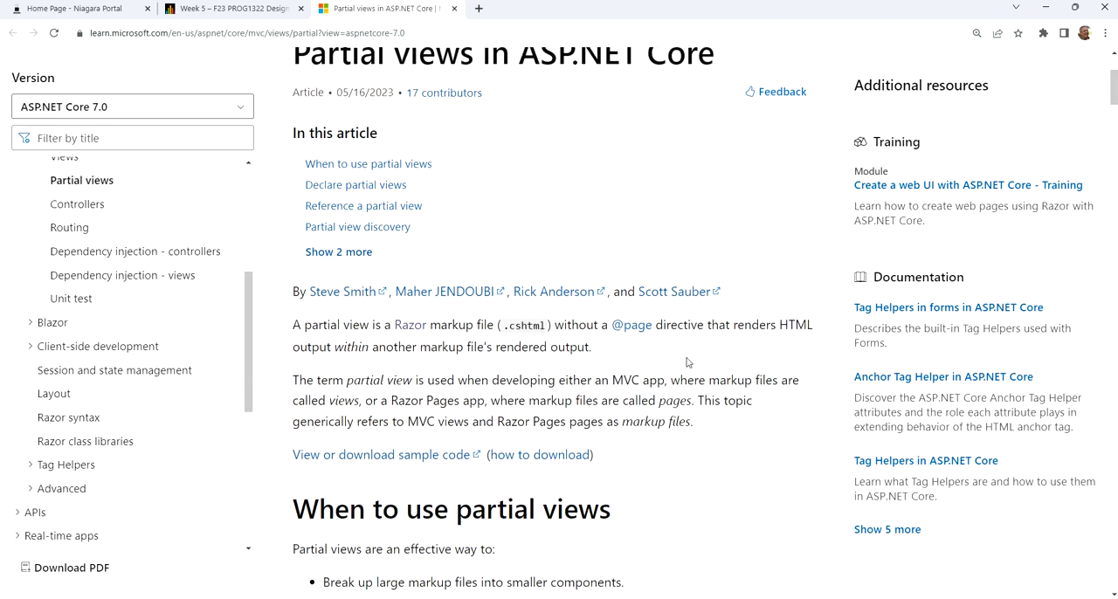
{"action": "scroll", "scroll_direction": "down", "scroll_amount": 3}
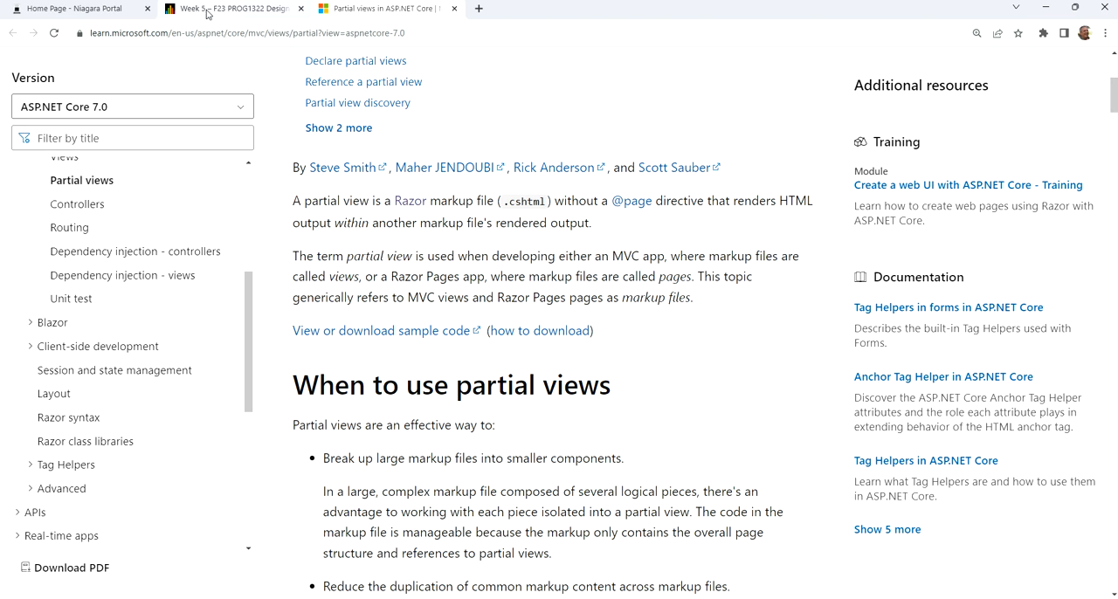
{"action": "mouse_move", "coordinate": [231, 7]}
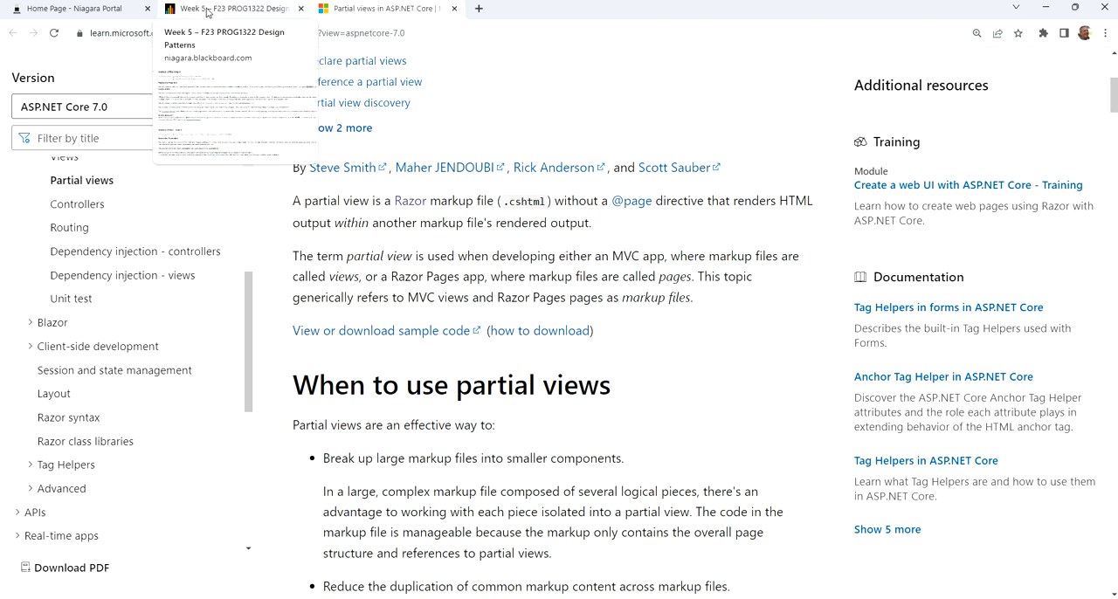
Step: Return to the Week 5 Blackboard Step 8 course page
{"action": "left_click", "coordinate": [231, 7]}
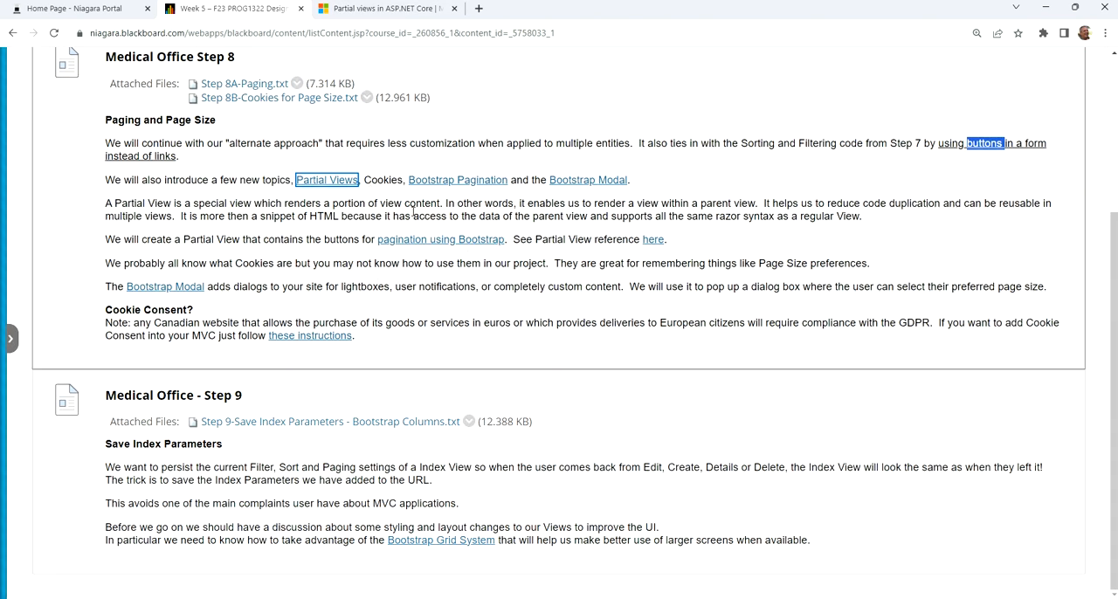
{"action": "mouse_move", "coordinate": [696, 206]}
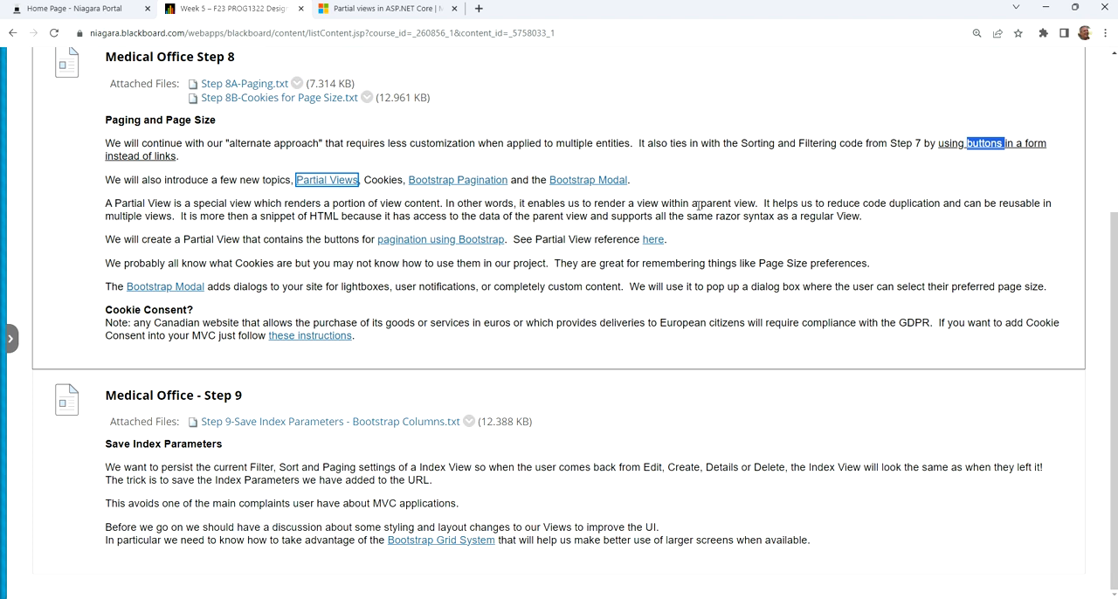
{"action": "mouse_move", "coordinate": [699, 206]}
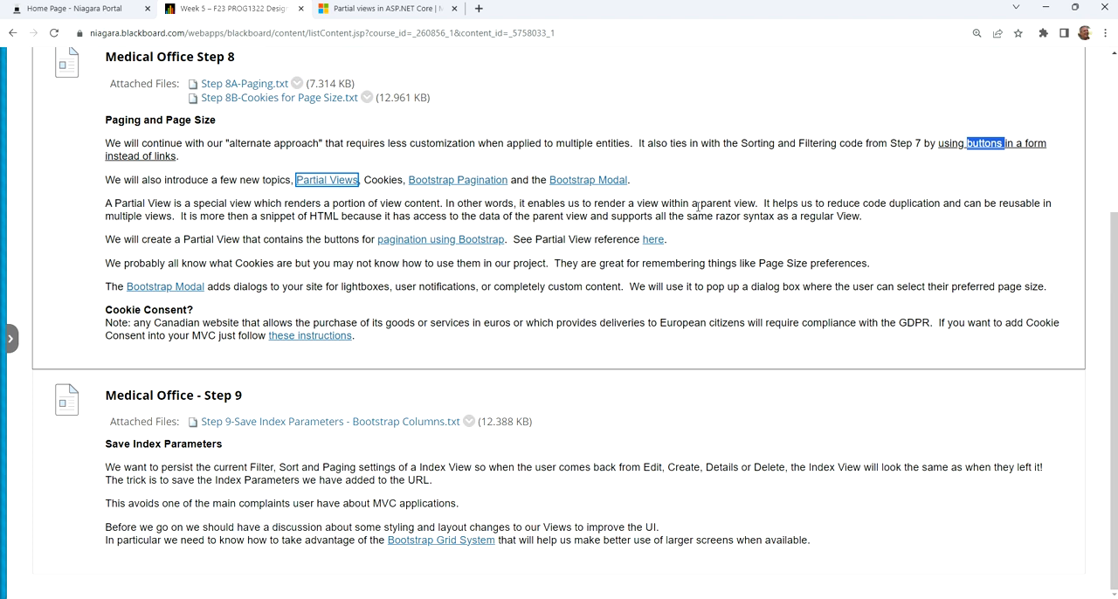
{"action": "mouse_move", "coordinate": [673, 189]}
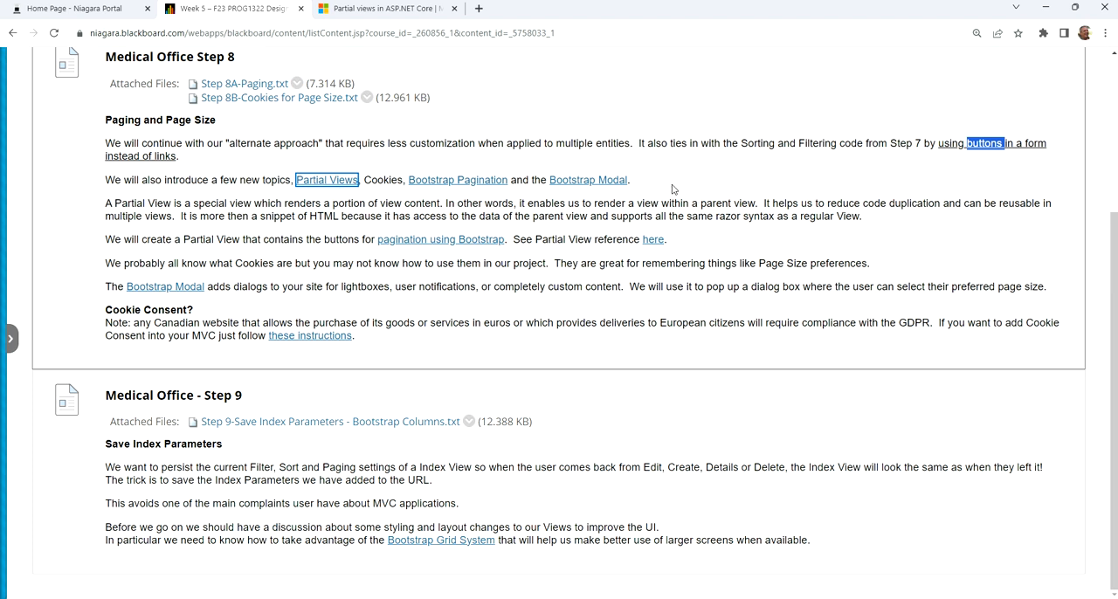
{"action": "mouse_move", "coordinate": [377, 227]}
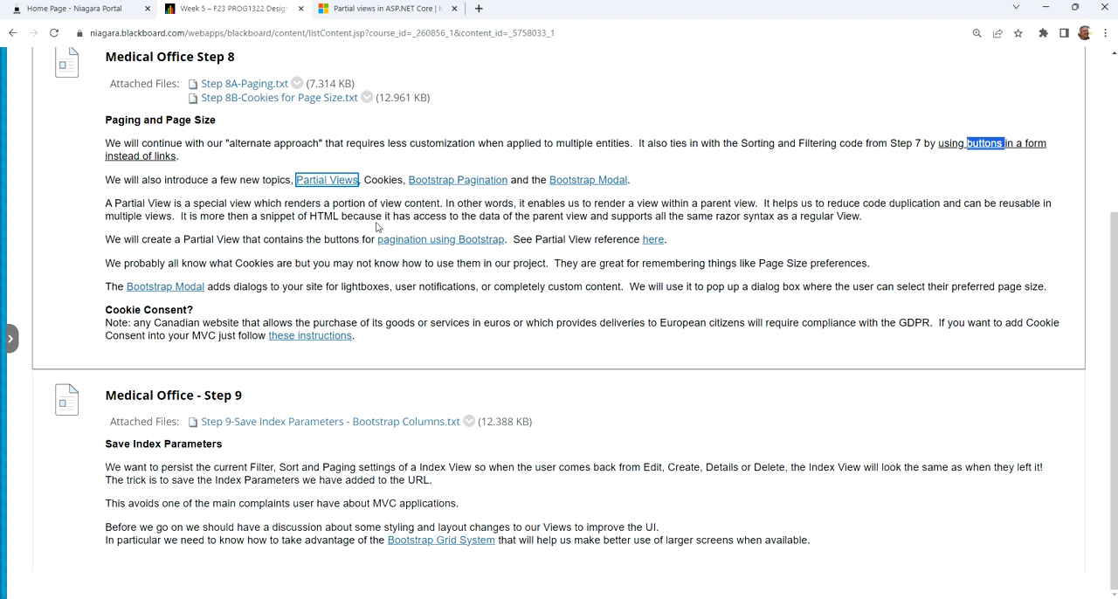
{"action": "mouse_move", "coordinate": [730, 213]}
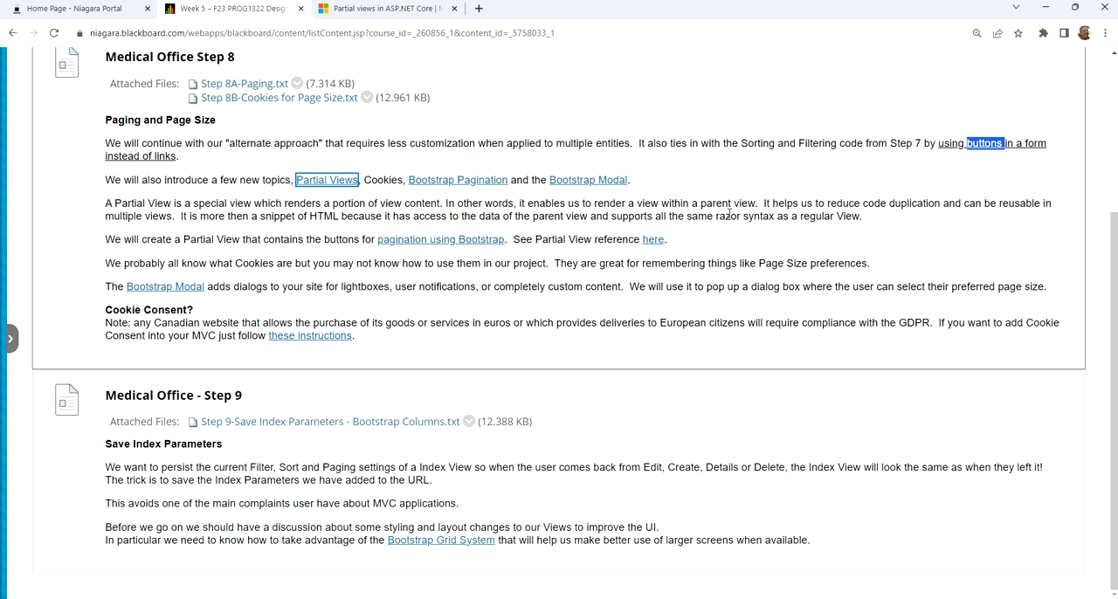
{"action": "mouse_move", "coordinate": [318, 192]}
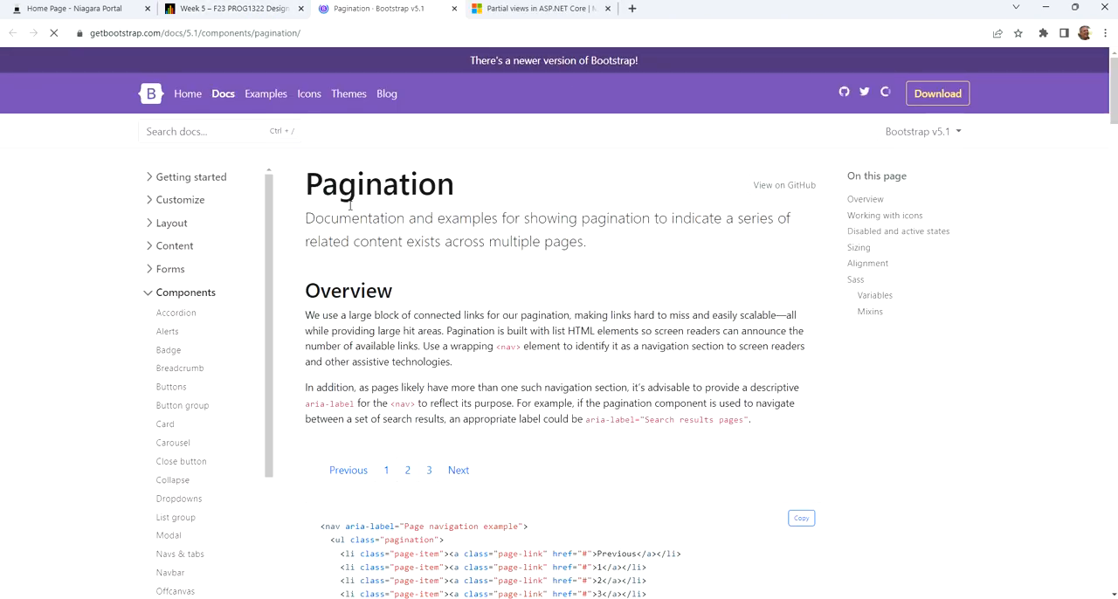
Step: Browse the Bootstrap Pagination disabled, active and sizing examples, then return to the Step 8 notes
{"action": "scroll", "scroll_direction": "down", "scroll_amount": 3}
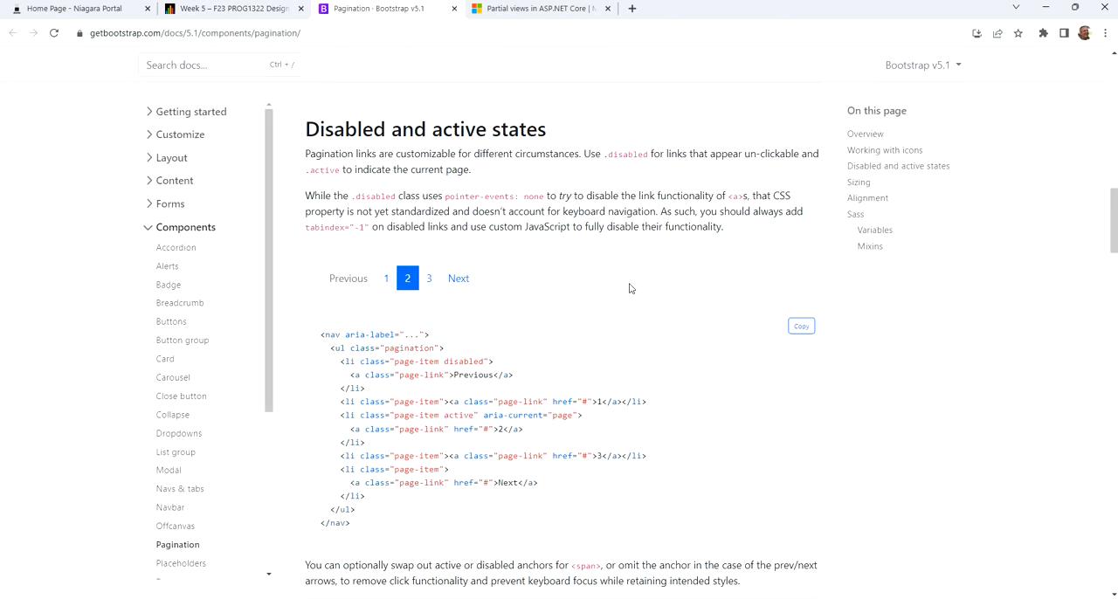
{"action": "scroll", "scroll_direction": "down", "scroll_amount": 3}
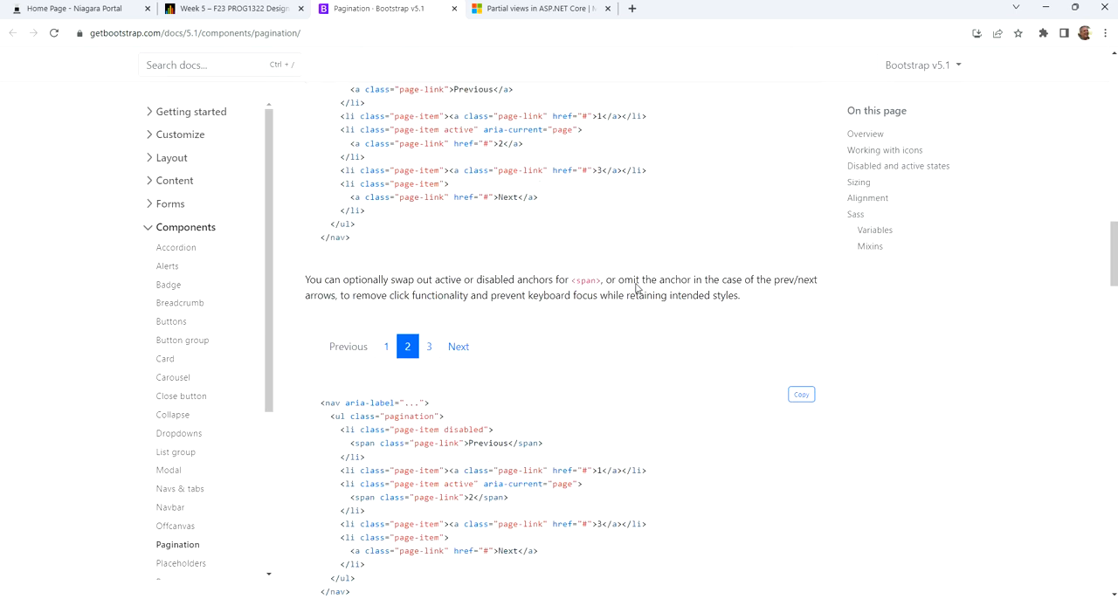
{"action": "scroll", "scroll_direction": "down", "scroll_amount": 3}
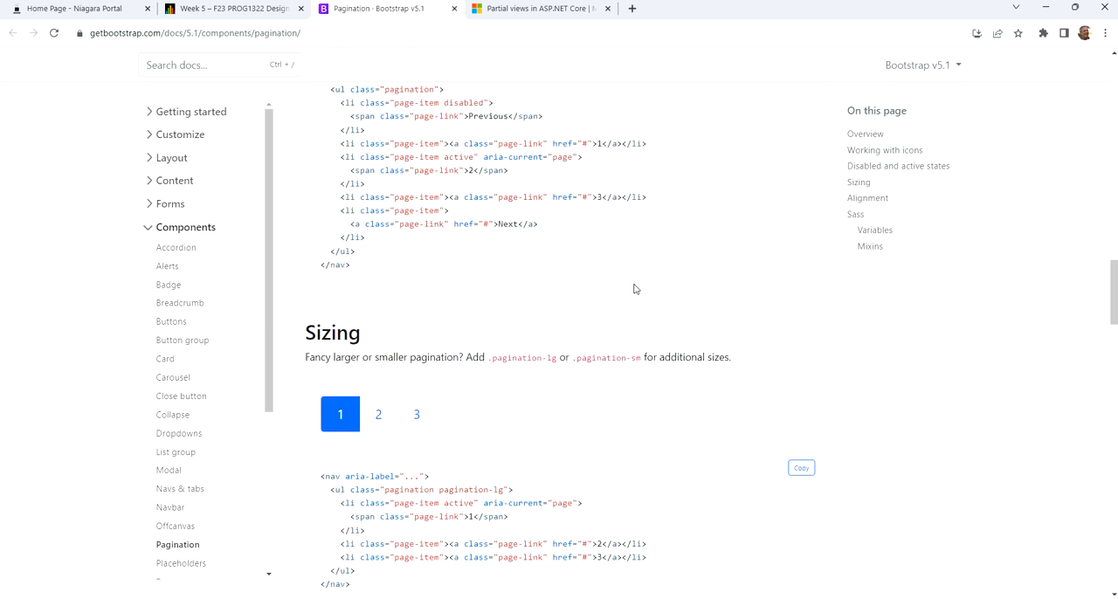
{"action": "scroll", "scroll_direction": "down", "scroll_amount": 3}
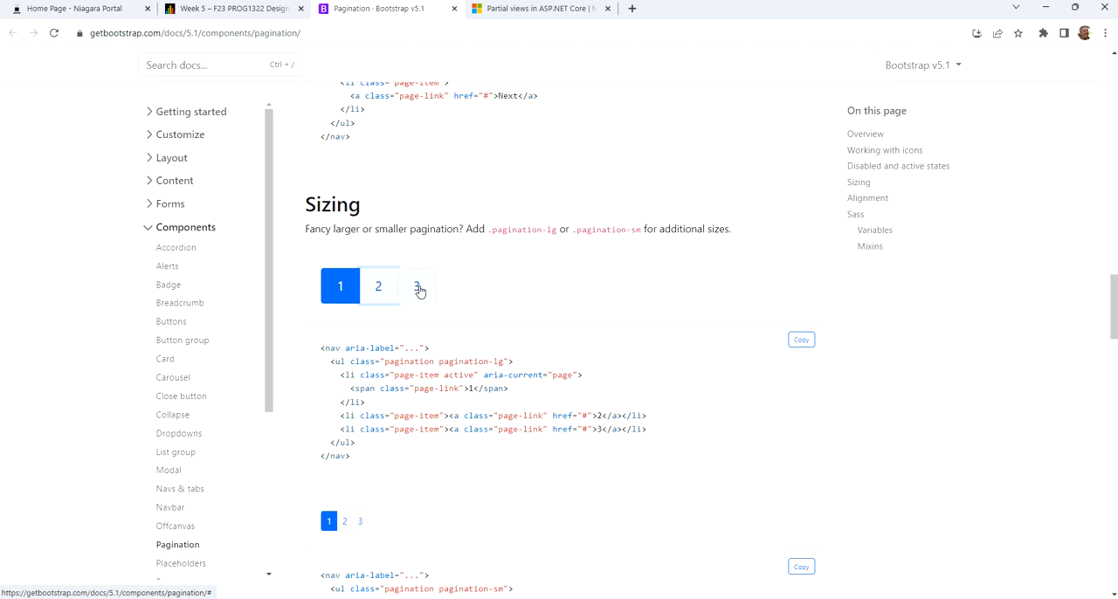
{"action": "left_click", "coordinate": [231, 7]}
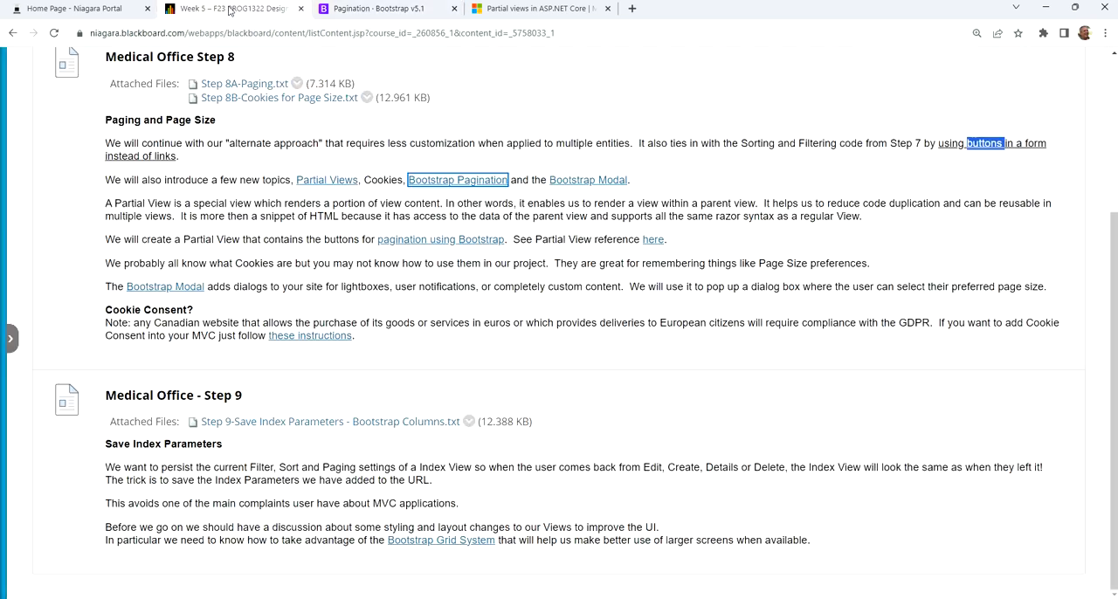
{"action": "mouse_move", "coordinate": [587, 180]}
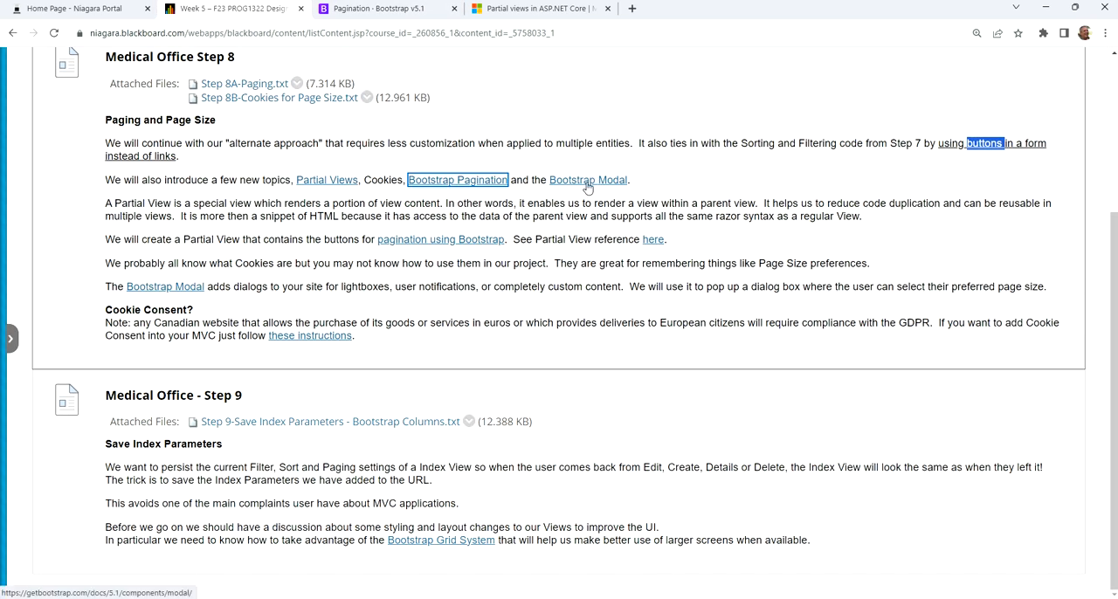
Step: Open Bootstrap Modal docs, launch the Live demo modal and close it
{"action": "left_click", "coordinate": [587, 180]}
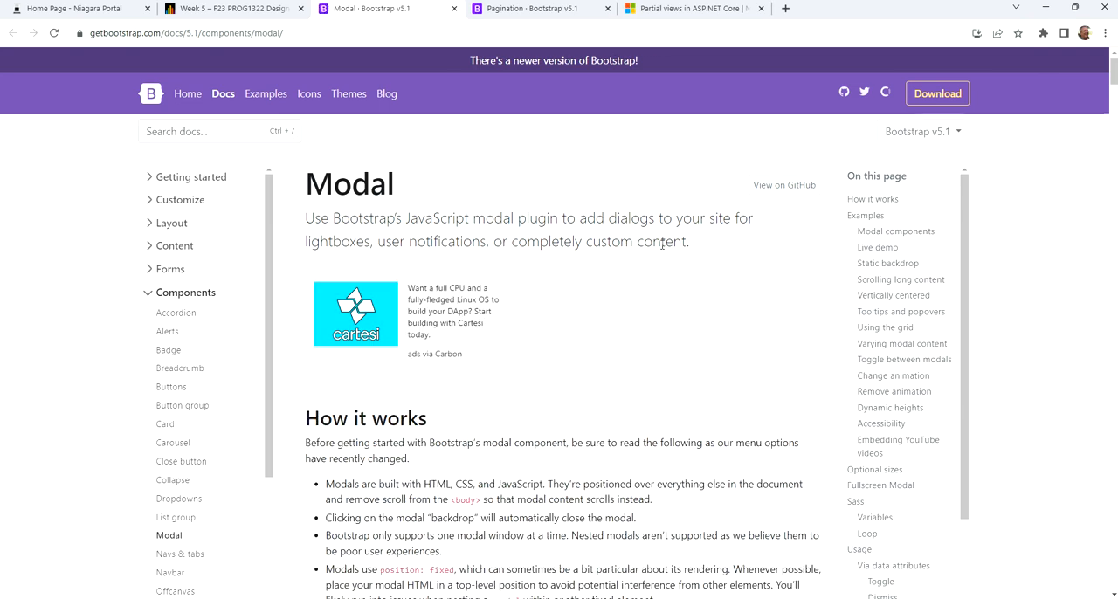
{"action": "scroll", "scroll_direction": "down", "scroll_amount": 3}
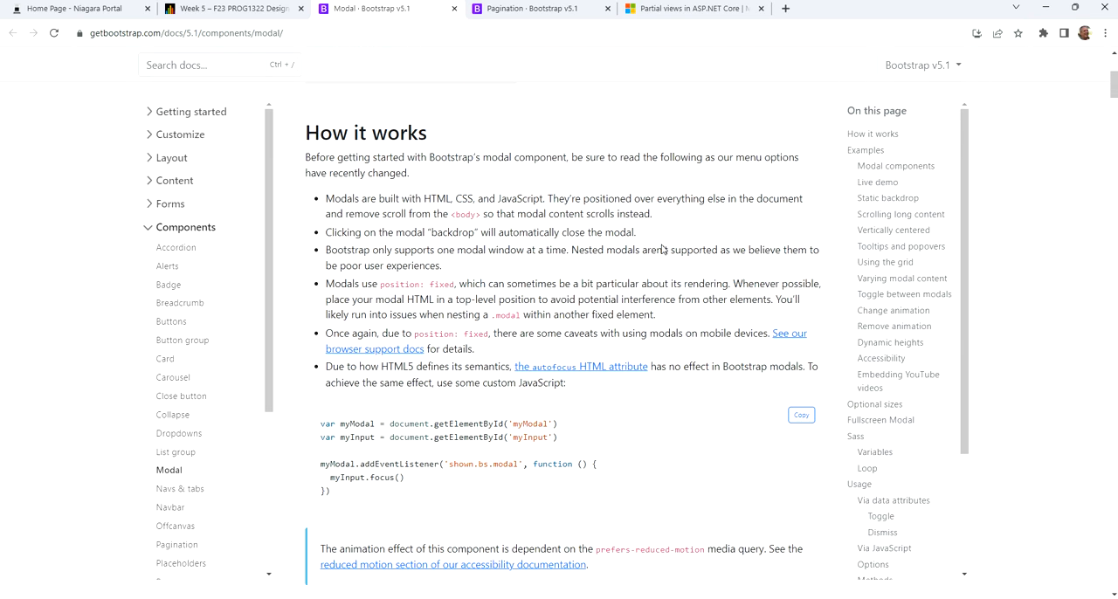
{"action": "scroll", "scroll_direction": "down", "scroll_amount": 3}
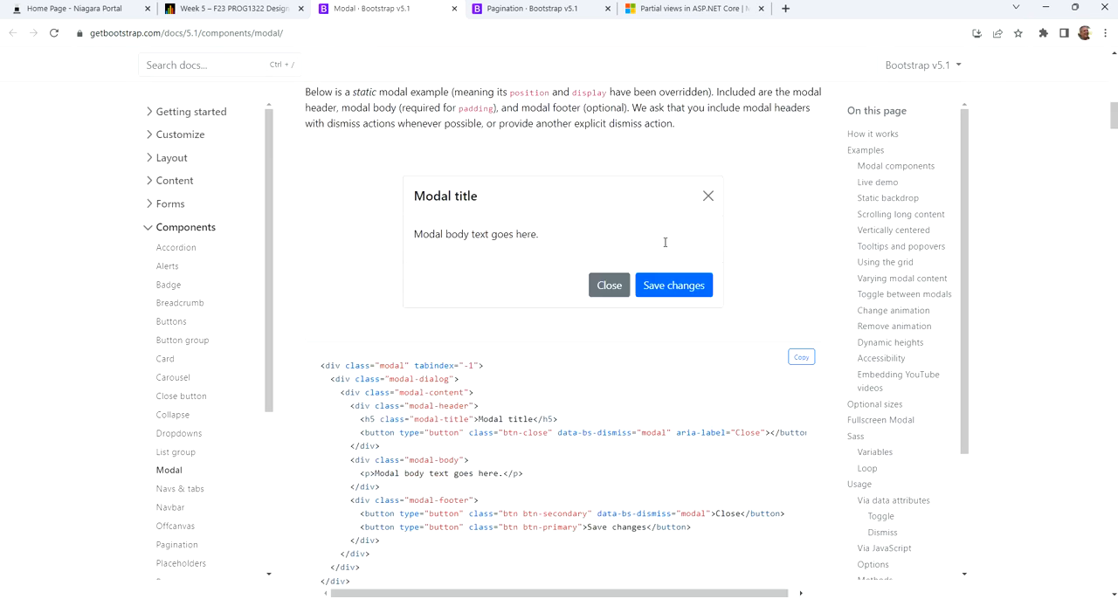
{"action": "scroll", "scroll_direction": "down", "scroll_amount": 3}
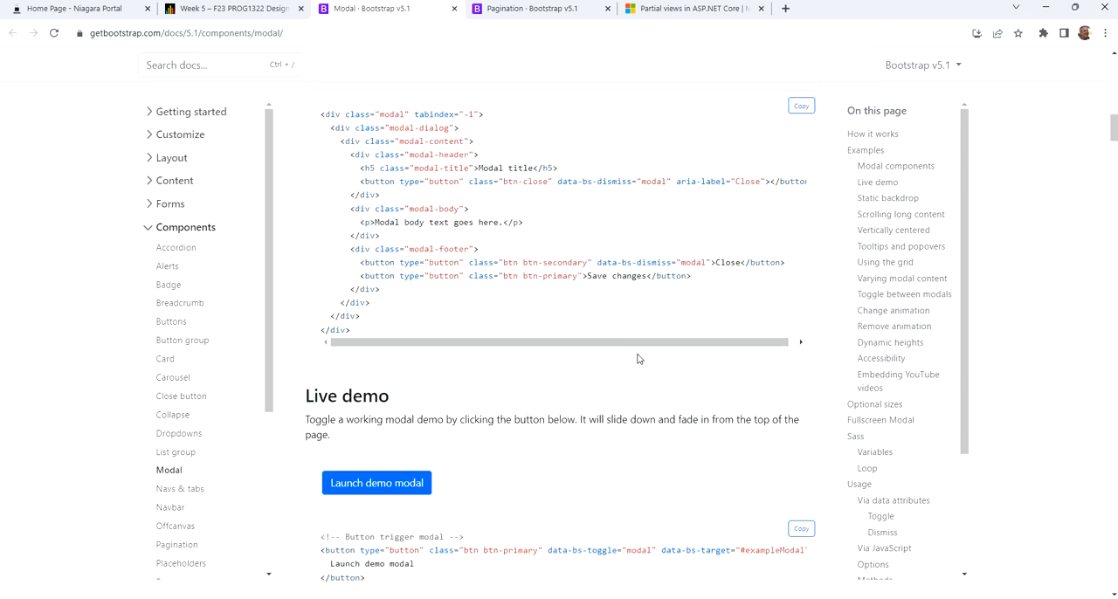
{"action": "left_click", "coordinate": [378, 482]}
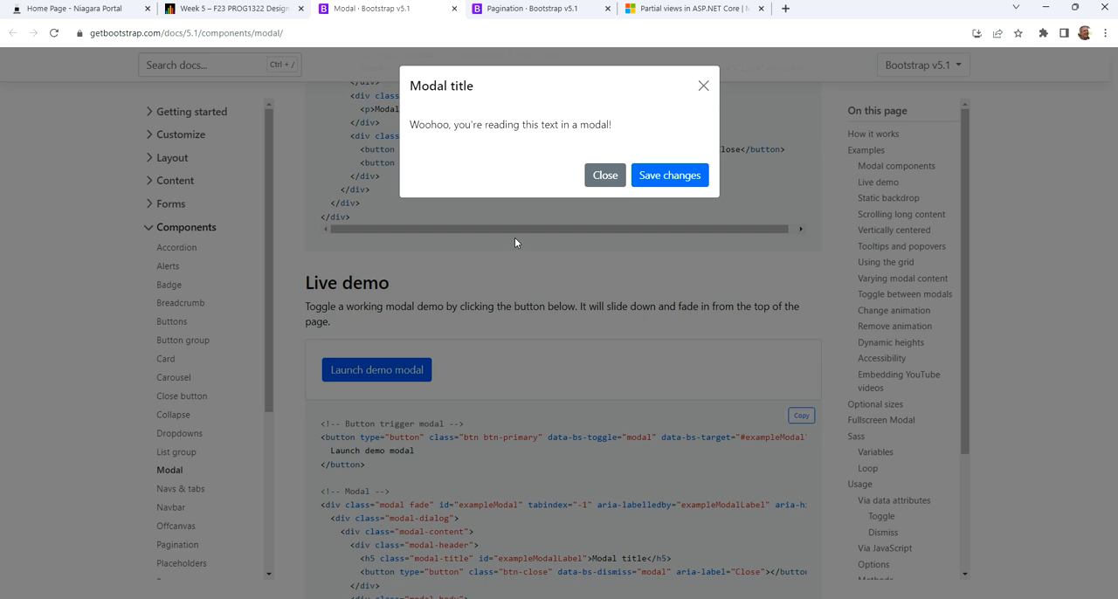
{"action": "mouse_move", "coordinate": [545, 112]}
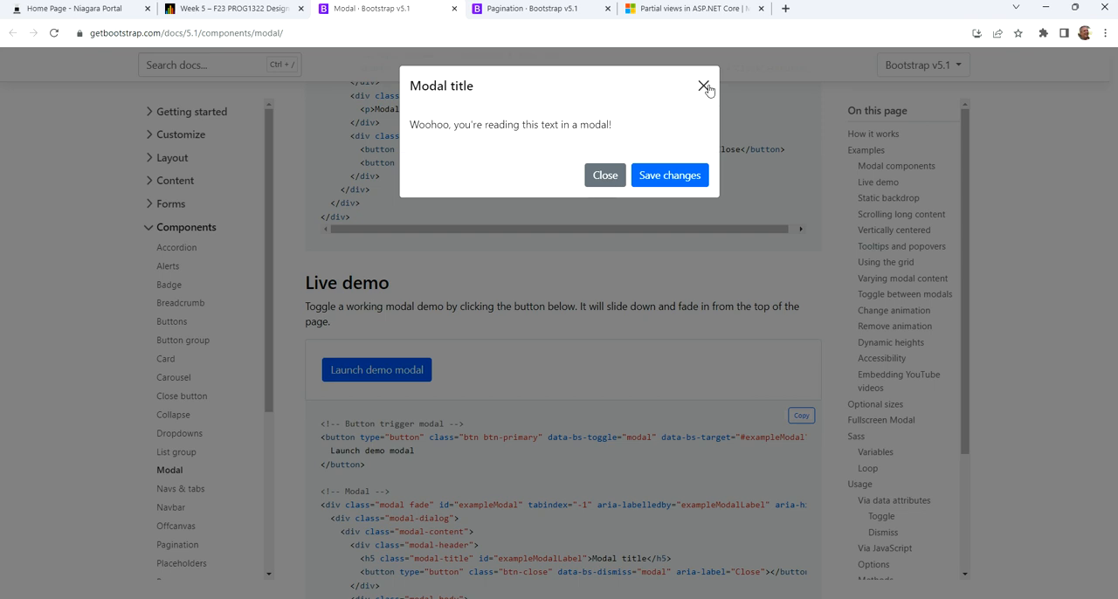
{"action": "mouse_move", "coordinate": [458, 206]}
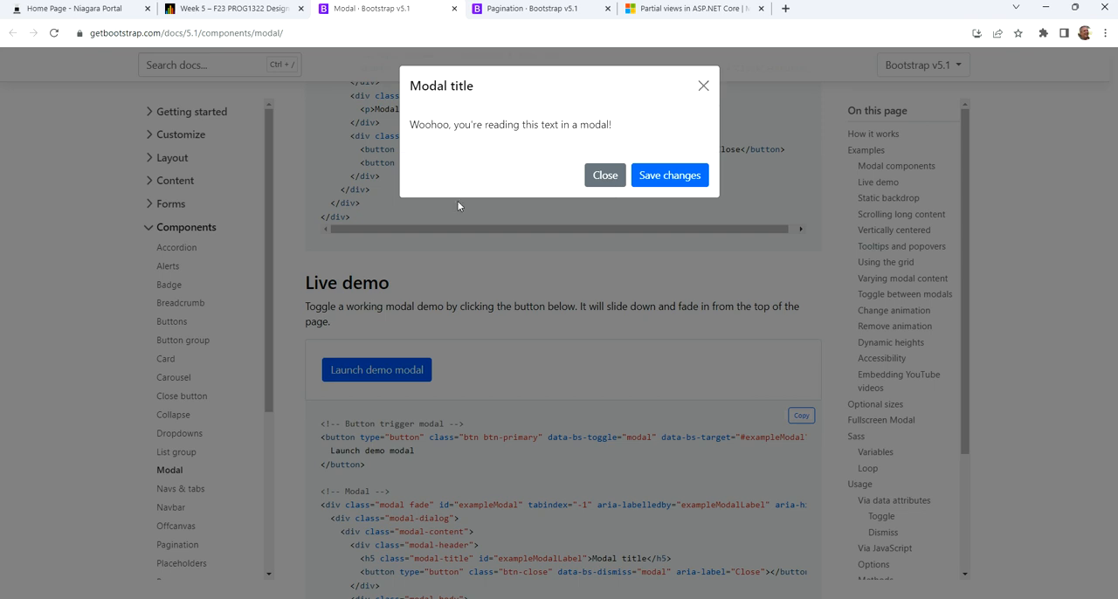
{"action": "mouse_move", "coordinate": [510, 98]}
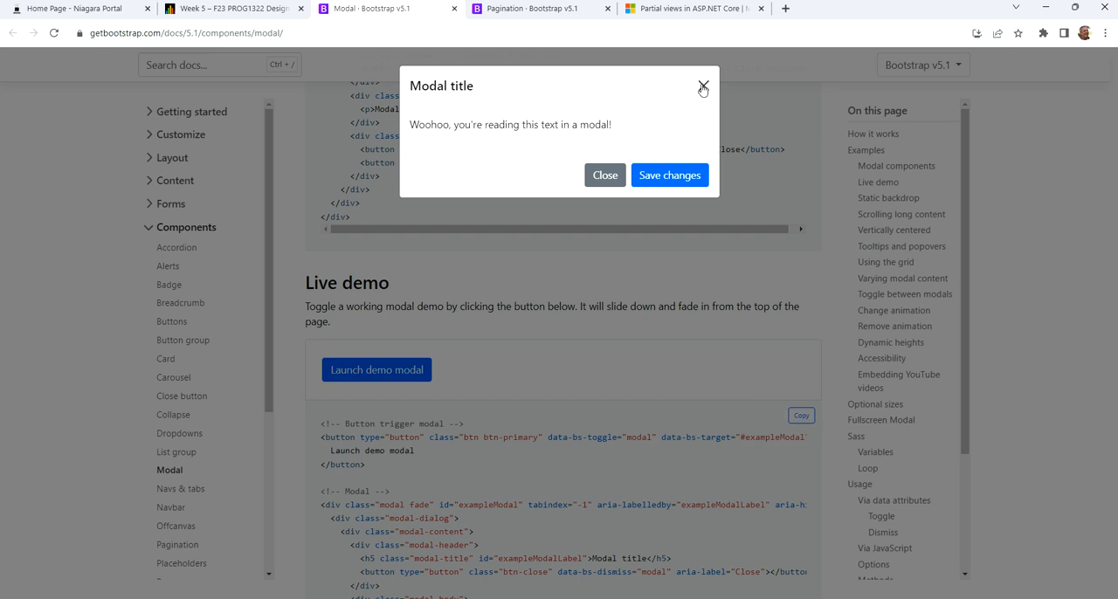
{"action": "left_click", "coordinate": [702, 88]}
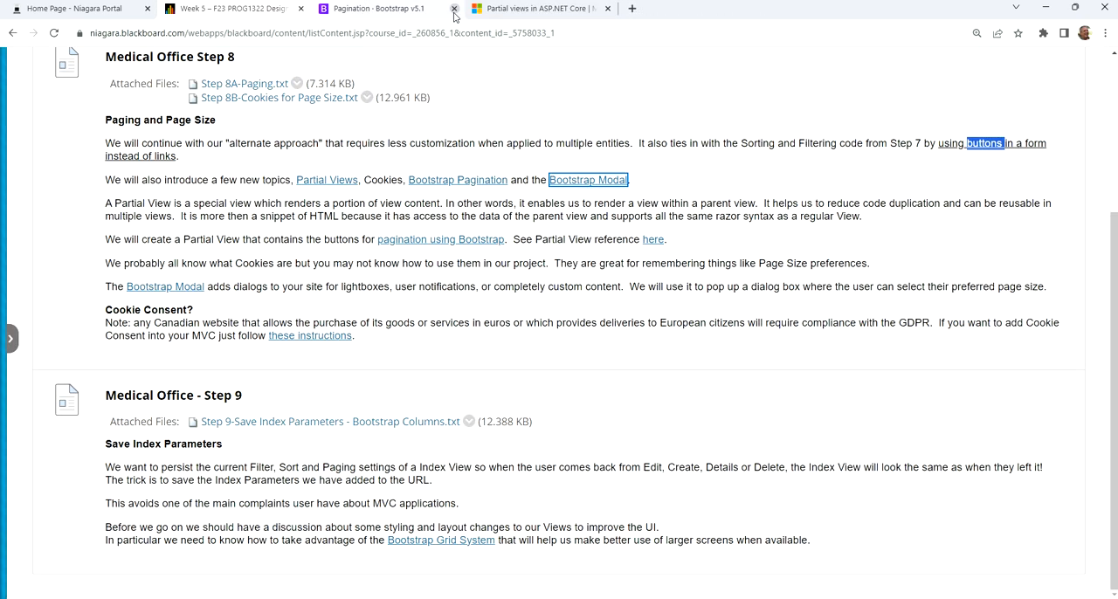
Step: Close the Bootstrap pagination docs page, leaving the Step 8A-Paging notes to open
{"action": "left_click", "coordinate": [454, 7]}
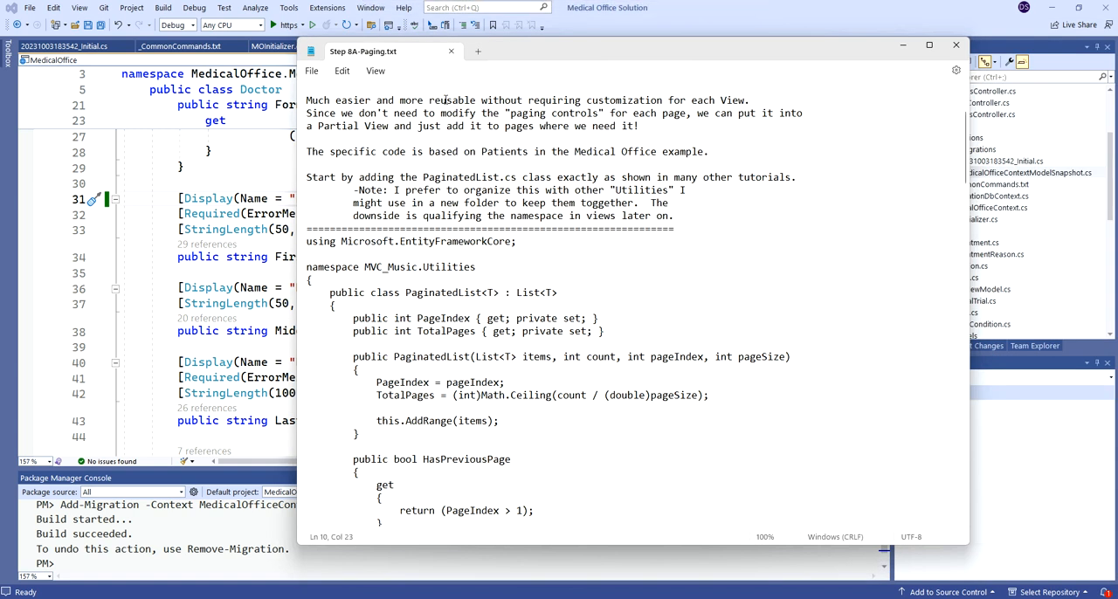
Step: Highlight the reuse note, tidy the project tree, and add a Utilities folder to MedicalOffice
{"action": "left_click_drag", "start_coordinate": [430, 99], "coordinate": [664, 100]}
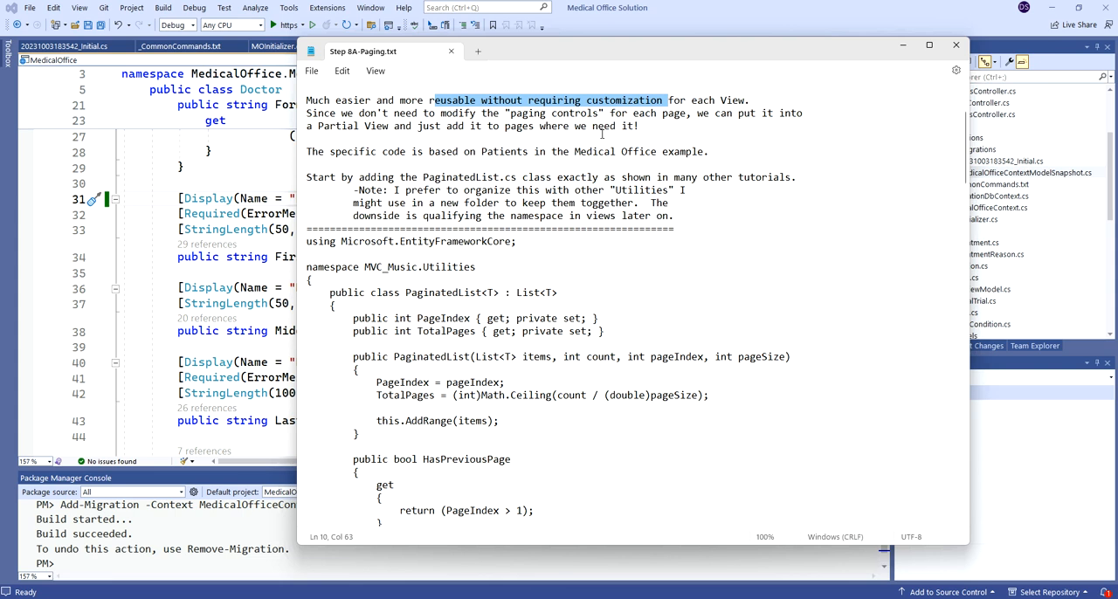
{"action": "mouse_move", "coordinate": [722, 164]}
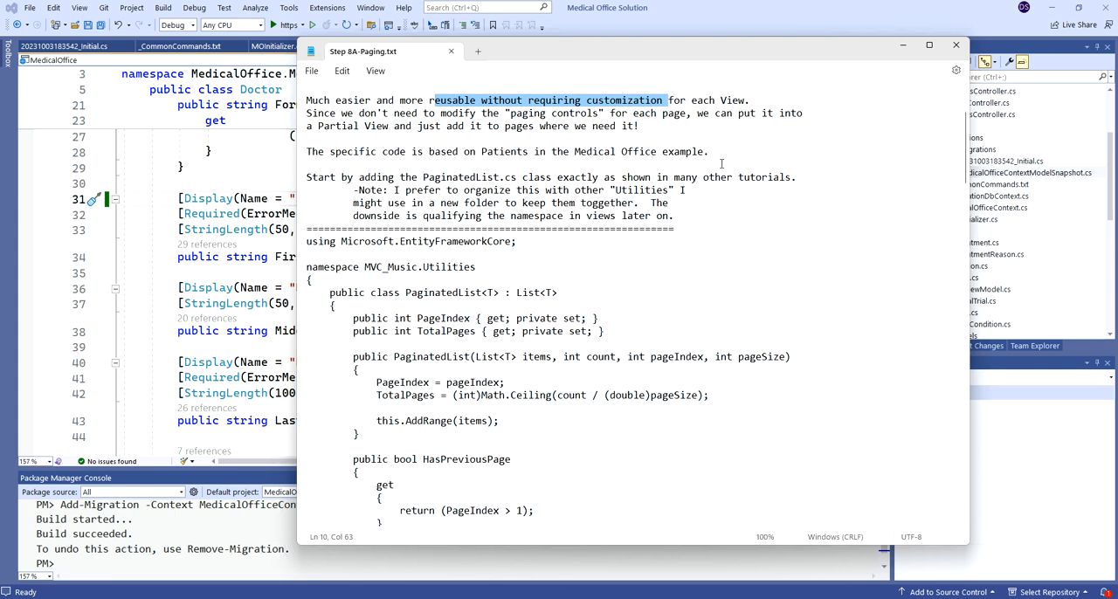
{"action": "mouse_move", "coordinate": [697, 220]}
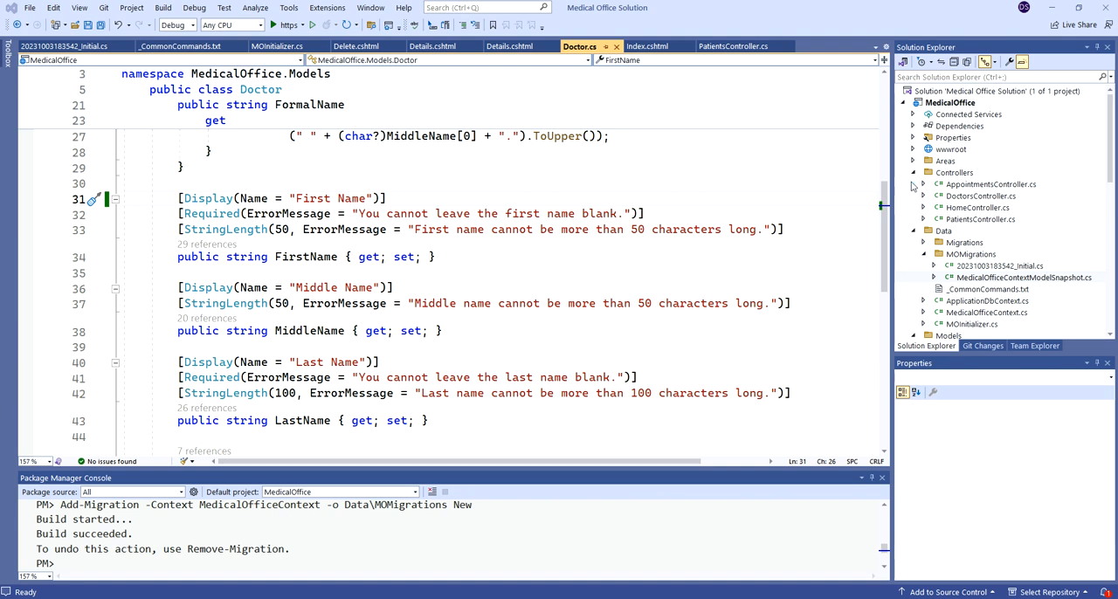
{"action": "left_click", "coordinate": [944, 185]}
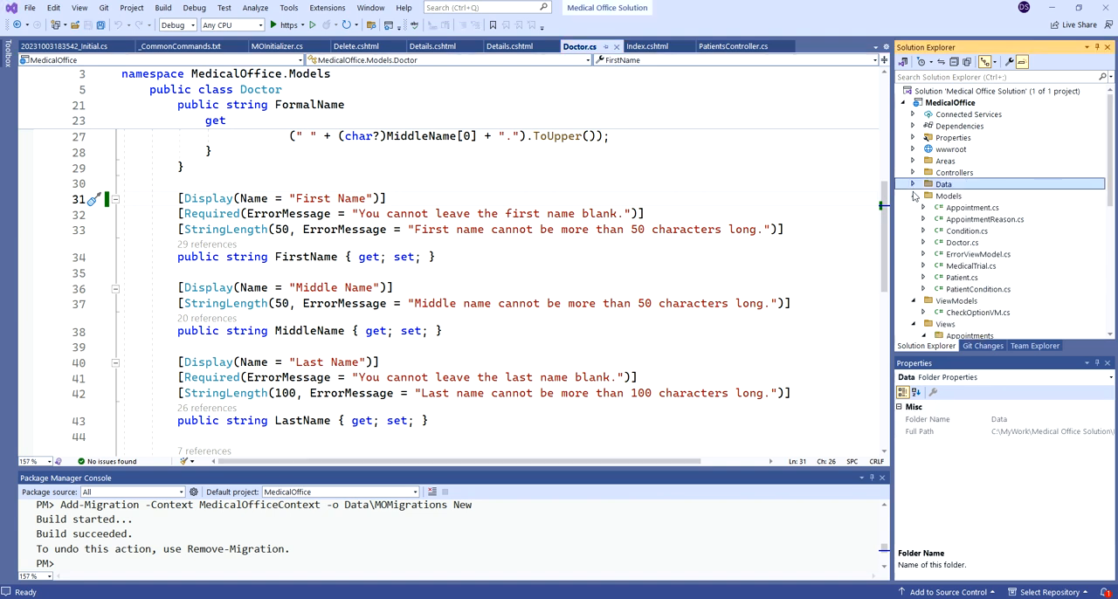
{"action": "left_click", "coordinate": [914, 185]}
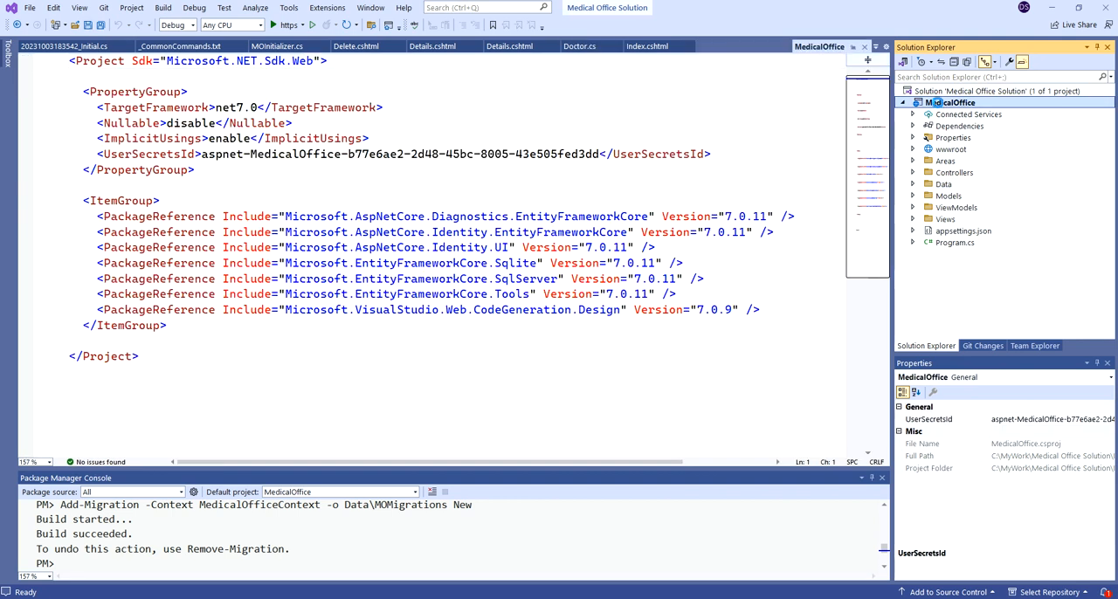
{"action": "right_click", "coordinate": [956, 103]}
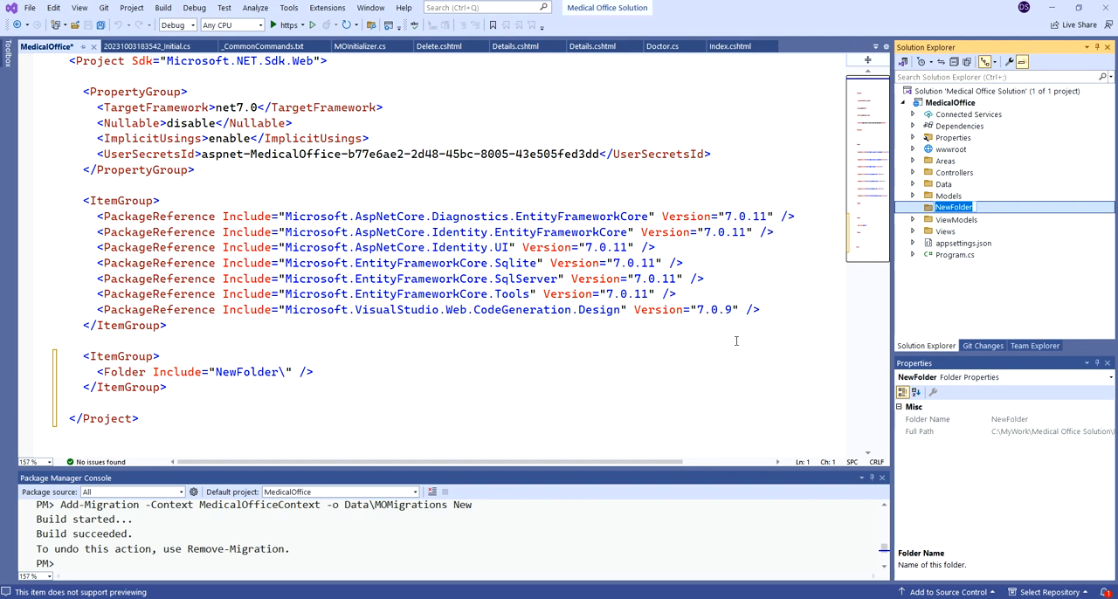
{"action": "type", "text": "Utilities"}
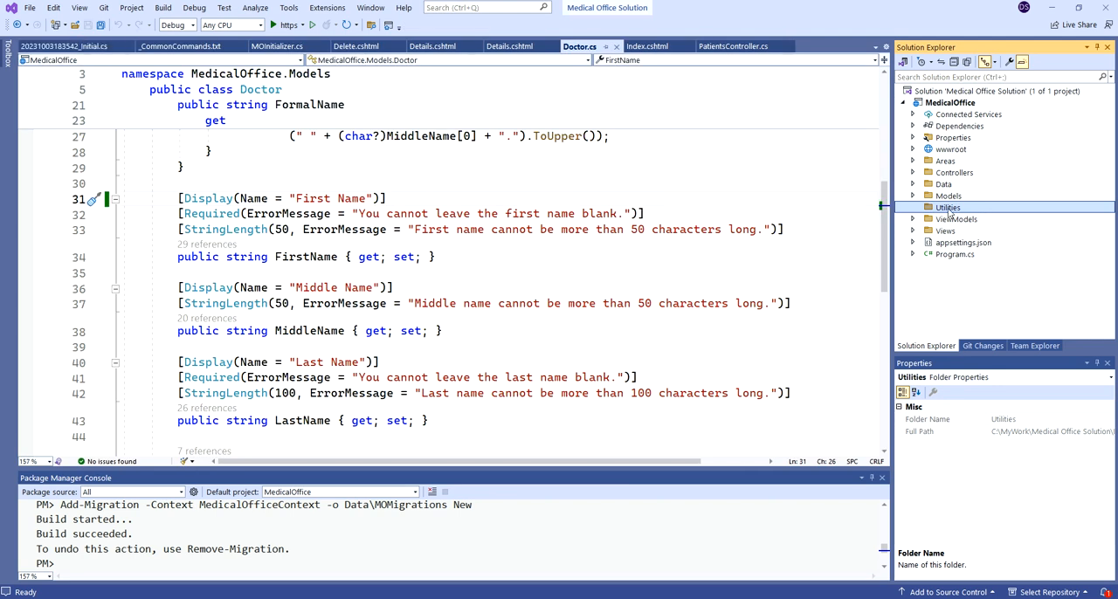
Step: Create a PaginatedList class in Utilities with the full paging code, save it, and return to the Doctor model
{"action": "right_click", "coordinate": [949, 206]}
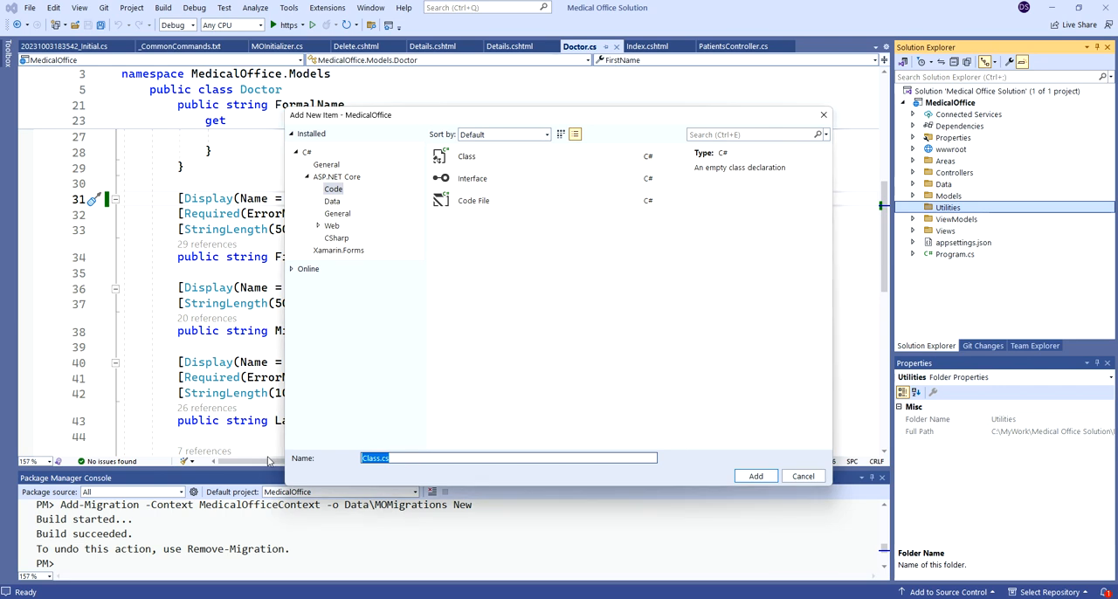
{"action": "type", "text": "PaginatedList"}
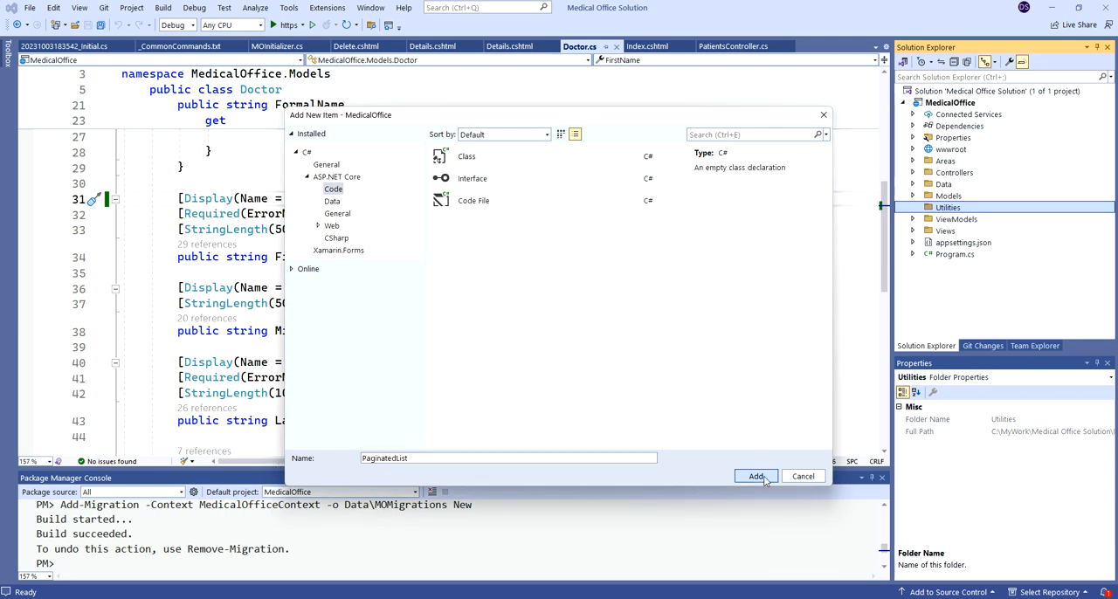
{"action": "left_click", "coordinate": [755, 475]}
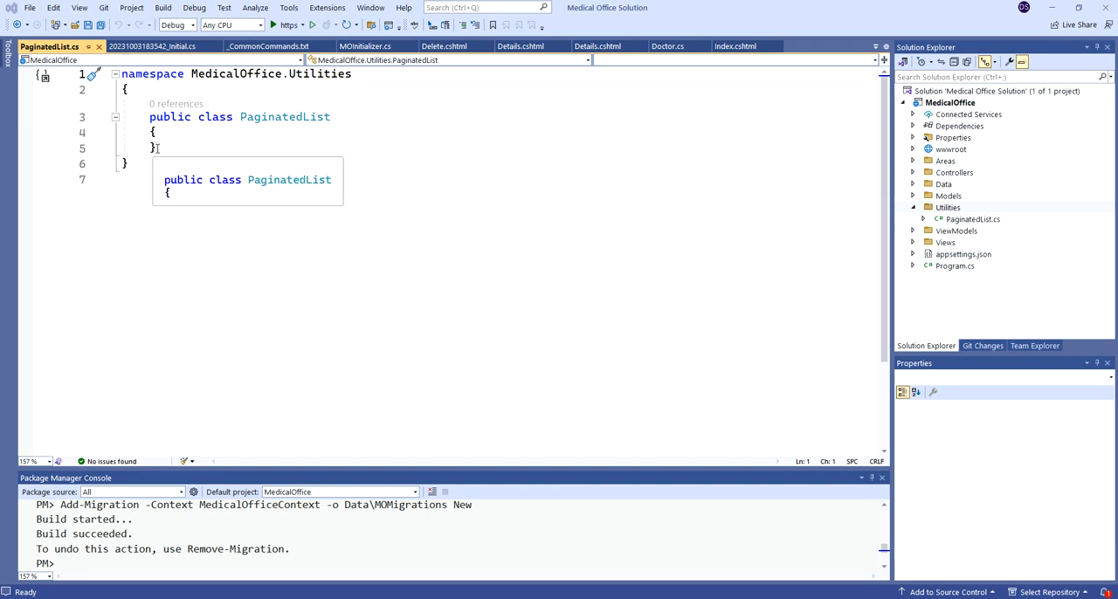
{"action": "scroll", "scroll_direction": "down", "scroll_amount": 3}
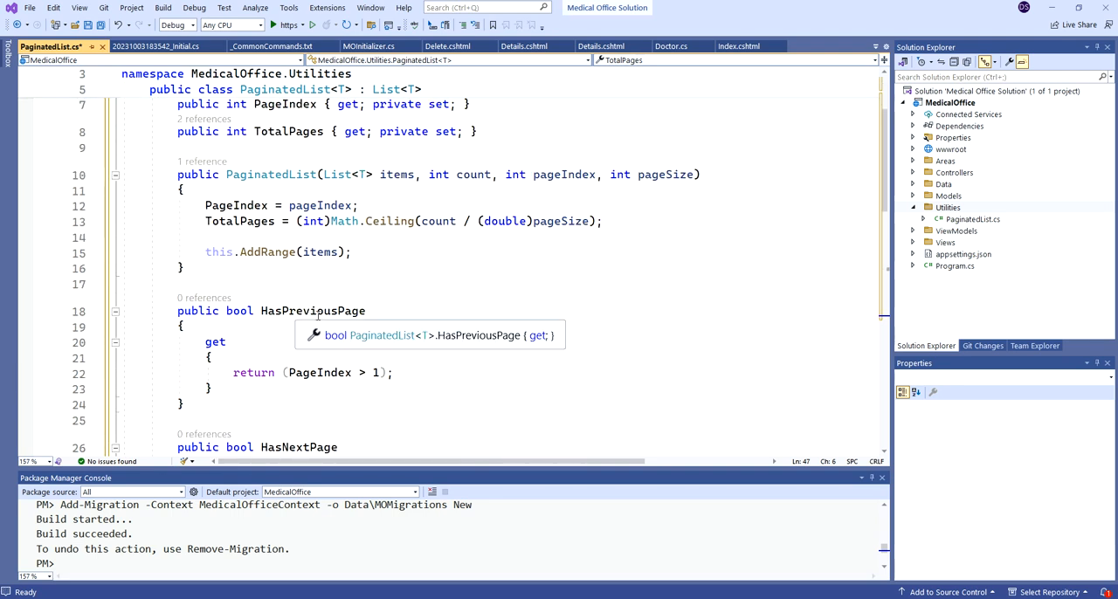
{"action": "mouse_move", "coordinate": [579, 287]}
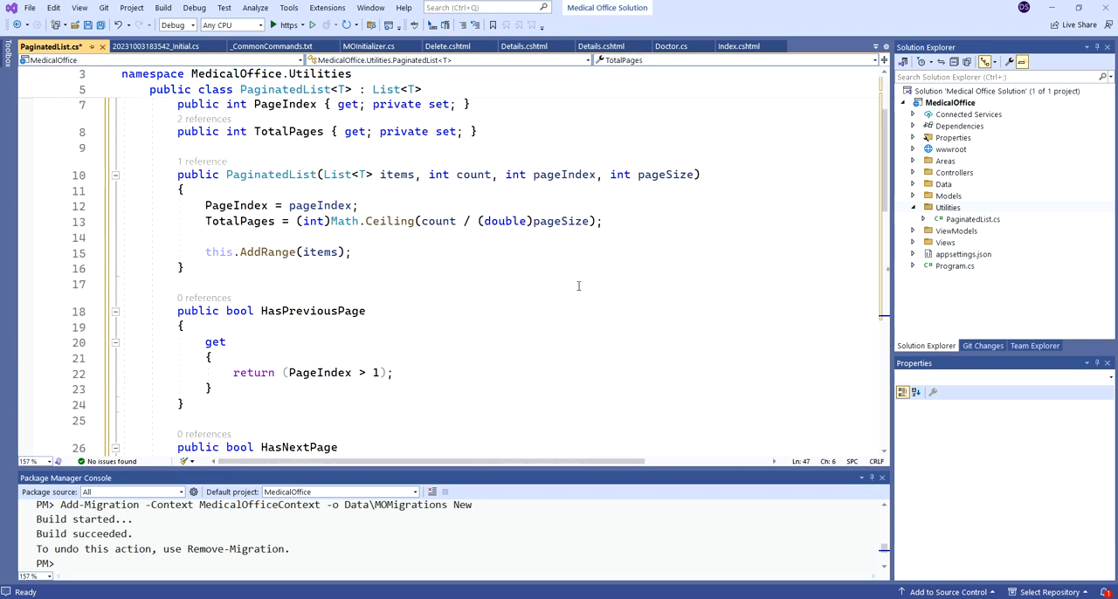
{"action": "scroll", "scroll_direction": "down", "scroll_amount": 3}
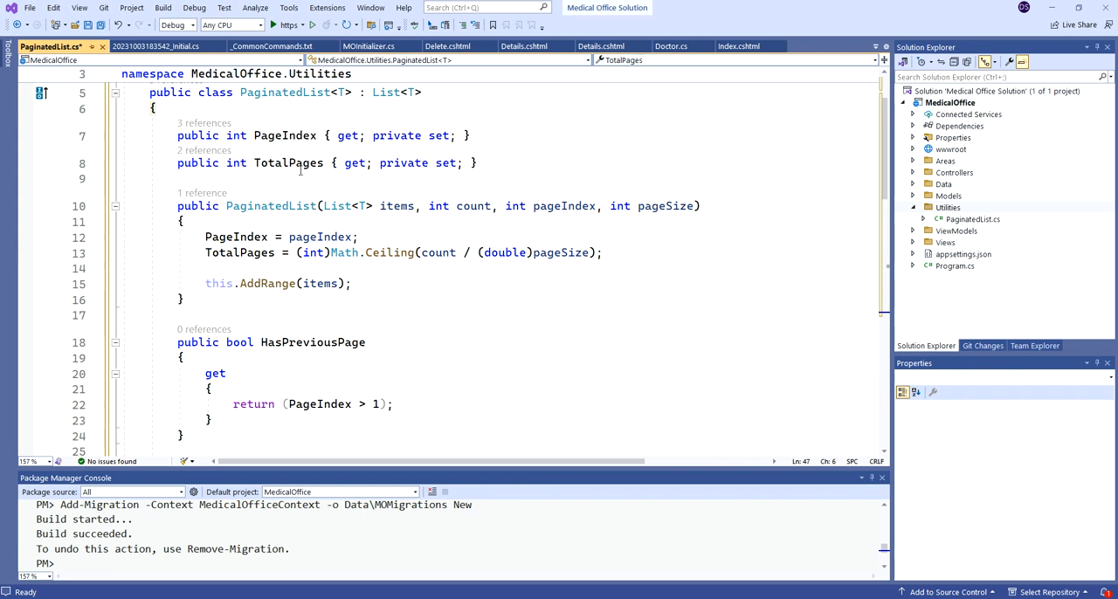
{"action": "mouse_move", "coordinate": [650, 360]}
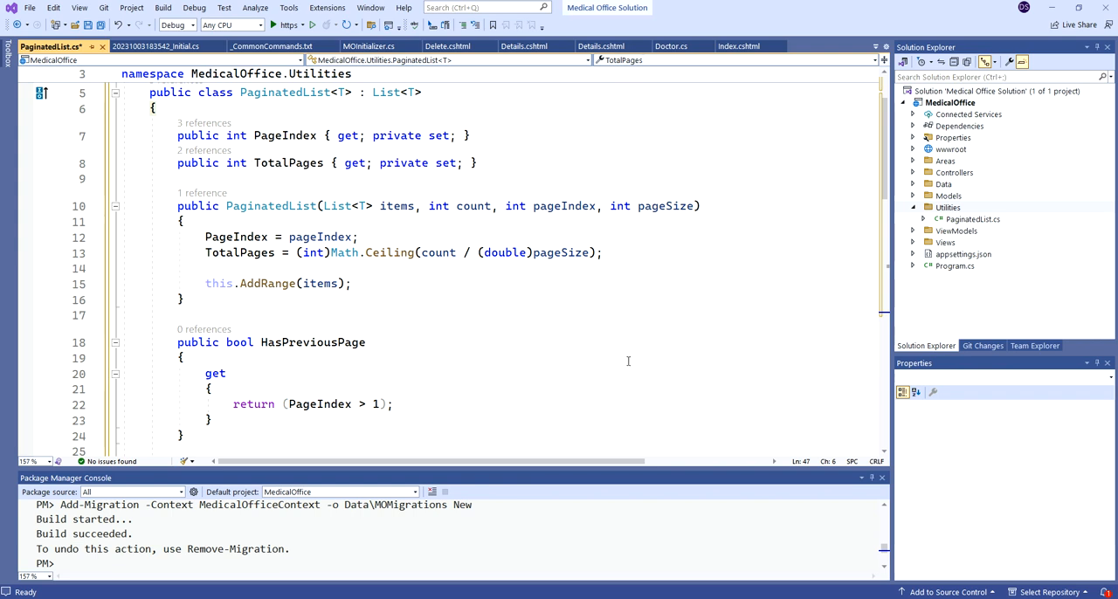
{"action": "scroll", "scroll_direction": "down", "scroll_amount": 3}
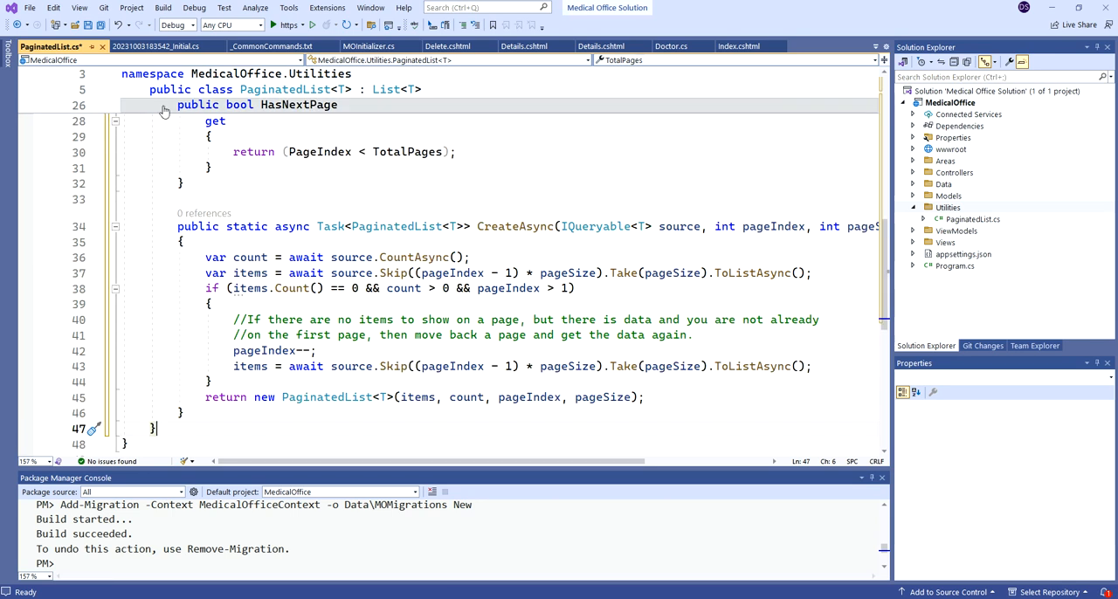
{"action": "key", "text": "ctrl+s"}
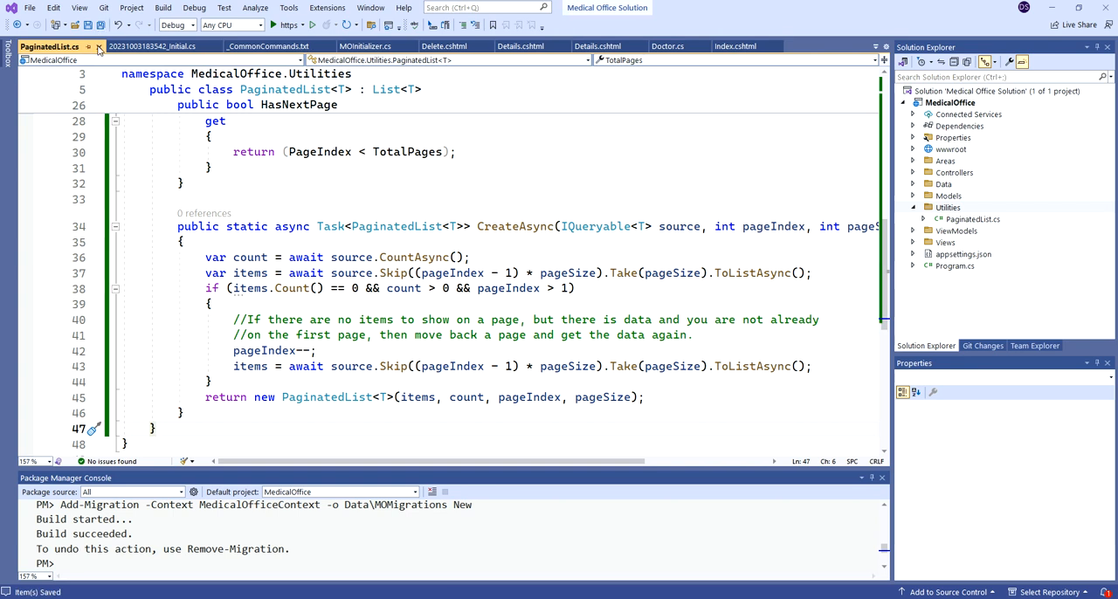
{"action": "left_click", "coordinate": [580, 46]}
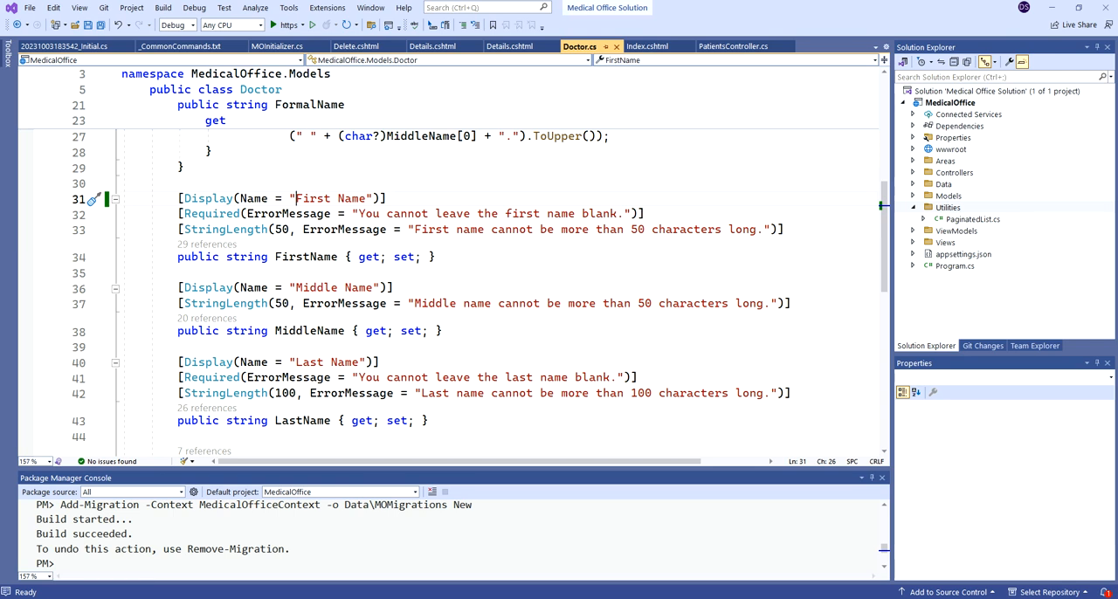
Step: Close every open document tab in the editor
{"action": "left_click", "coordinate": [66, 45]}
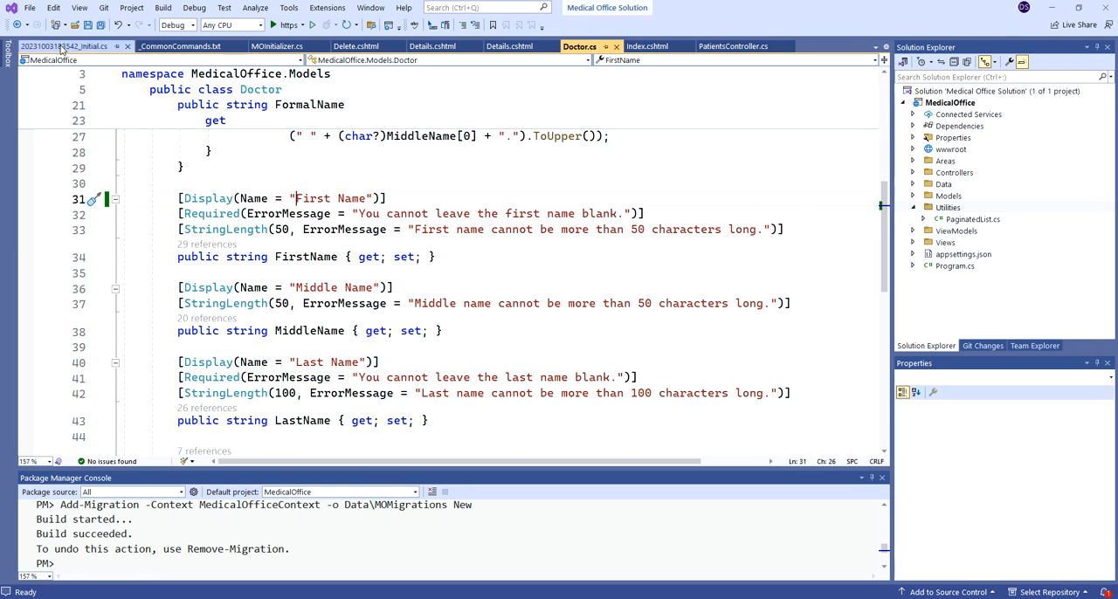
{"action": "right_click", "coordinate": [62, 46]}
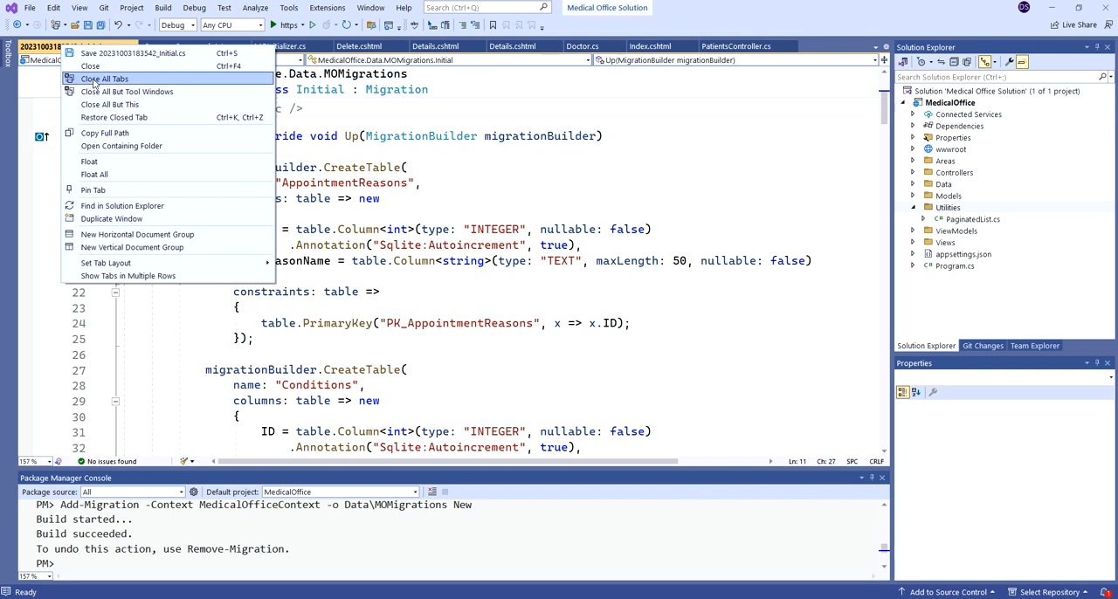
{"action": "left_click", "coordinate": [105, 78]}
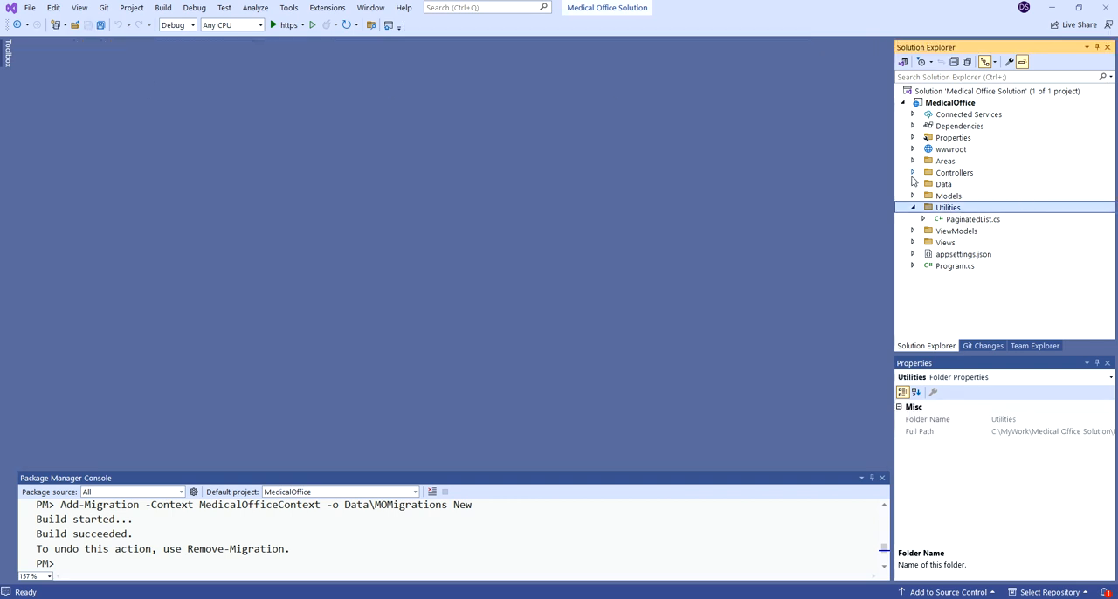
Step: Open PatientsController.cs and browse to the Patients Index view in Solution Explorer
{"action": "left_click", "coordinate": [912, 171]}
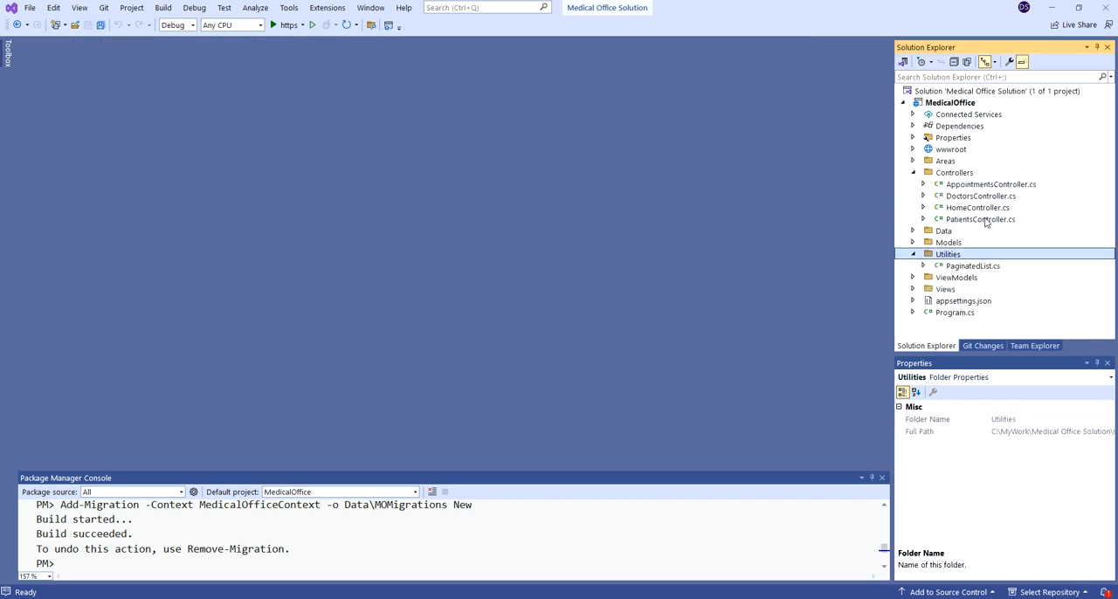
{"action": "double_click", "coordinate": [982, 220]}
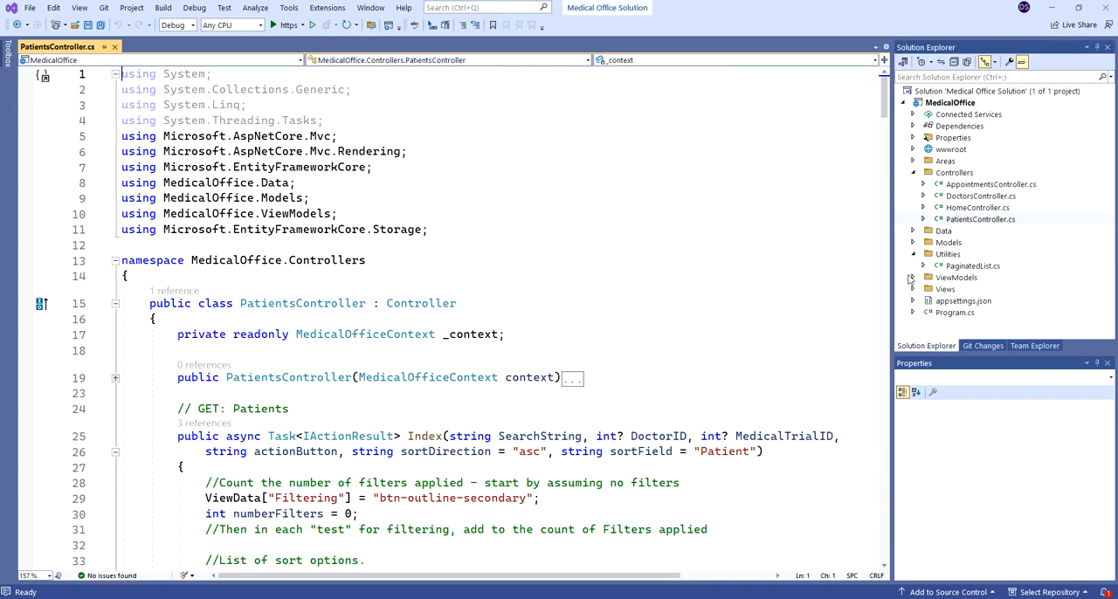
{"action": "left_click", "coordinate": [912, 290]}
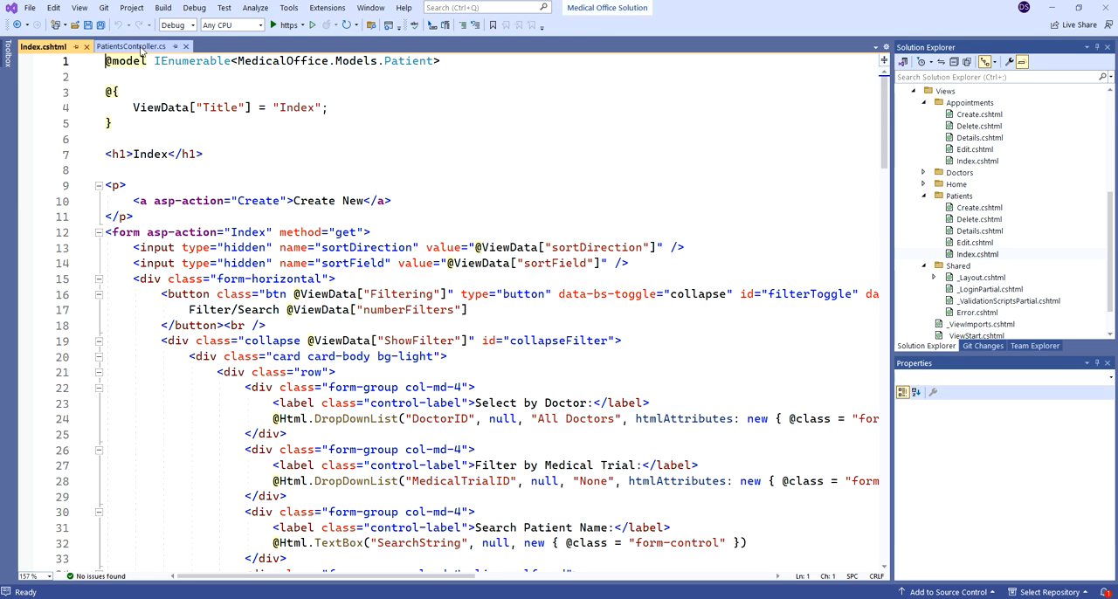
Step: Return to PatientsController.cs to add 'int? page' to the Index action parameters
{"action": "left_click", "coordinate": [129, 45]}
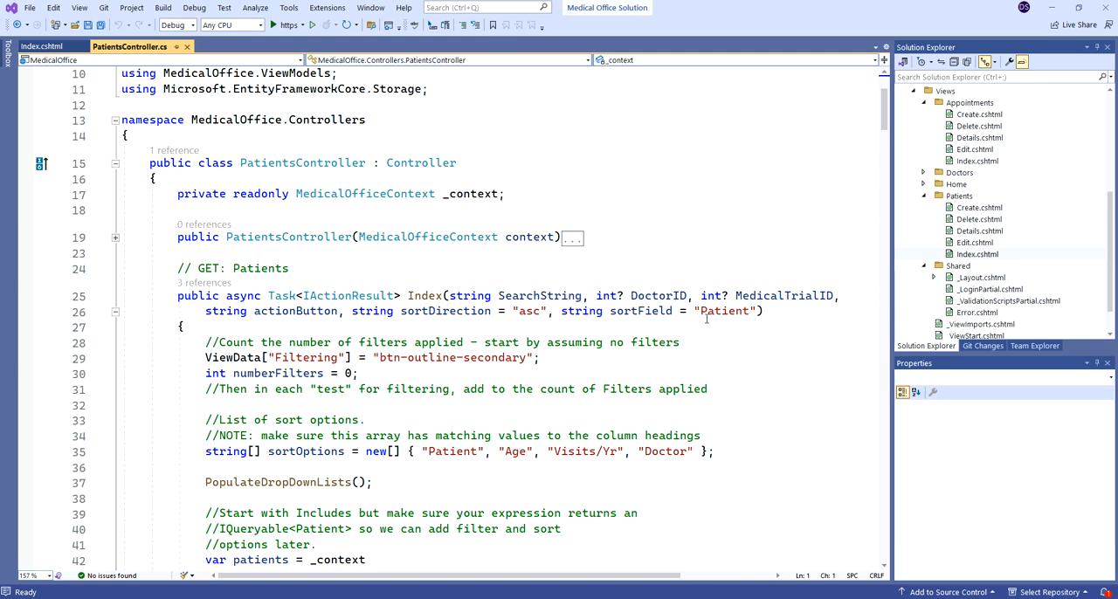
{"action": "mouse_move", "coordinate": [470, 295]}
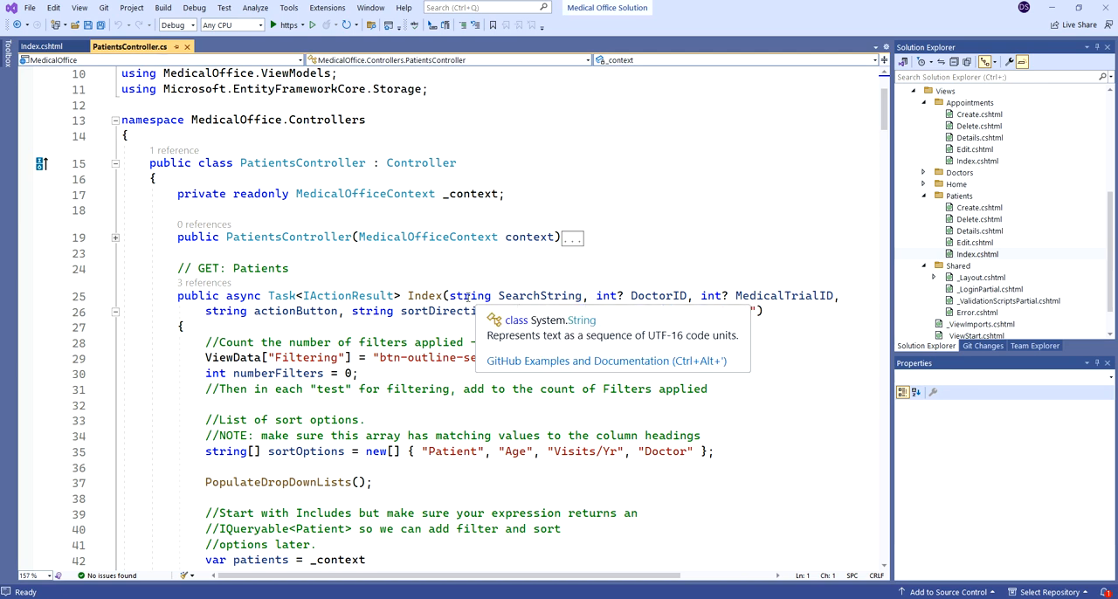
{"action": "mouse_move", "coordinate": [723, 260]}
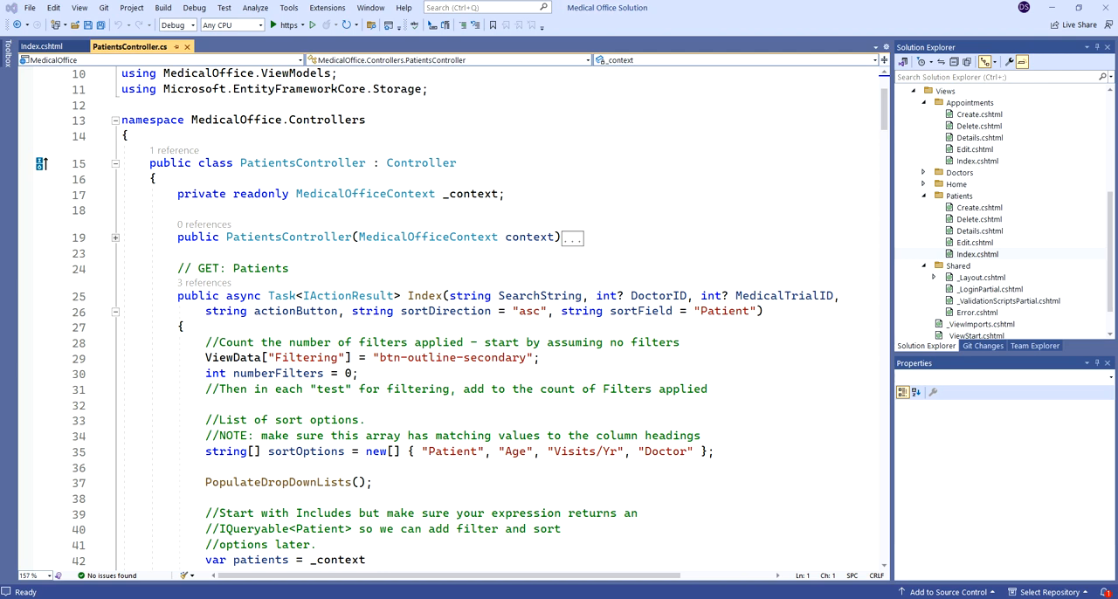
{"action": "mouse_move", "coordinate": [210, 315]}
{"action": "type", "text": "int? page, "}
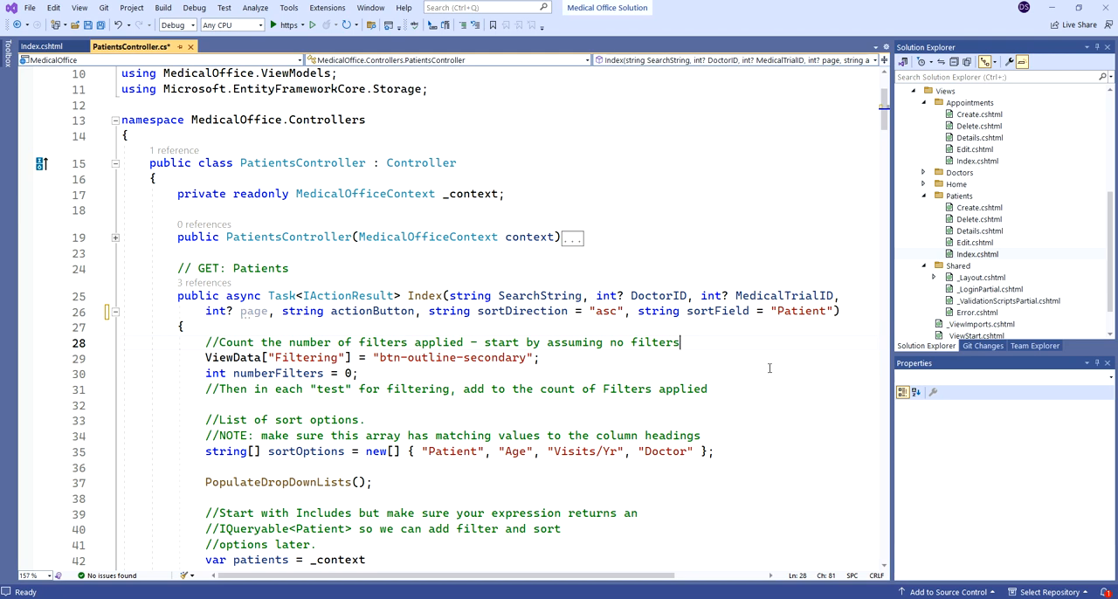
Step: Add 'page = 1;//Reset page to start' inside the actionButton form-submitted block
{"action": "scroll", "scroll_direction": "down", "scroll_amount": 3}
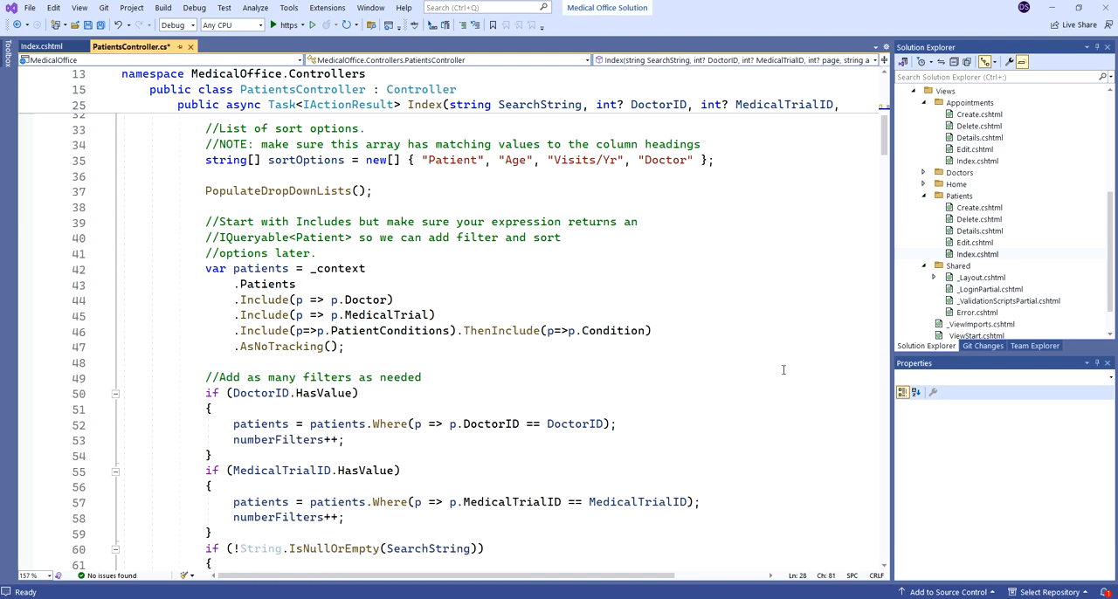
{"action": "scroll", "scroll_direction": "down", "scroll_amount": 3}
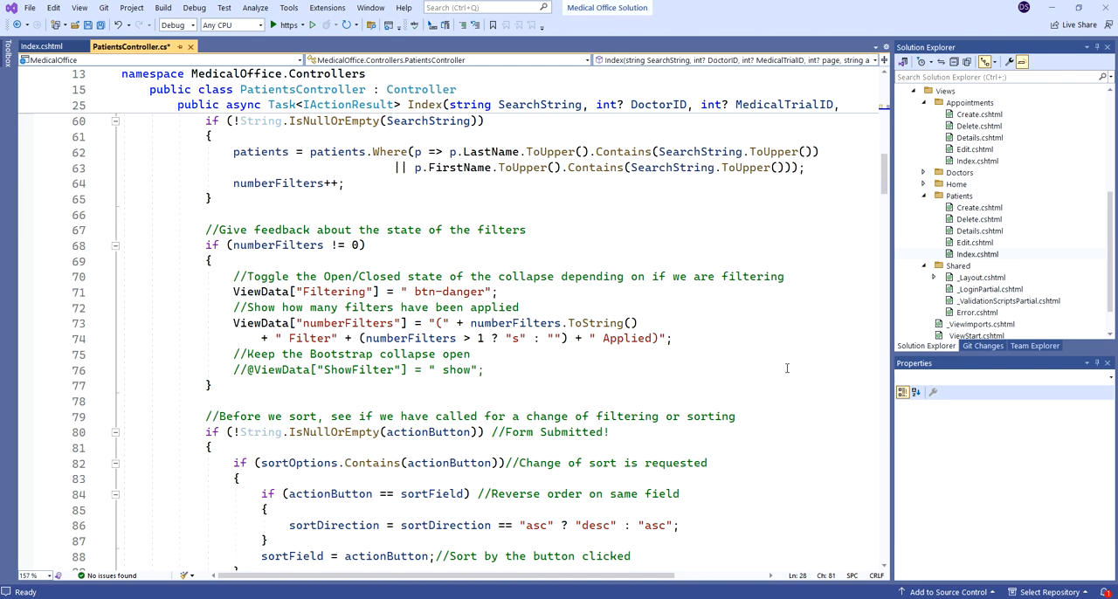
{"action": "scroll", "scroll_direction": "down", "scroll_amount": 3}
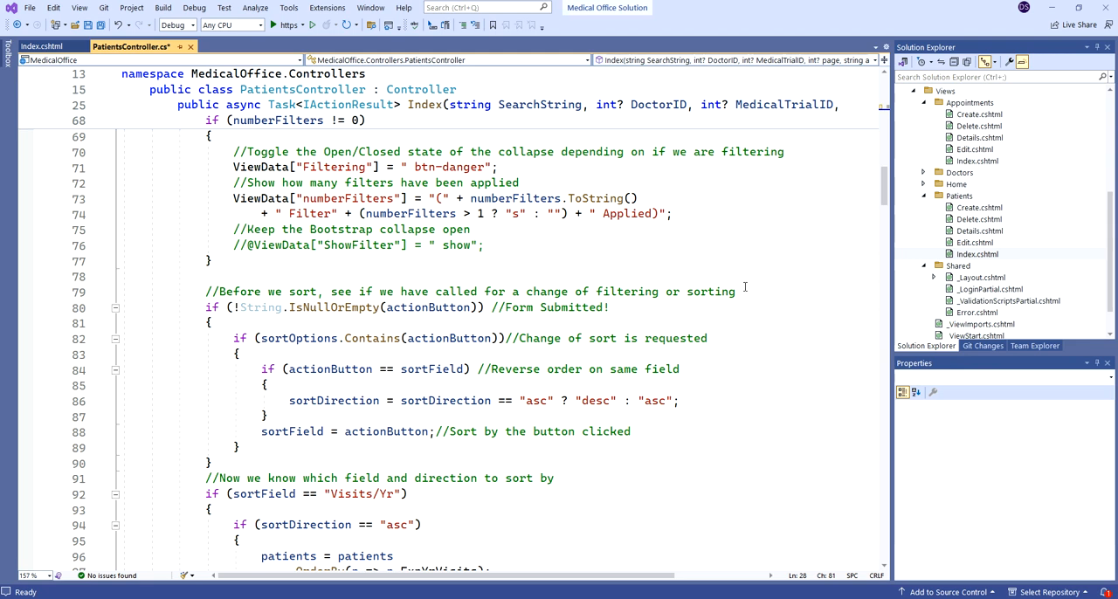
{"action": "left_click", "coordinate": [280, 323]}
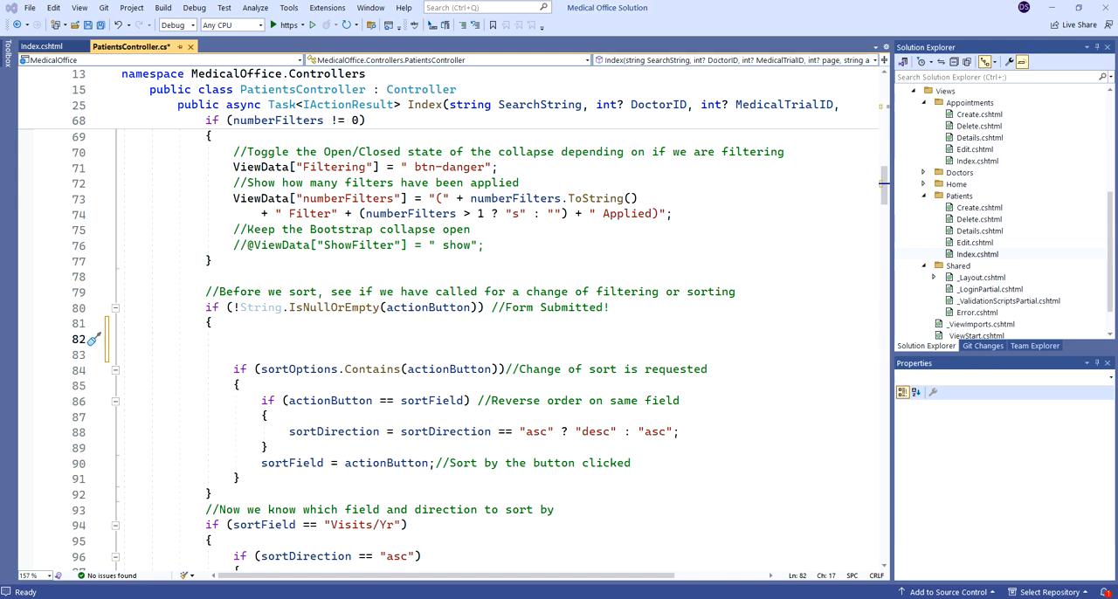
{"action": "mouse_move", "coordinate": [235, 395]}
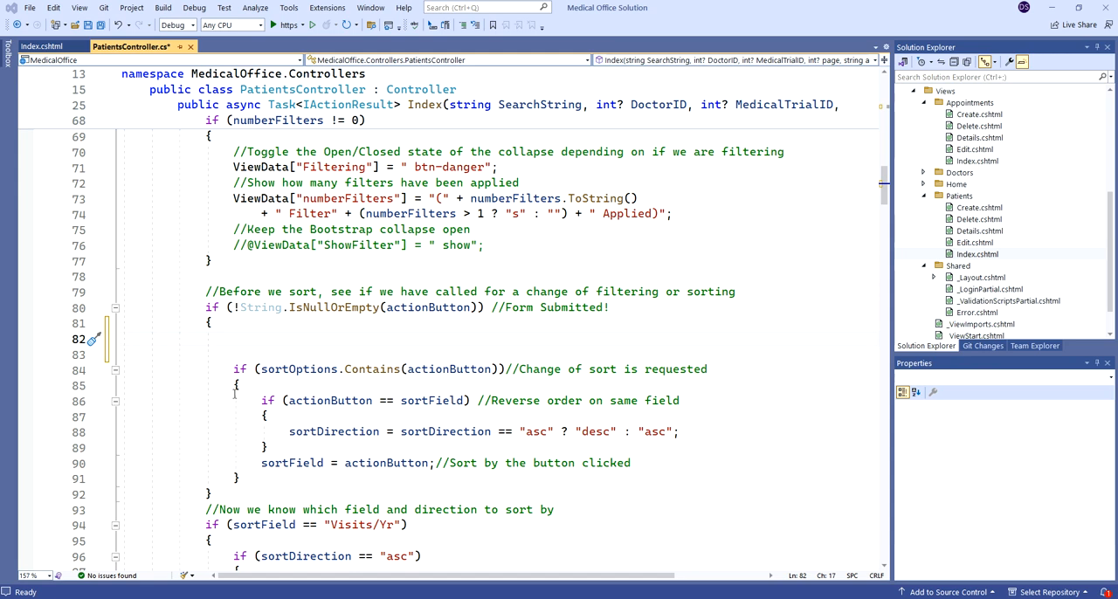
{"action": "type", "text": "page = 1;//Reset page to start"}
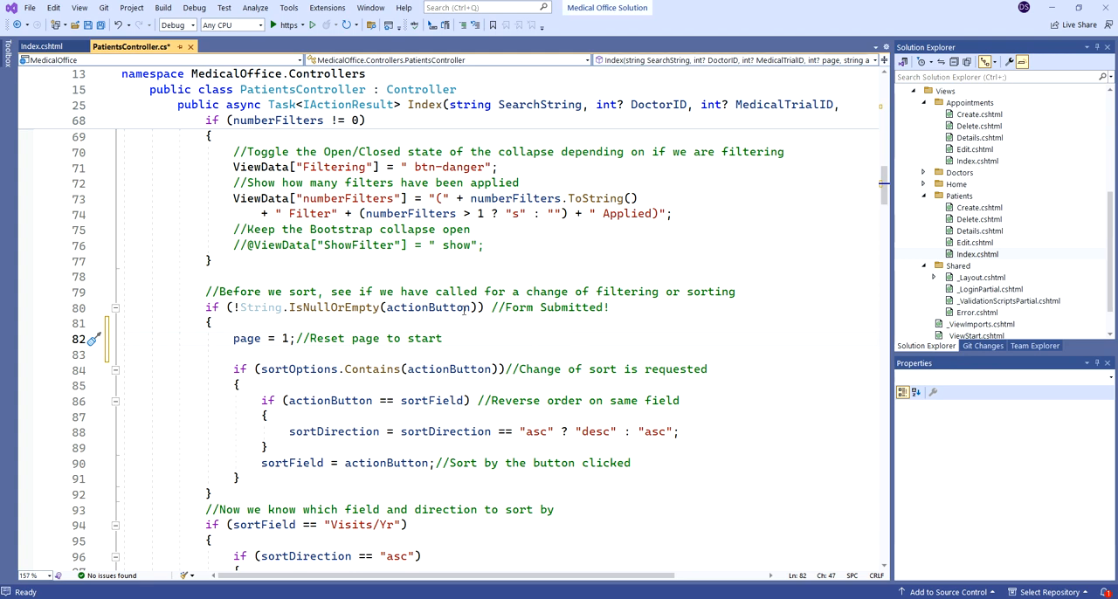
{"action": "mouse_move", "coordinate": [430, 308]}
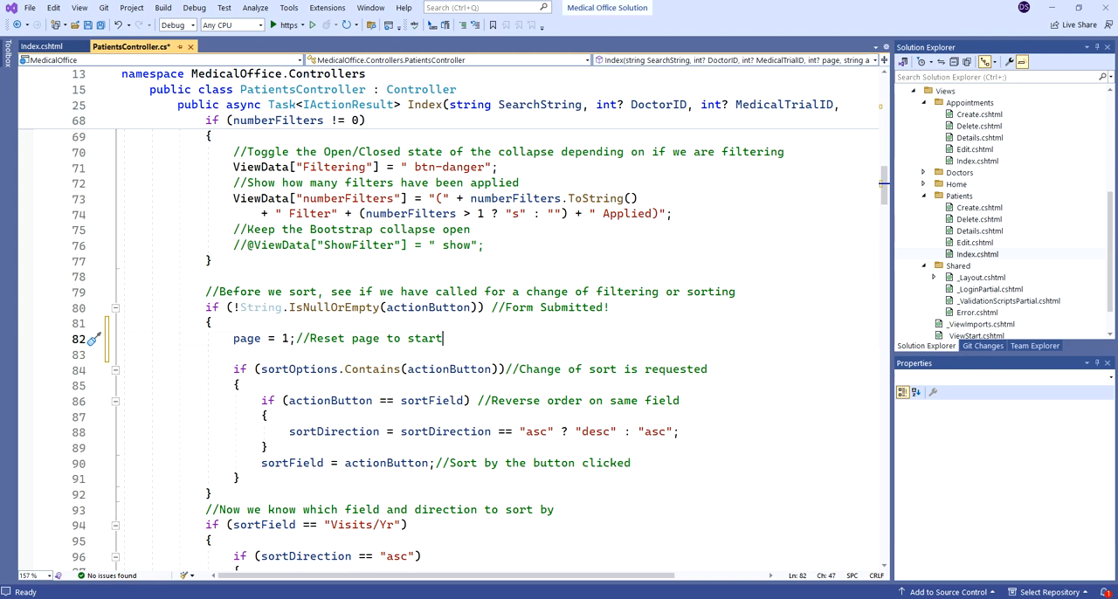
{"action": "mouse_move", "coordinate": [958, 382]}
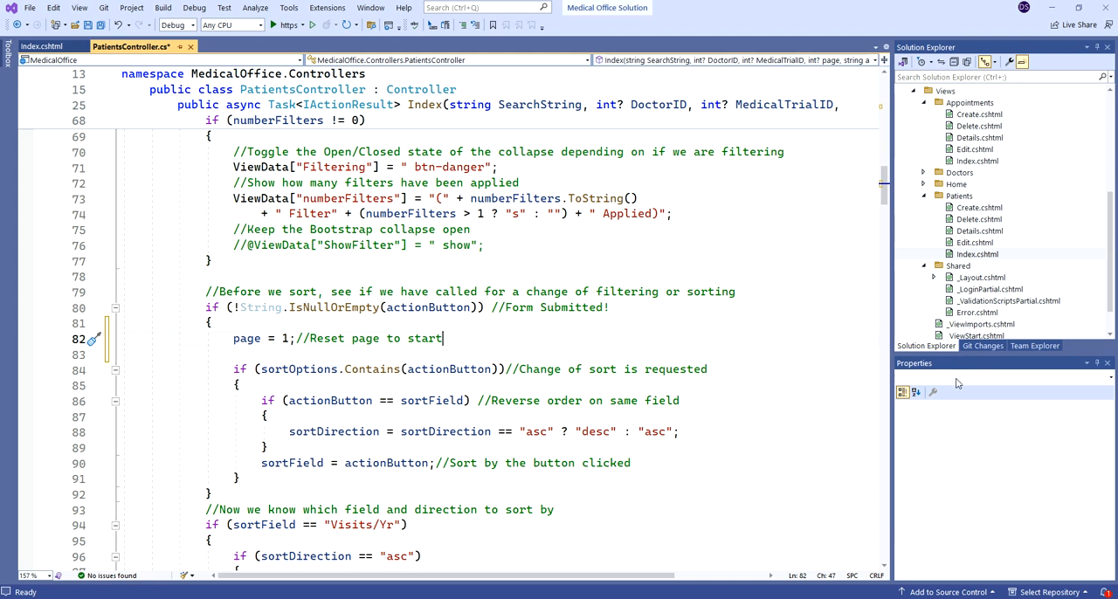
Step: Return View(pagedData) from the Patients Index action instead of the full ToListAsync result
{"action": "scroll", "scroll_direction": "down", "scroll_amount": 3}
{"action": "type", "text": "var pagedData = await PaginatedList<Patient>.CreateAsync(patients.AsNoTracking(), page ?? 1, pageSize);"}
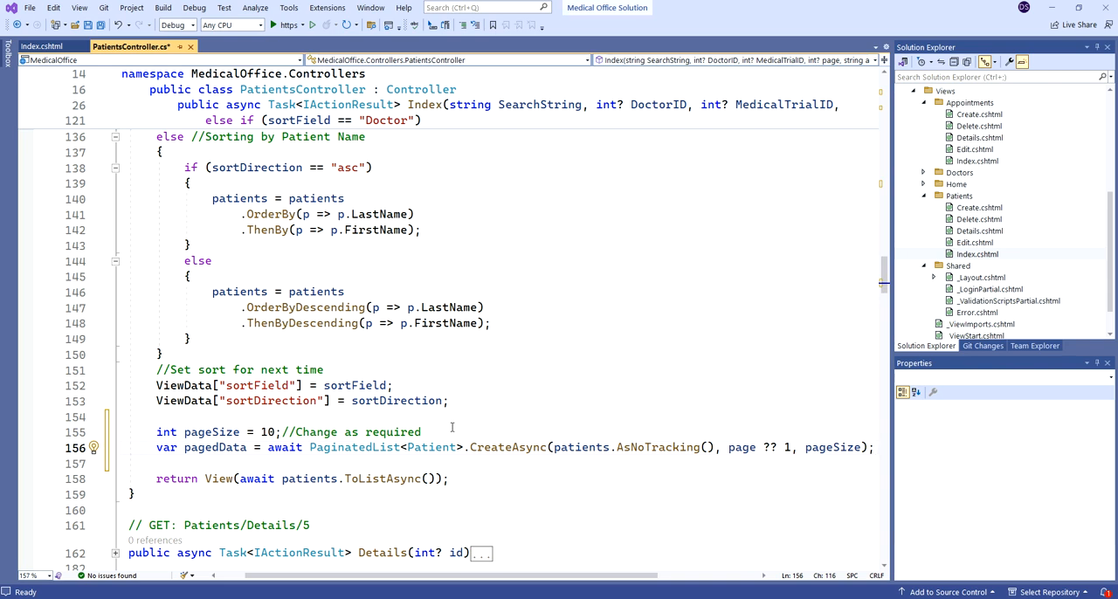
{"action": "mouse_move", "coordinate": [265, 432]}
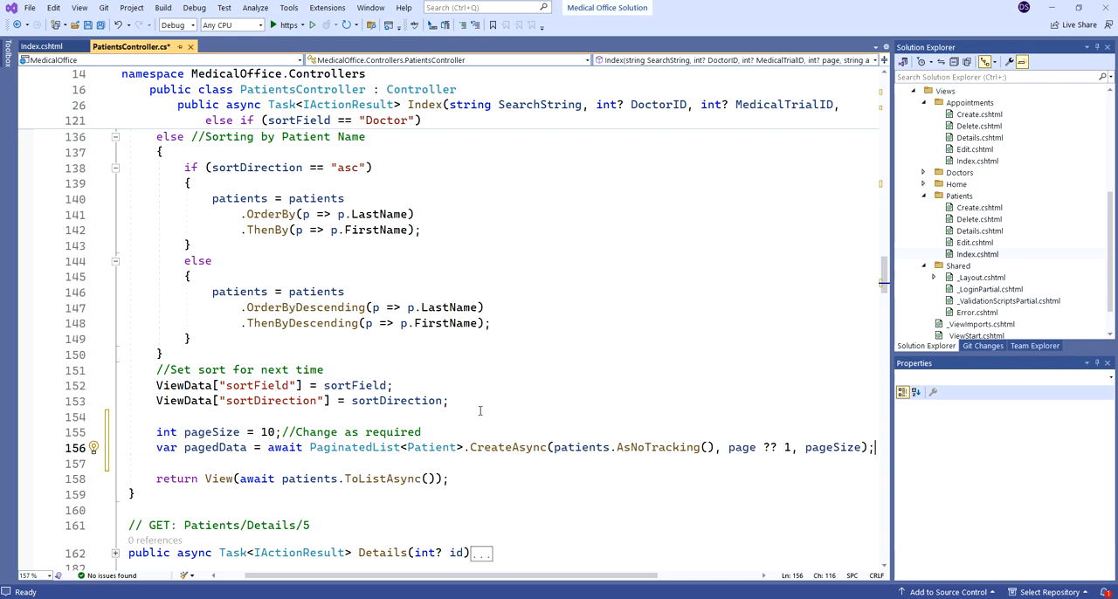
{"action": "mouse_move", "coordinate": [215, 447]}
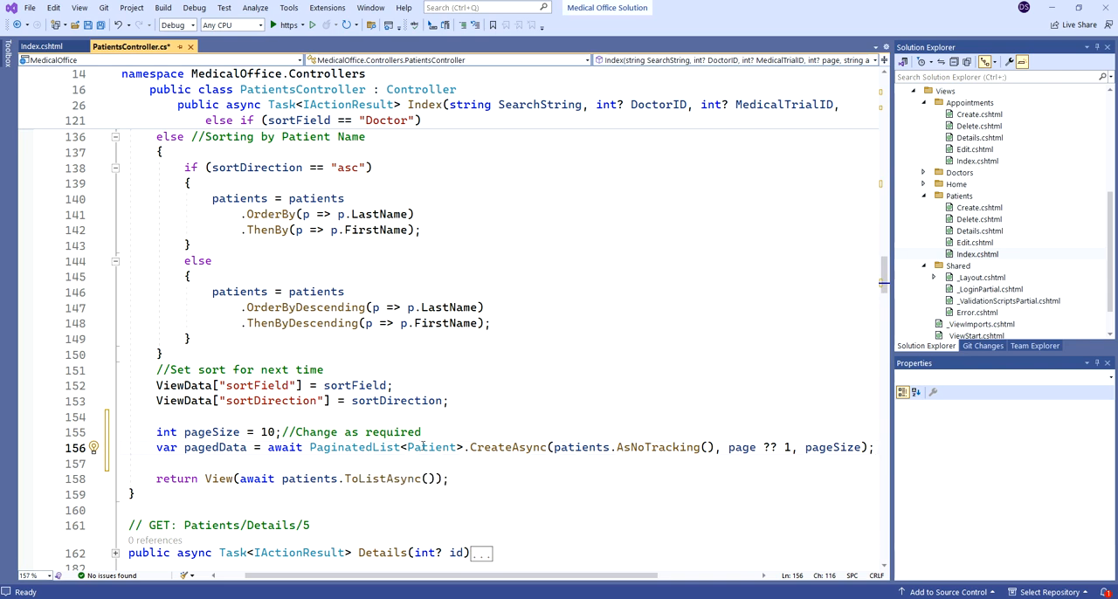
{"action": "mouse_move", "coordinate": [430, 448]}
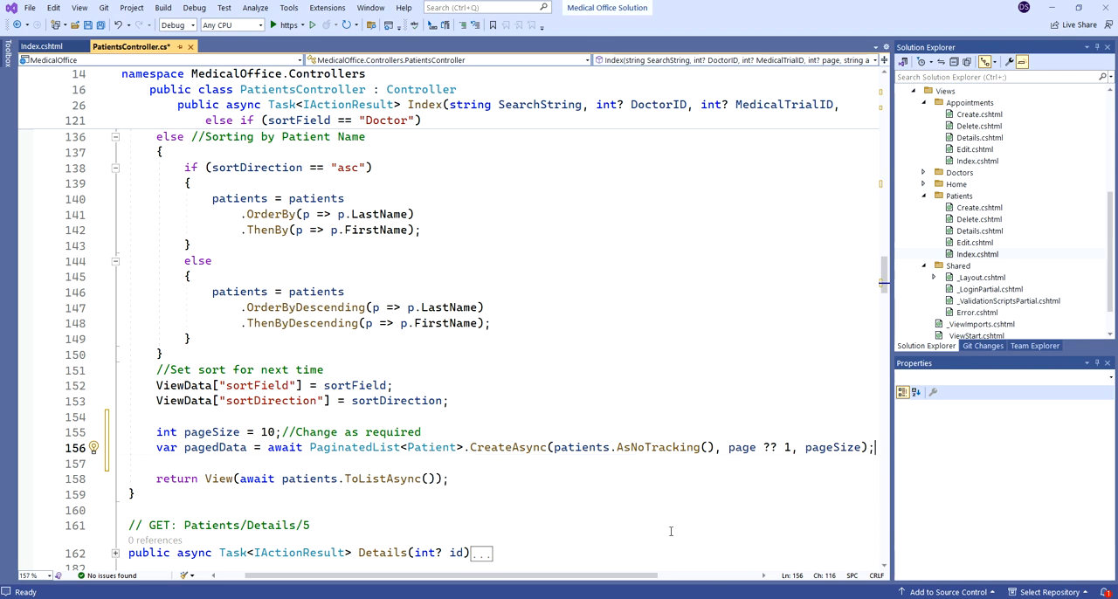
{"action": "mouse_move", "coordinate": [580, 448]}
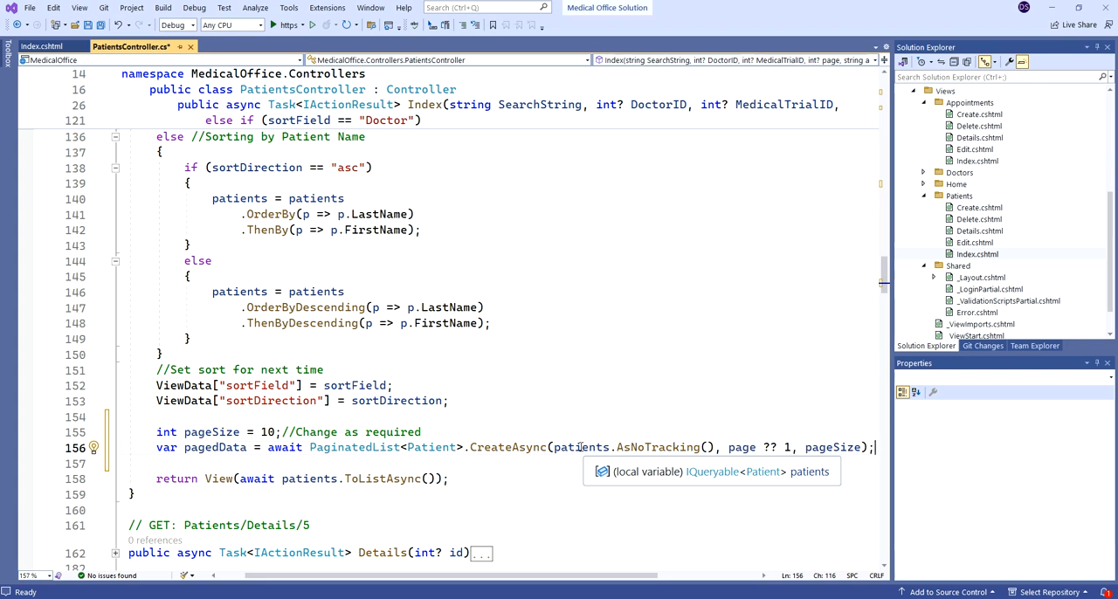
{"action": "mouse_move", "coordinate": [643, 405]}
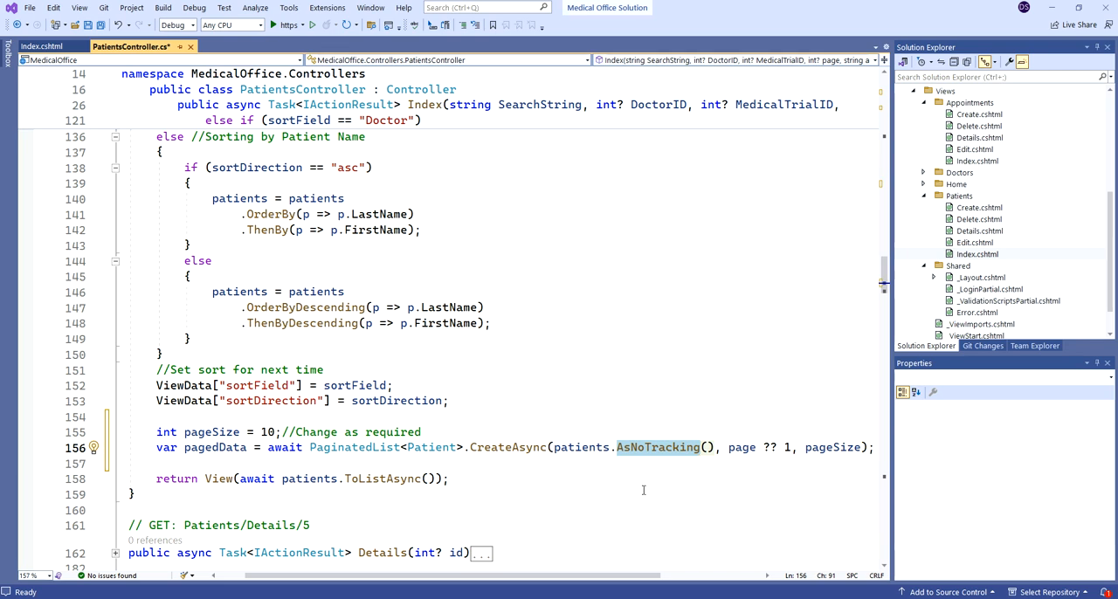
{"action": "mouse_move", "coordinate": [626, 398]}
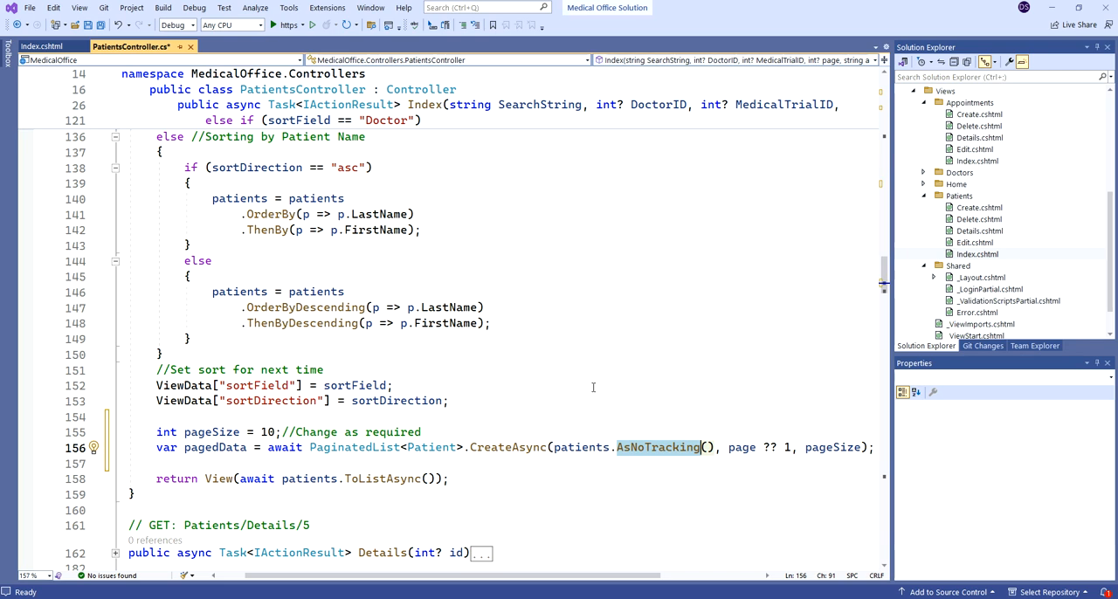
{"action": "mouse_move", "coordinate": [624, 391]}
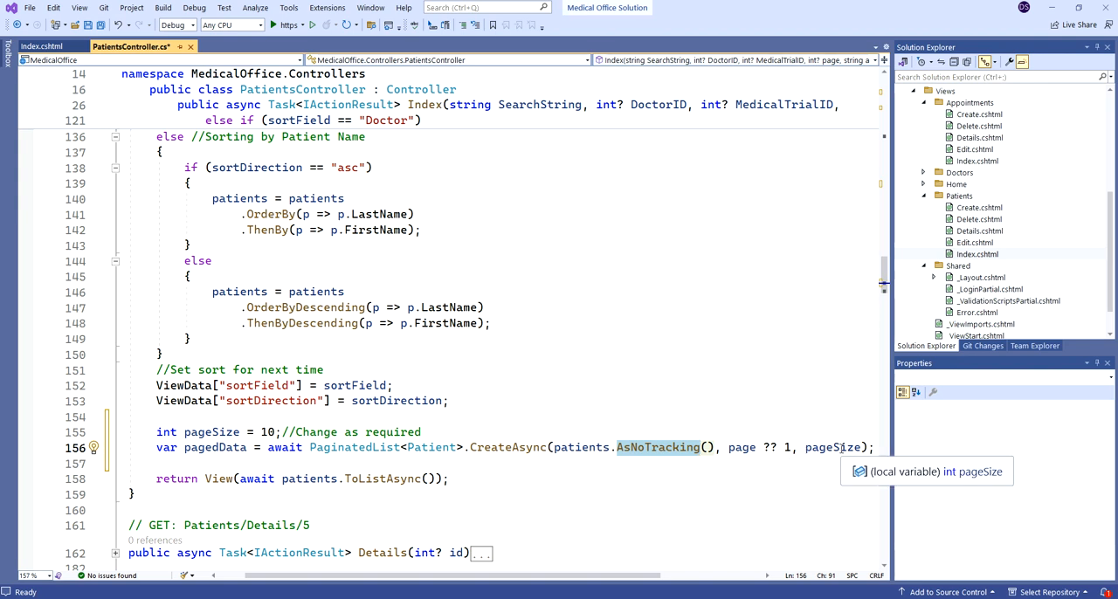
{"action": "mouse_move", "coordinate": [605, 388]}
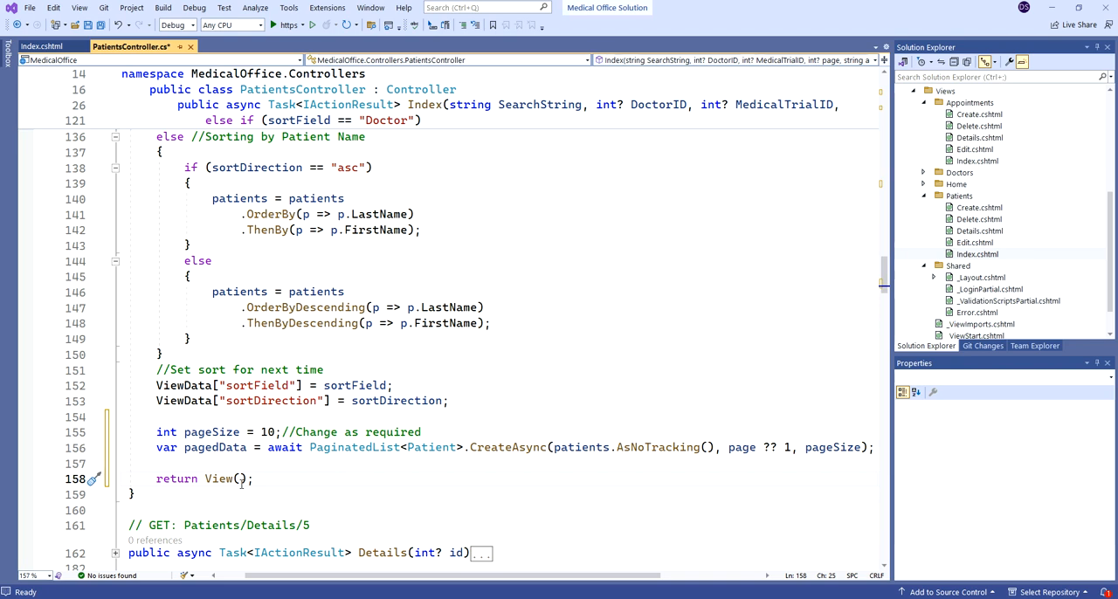
{"action": "type", "text": "pge"}
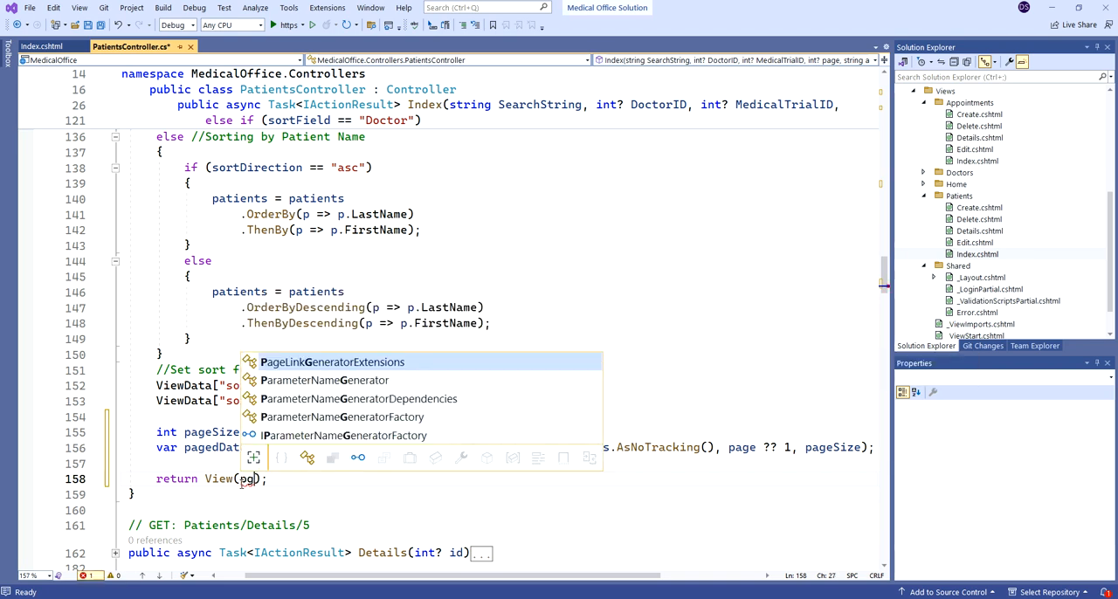
{"action": "type", "text": "agedData"}
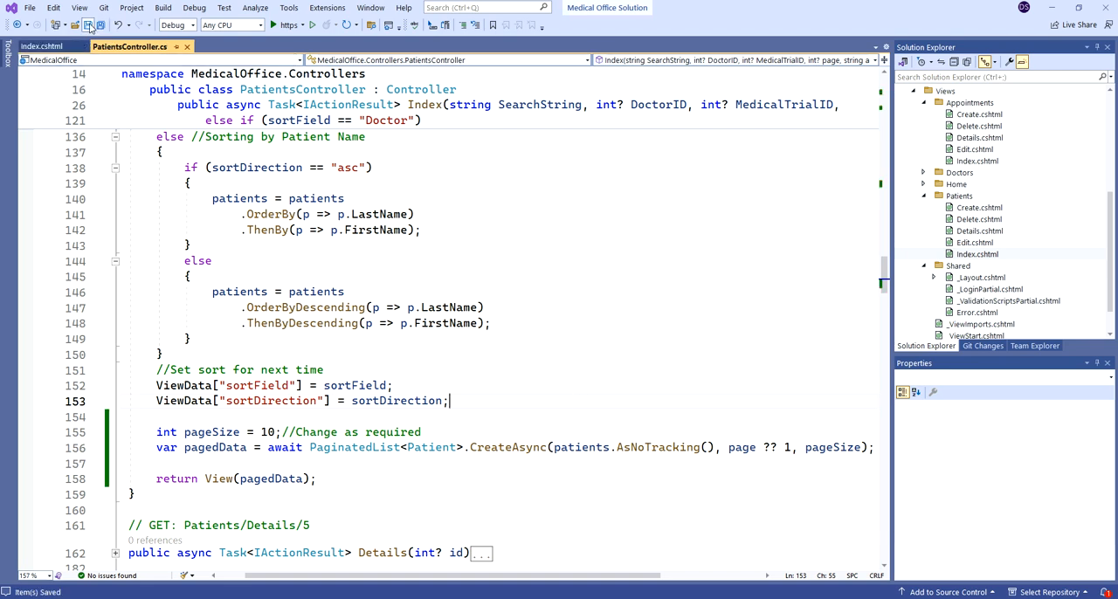
Step: Switch to Patients Index.cshtml and add a blank line after </table> inside the form
{"action": "left_click", "coordinate": [42, 45]}
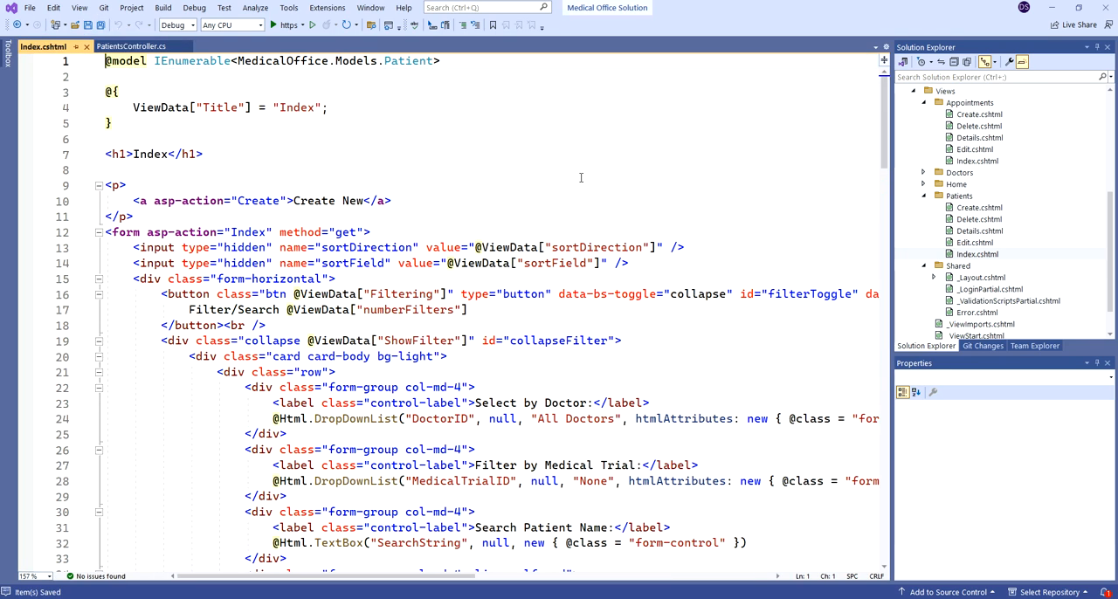
{"action": "mouse_move", "coordinate": [580, 194]}
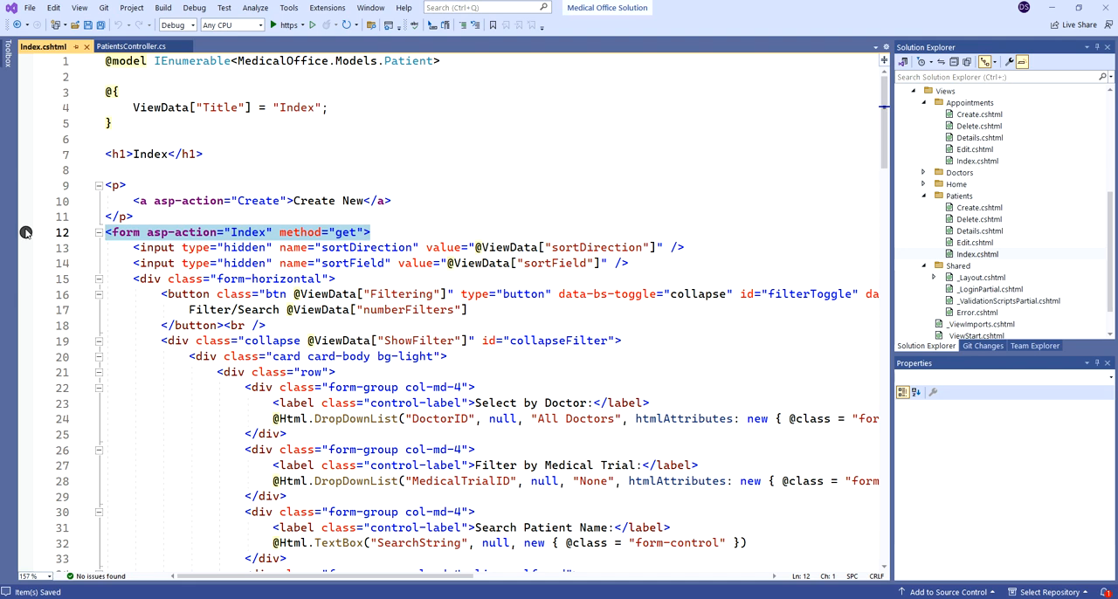
{"action": "mouse_move", "coordinate": [615, 258]}
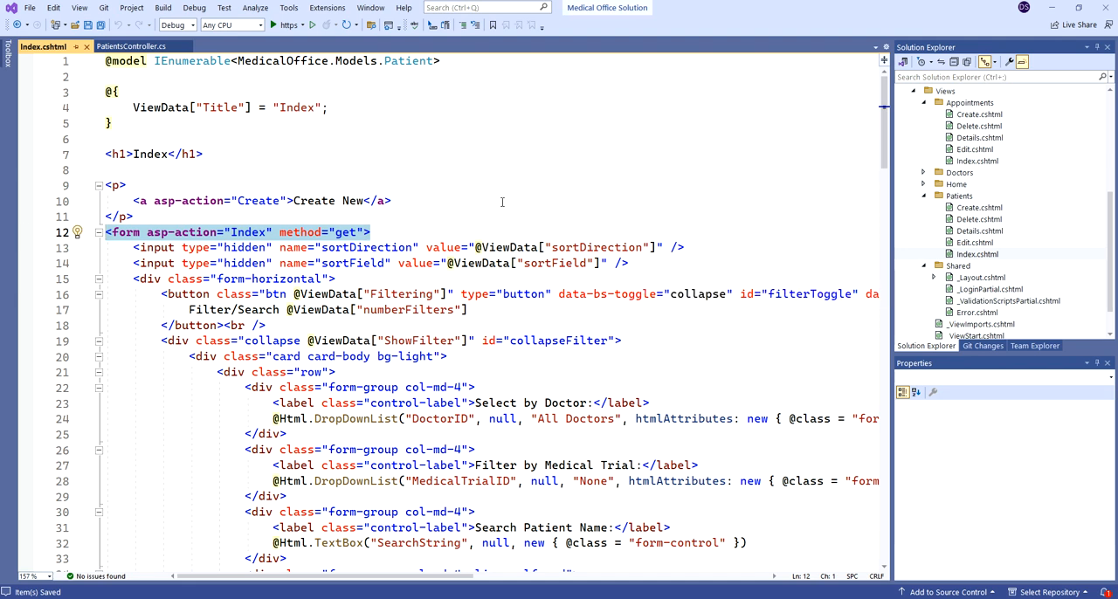
{"action": "scroll", "scroll_direction": "down", "scroll_amount": 3}
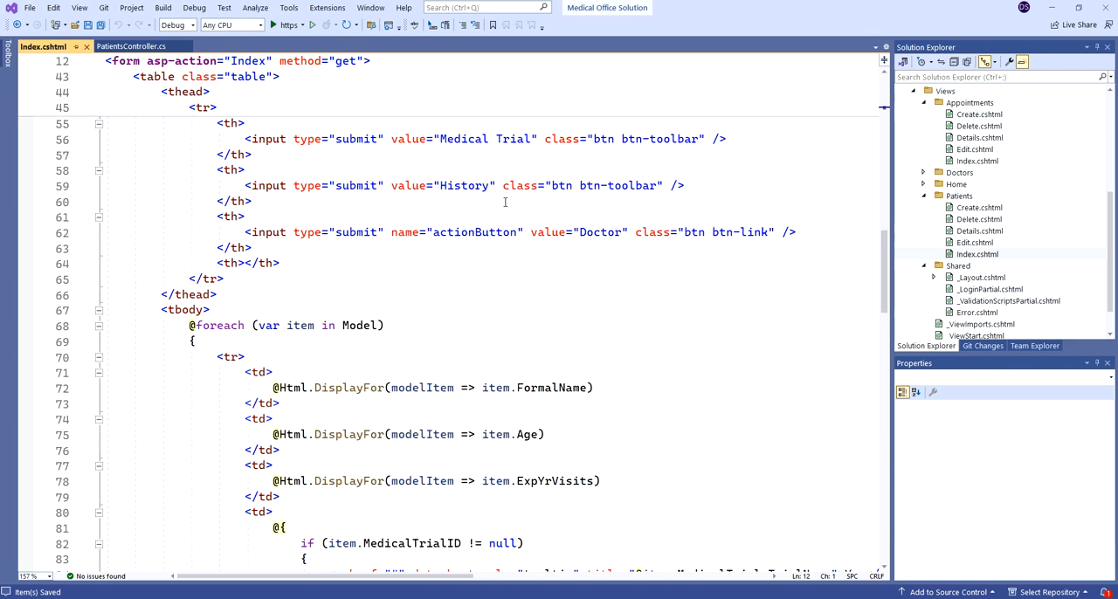
{"action": "scroll", "scroll_direction": "down", "scroll_amount": 3}
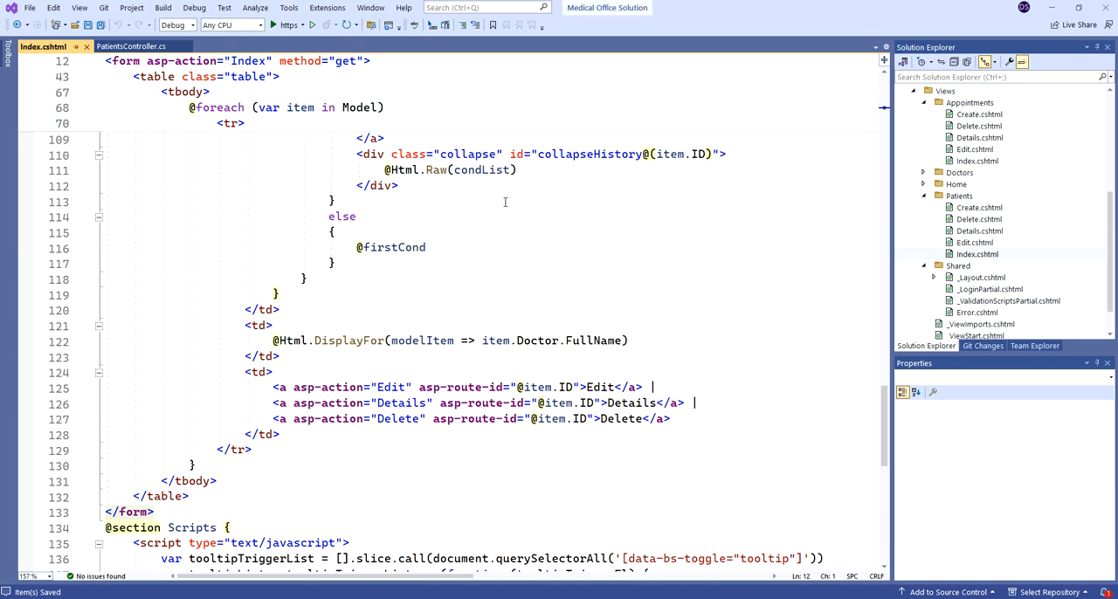
{"action": "scroll", "scroll_direction": "down", "scroll_amount": 3}
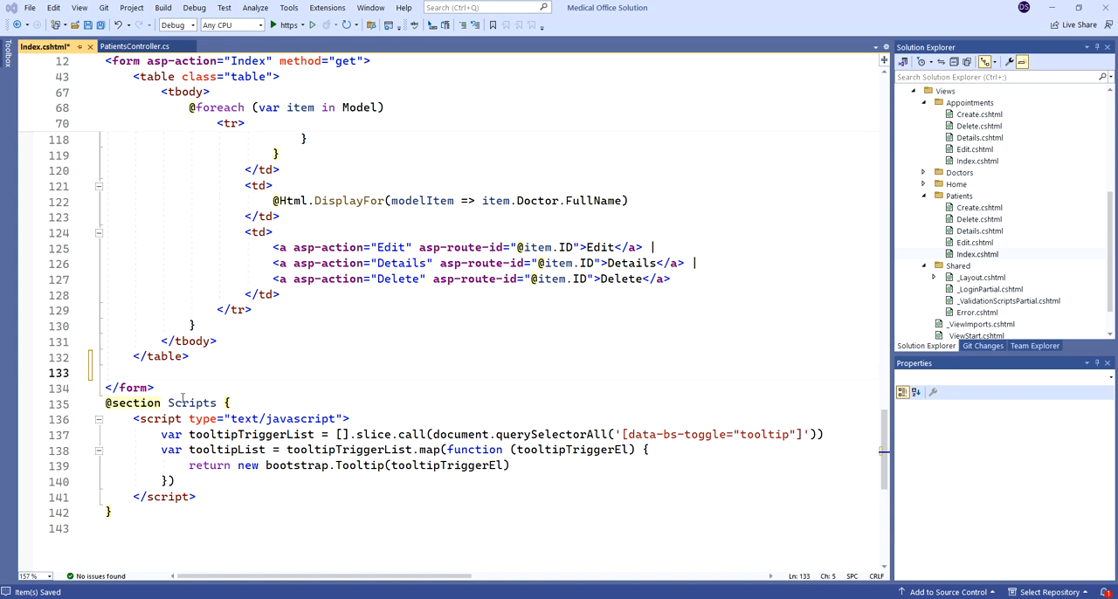
Step: Insert <partial name="_PagingNavBar" /> after the table in the Patients Index view
{"action": "type", "text": "<partial name=\"_PagingNavBar\" />"}
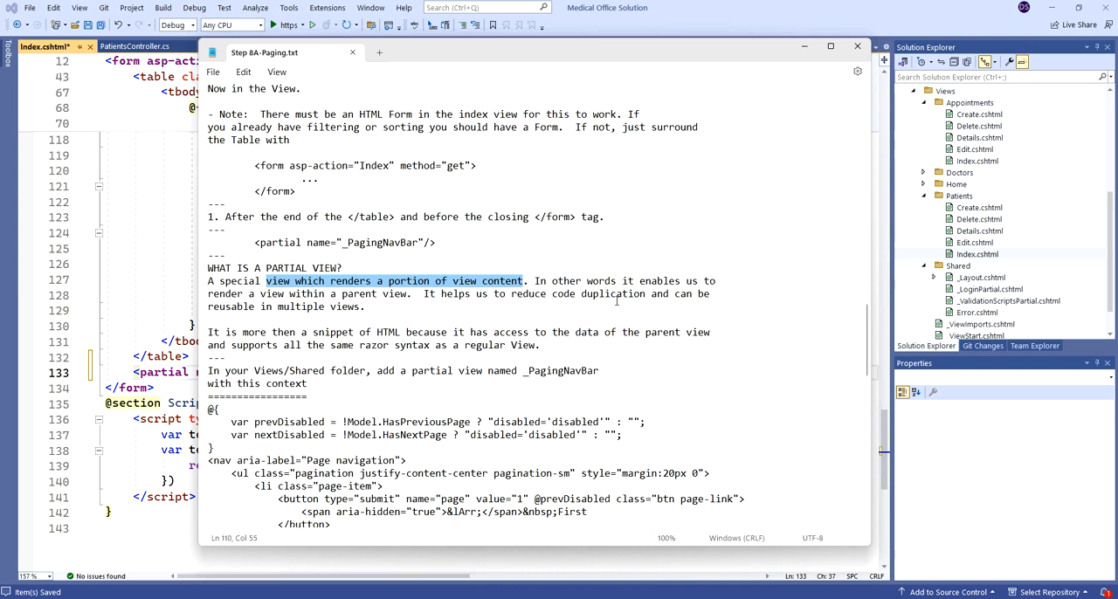
{"action": "mouse_move", "coordinate": [619, 299]}
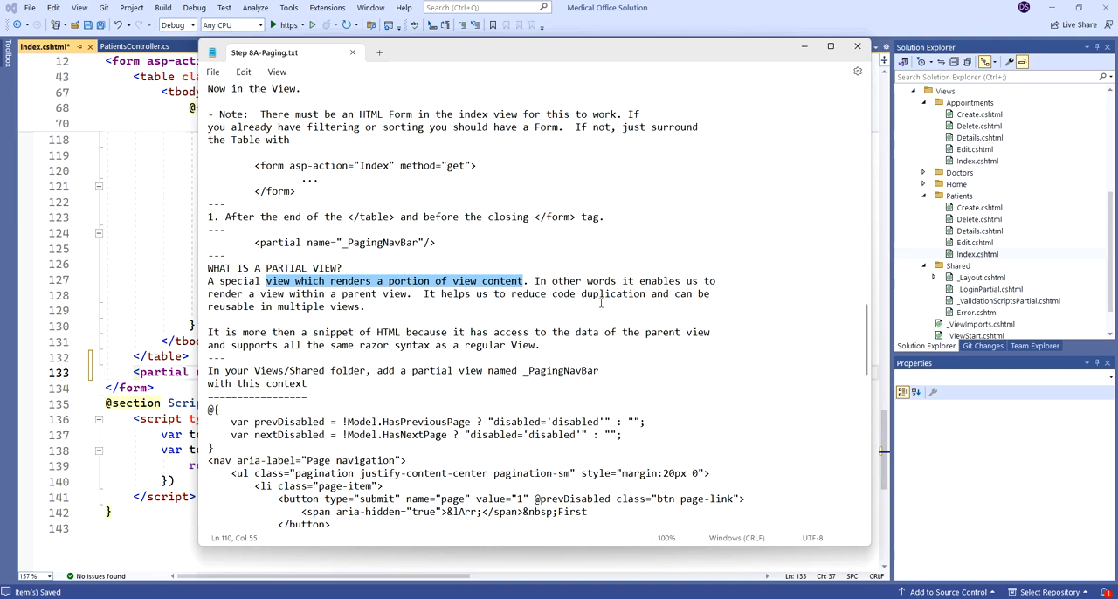
{"action": "mouse_move", "coordinate": [454, 317]}
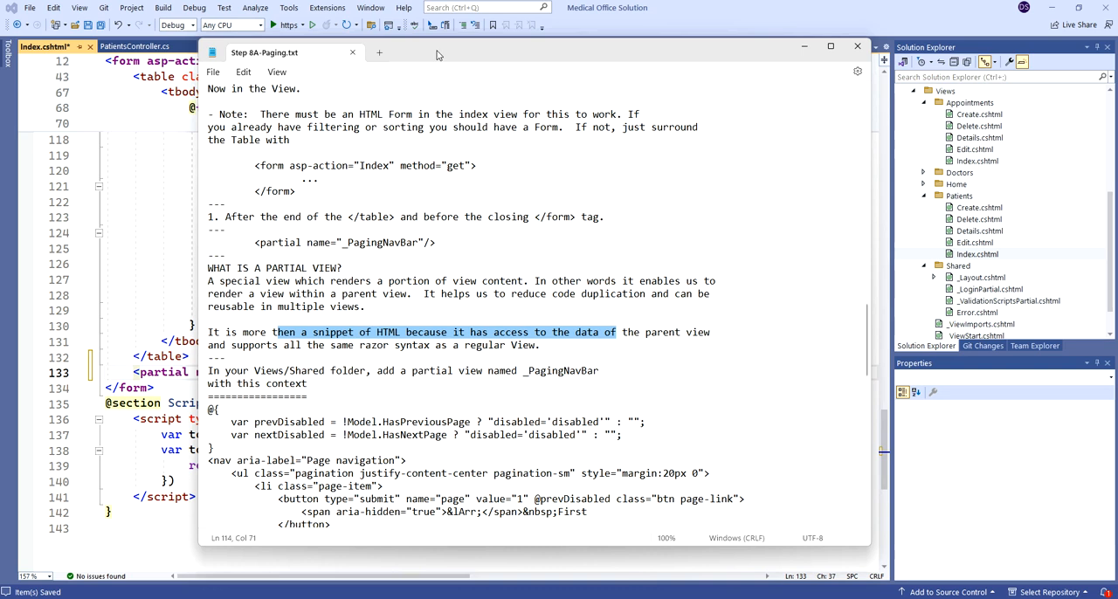
{"action": "mouse_move", "coordinate": [573, 307]}
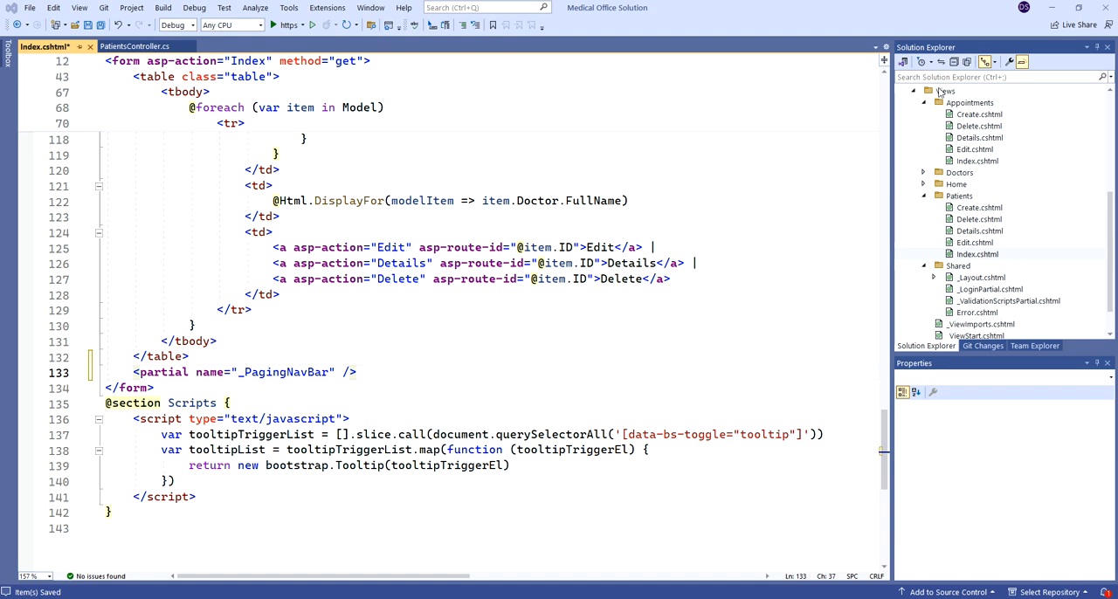
{"action": "left_click", "coordinate": [960, 196]}
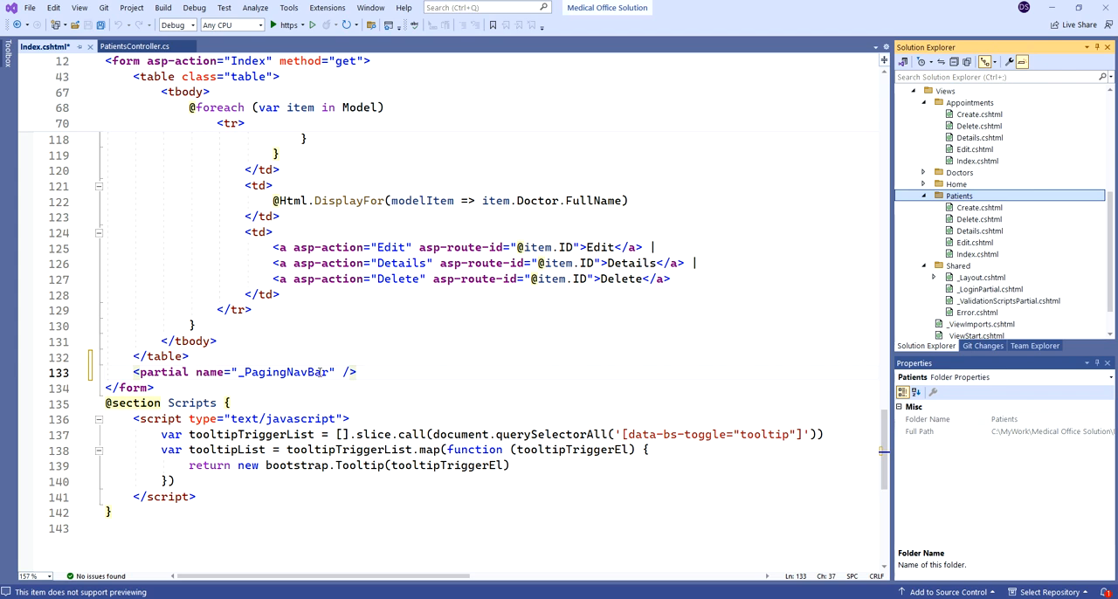
{"action": "mouse_move", "coordinate": [961, 273]}
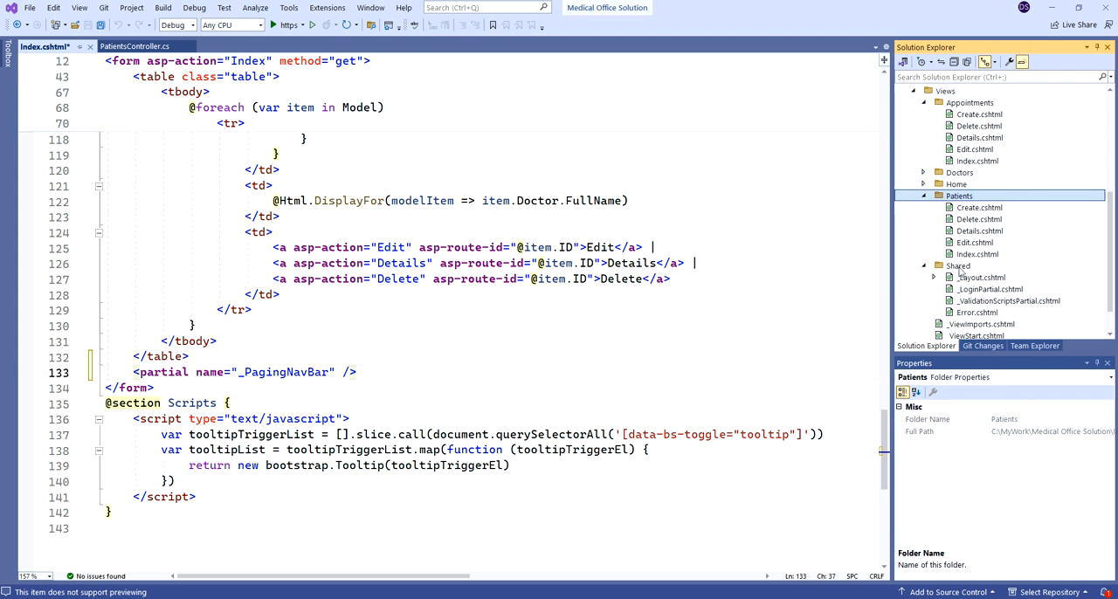
{"action": "left_click", "coordinate": [957, 266]}
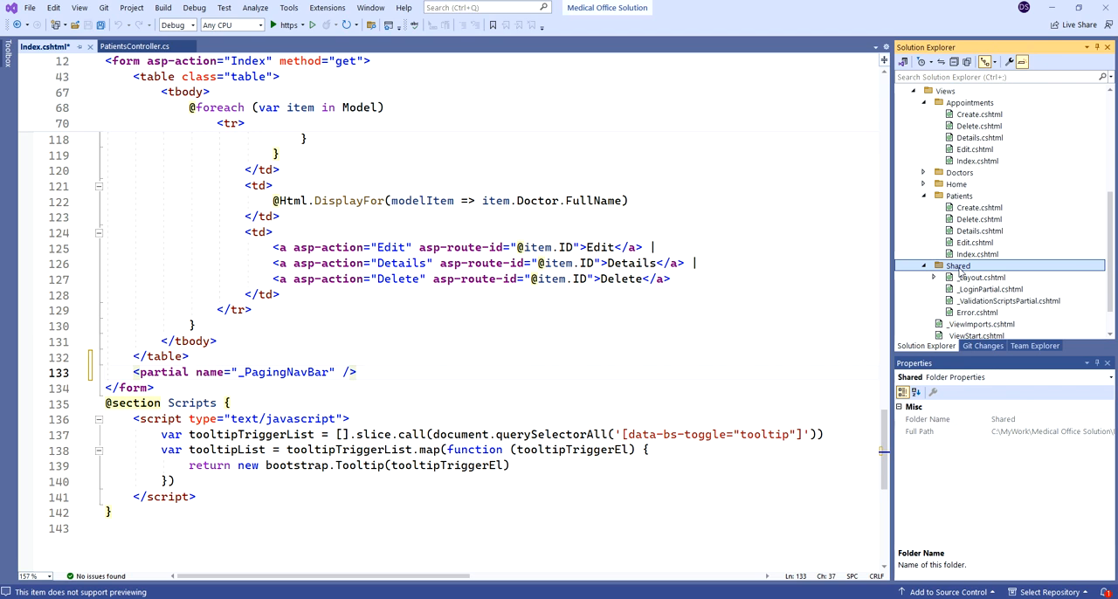
{"action": "mouse_move", "coordinate": [982, 267]}
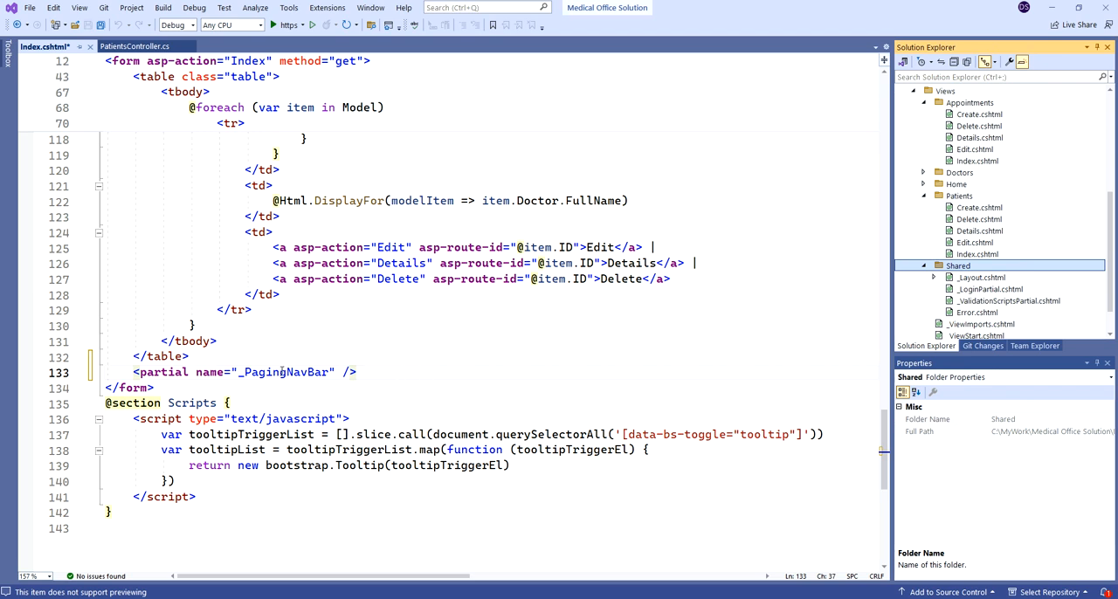
{"action": "mouse_move", "coordinate": [524, 375]}
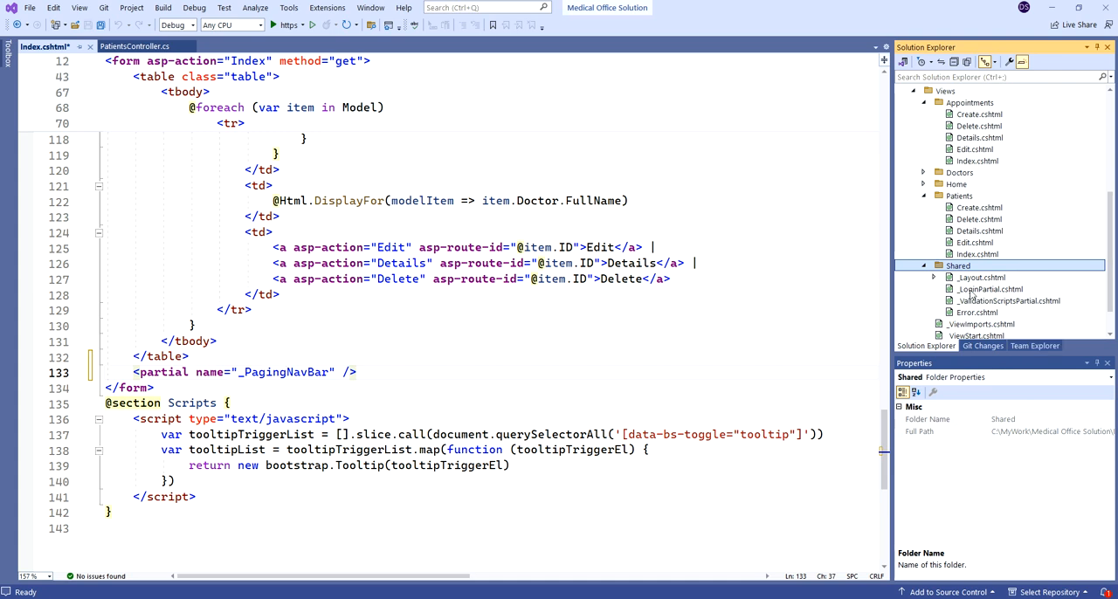
{"action": "mouse_move", "coordinate": [972, 293]}
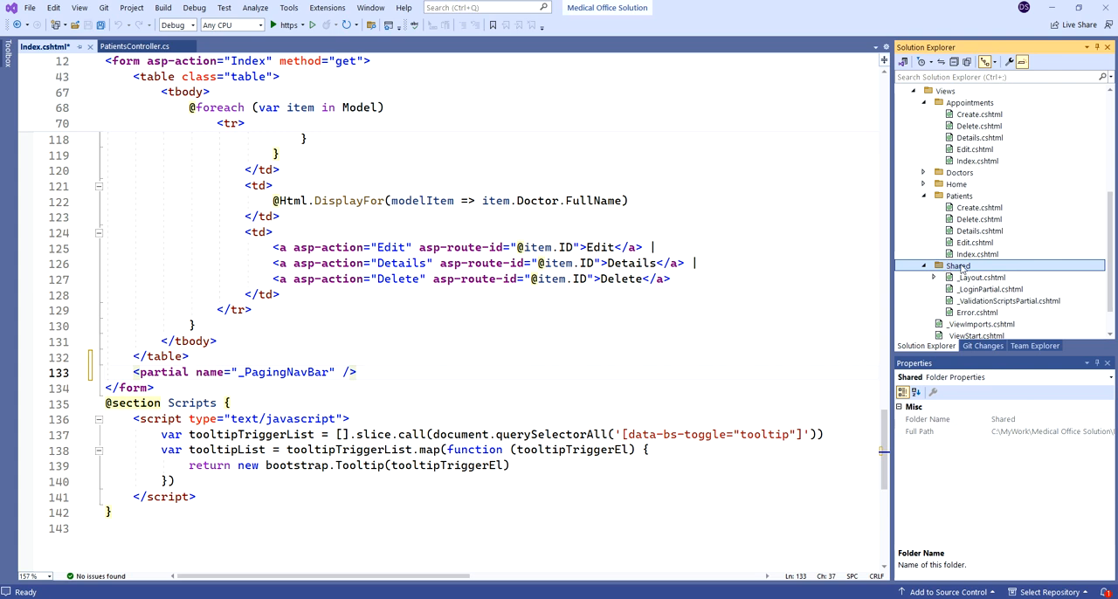
Step: Add an empty Razor view named PagingNavBar to Shared, marked as a partial view
{"action": "right_click", "coordinate": [957, 265]}
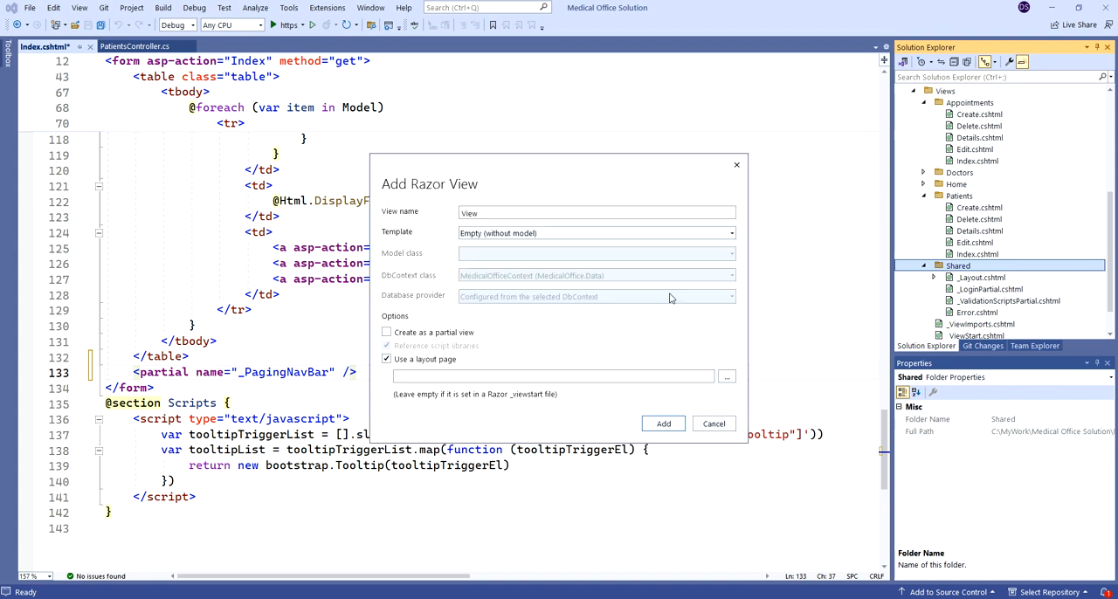
{"action": "left_click", "coordinate": [597, 233]}
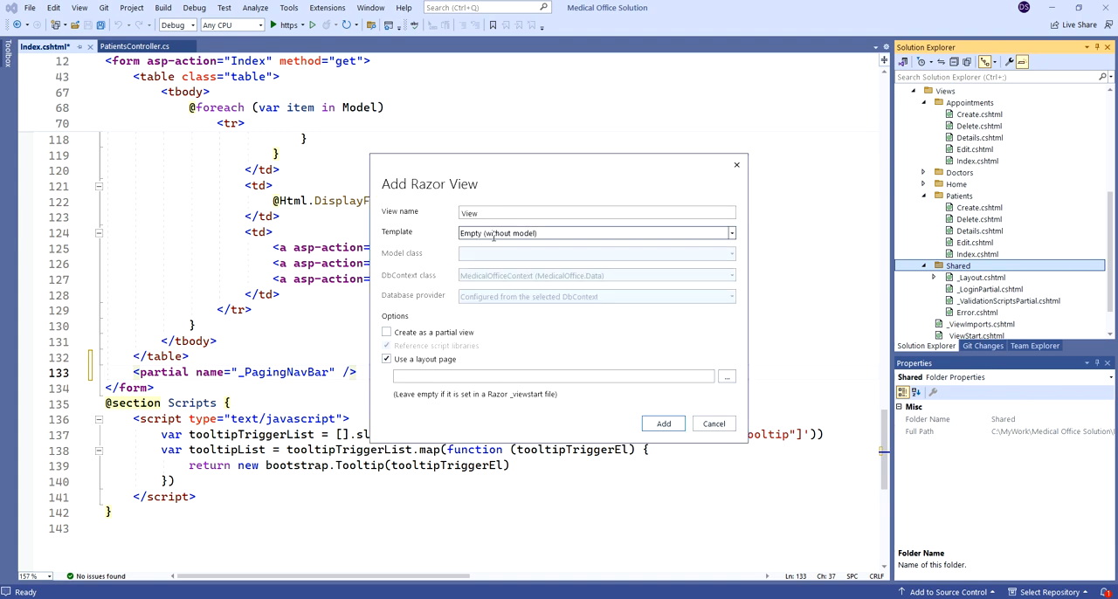
{"action": "left_click", "coordinate": [386, 332]}
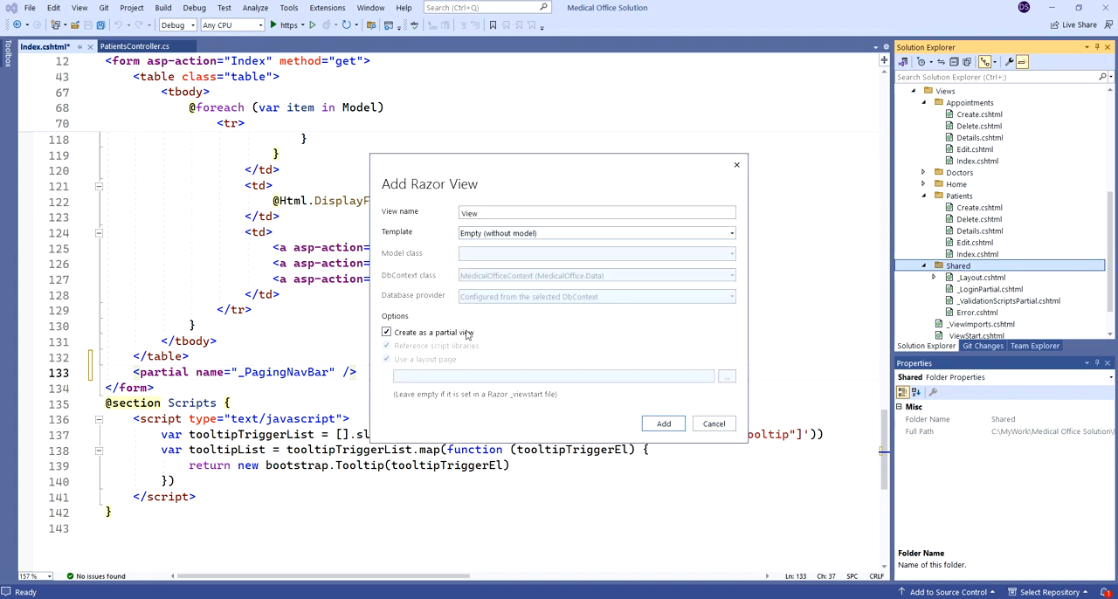
{"action": "left_click", "coordinate": [598, 213]}
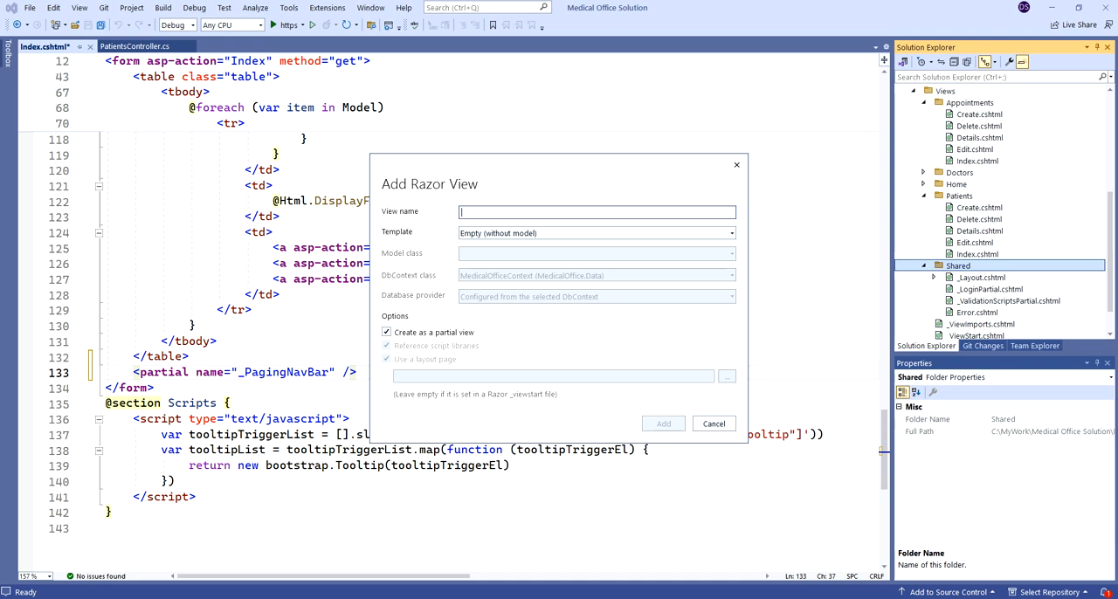
{"action": "left_click", "coordinate": [597, 211]}
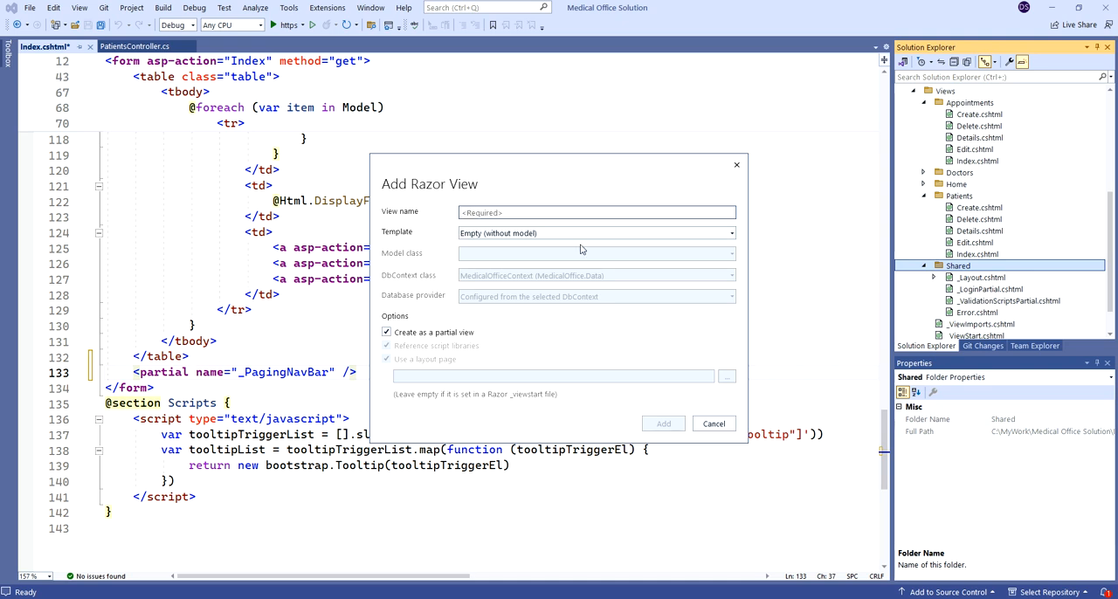
{"action": "type", "text": "PagingNavBar"}
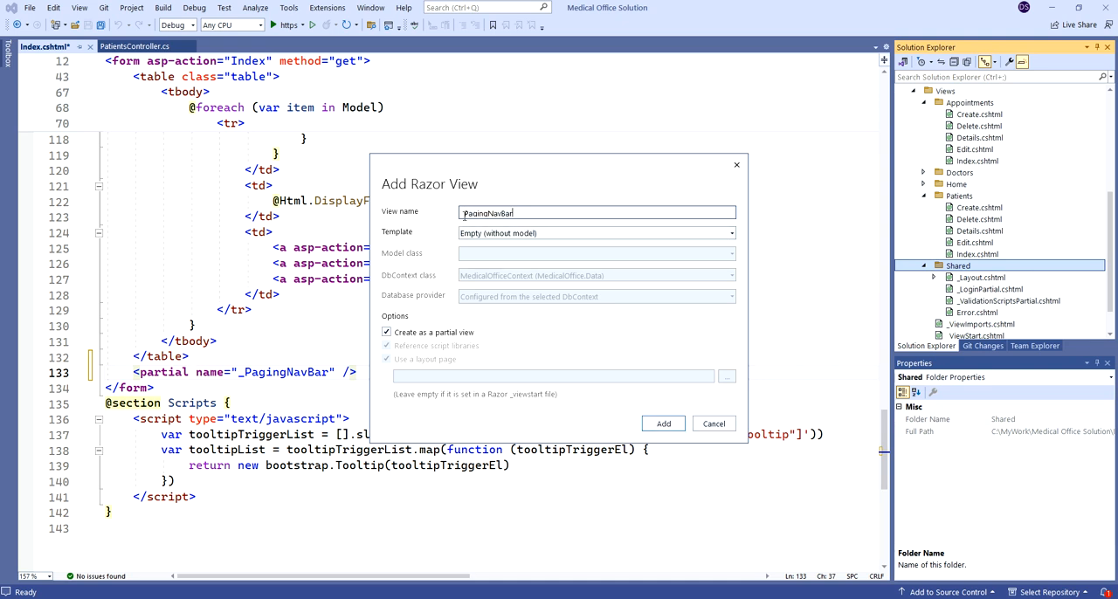
{"action": "mouse_move", "coordinate": [558, 198]}
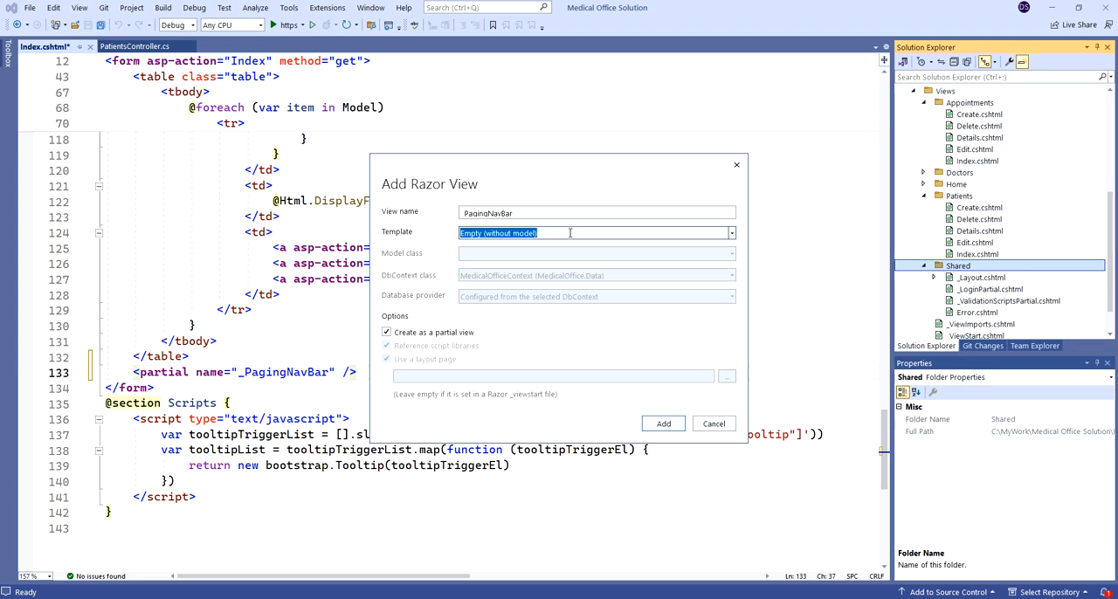
{"action": "left_click", "coordinate": [731, 233]}
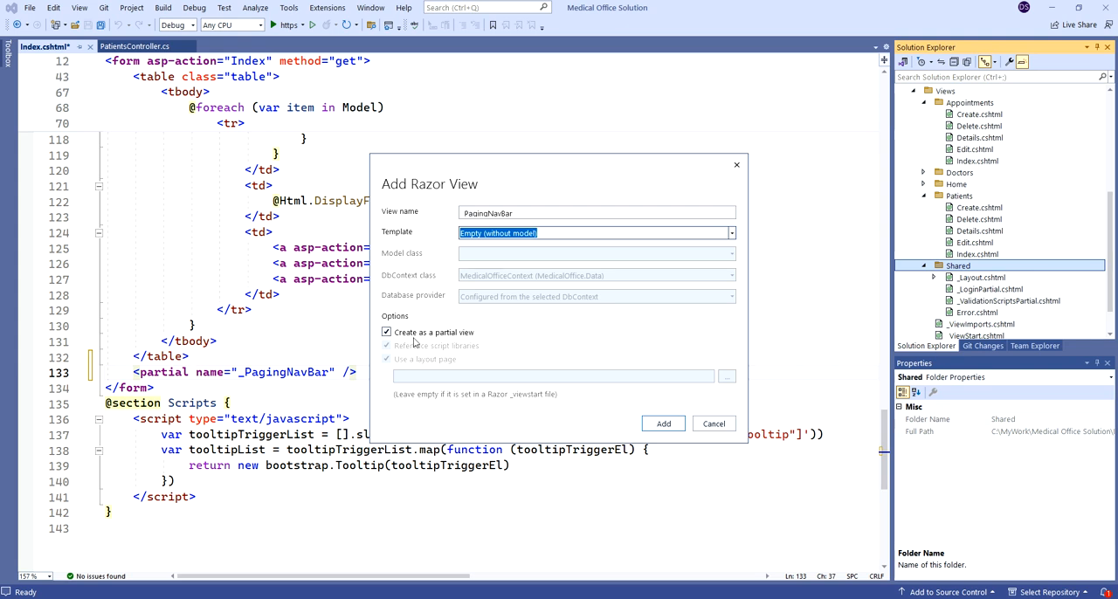
{"action": "mouse_move", "coordinate": [664, 423]}
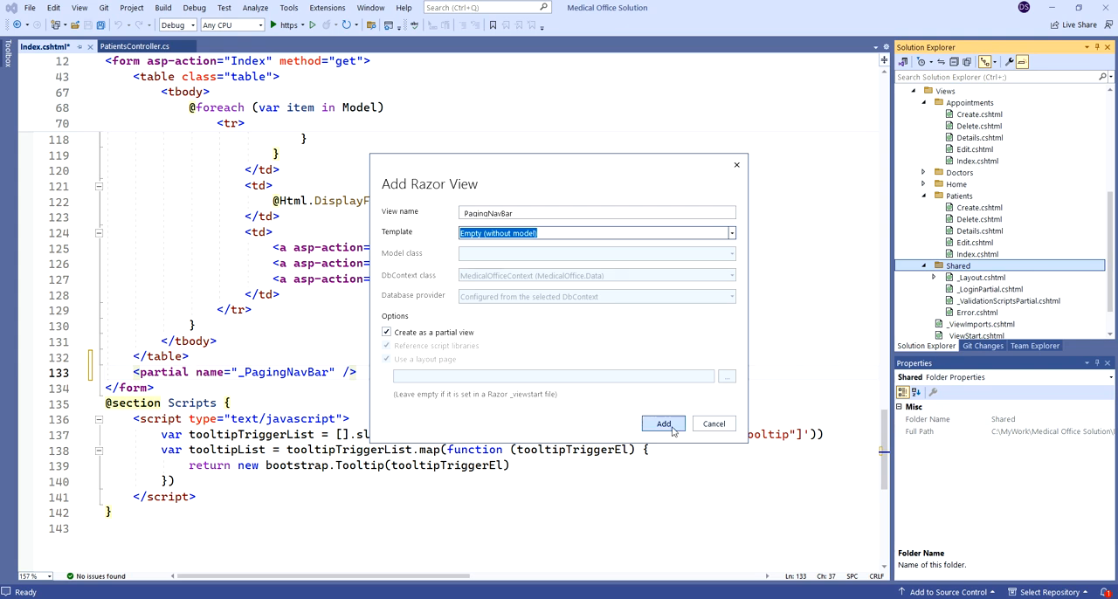
{"action": "left_click", "coordinate": [664, 423]}
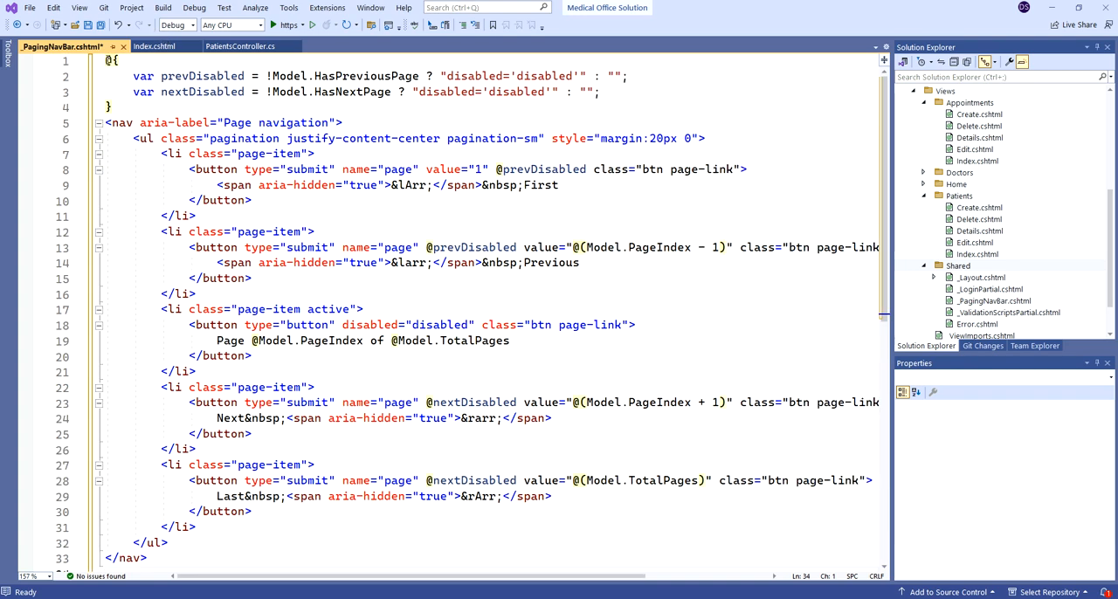
{"action": "mouse_move", "coordinate": [203, 90]}
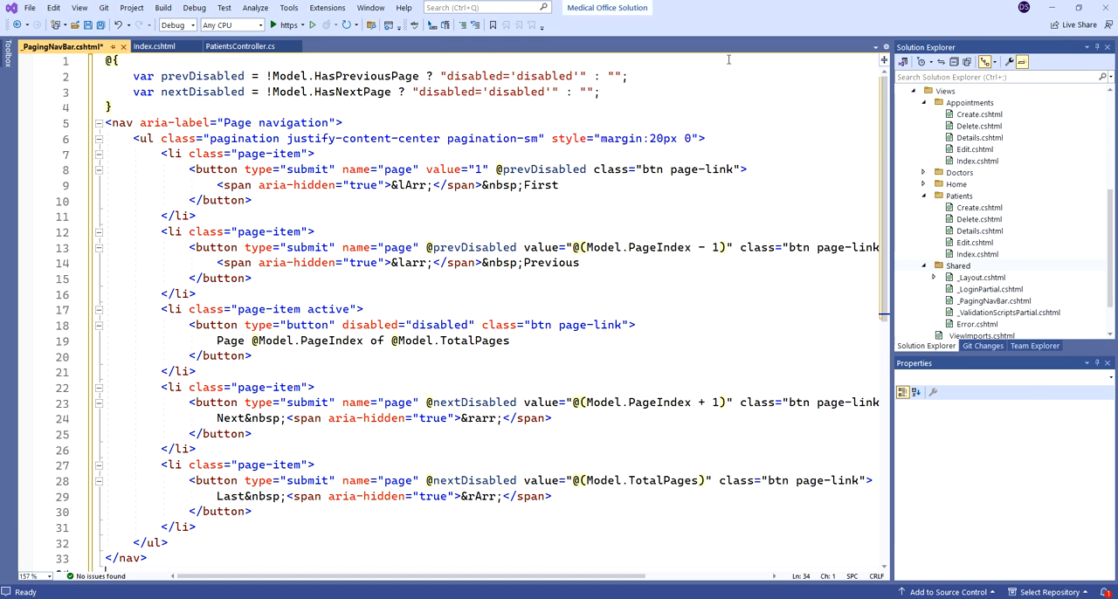
{"action": "mouse_move", "coordinate": [203, 77]}
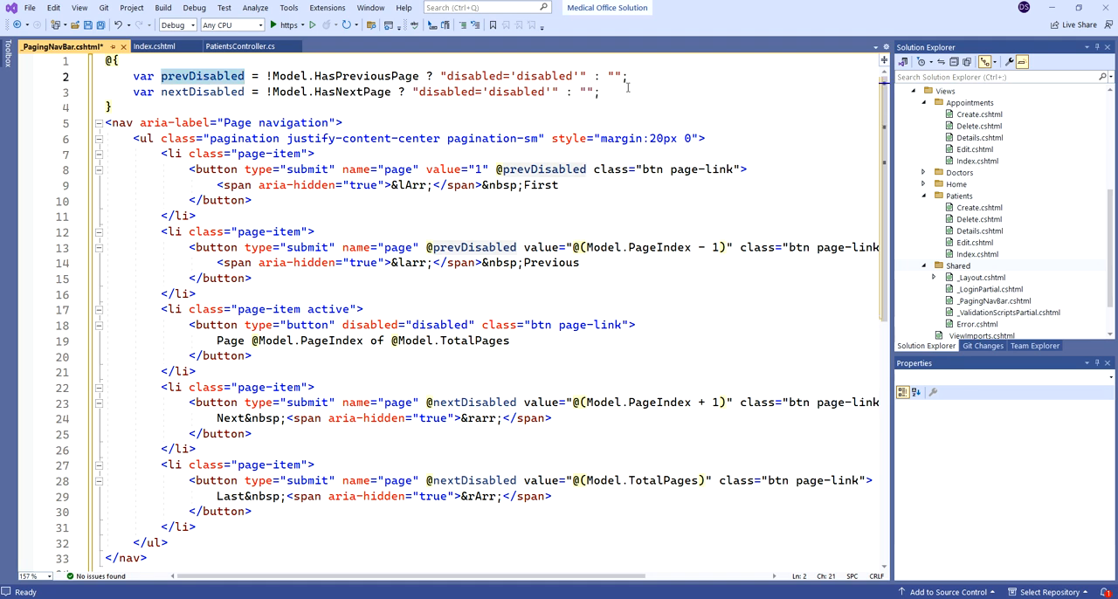
Step: Review the prevDisabled/nextDisabled logic in the pasted paging markup, then build and run MedicalOffice
{"action": "double_click", "coordinate": [203, 77]}
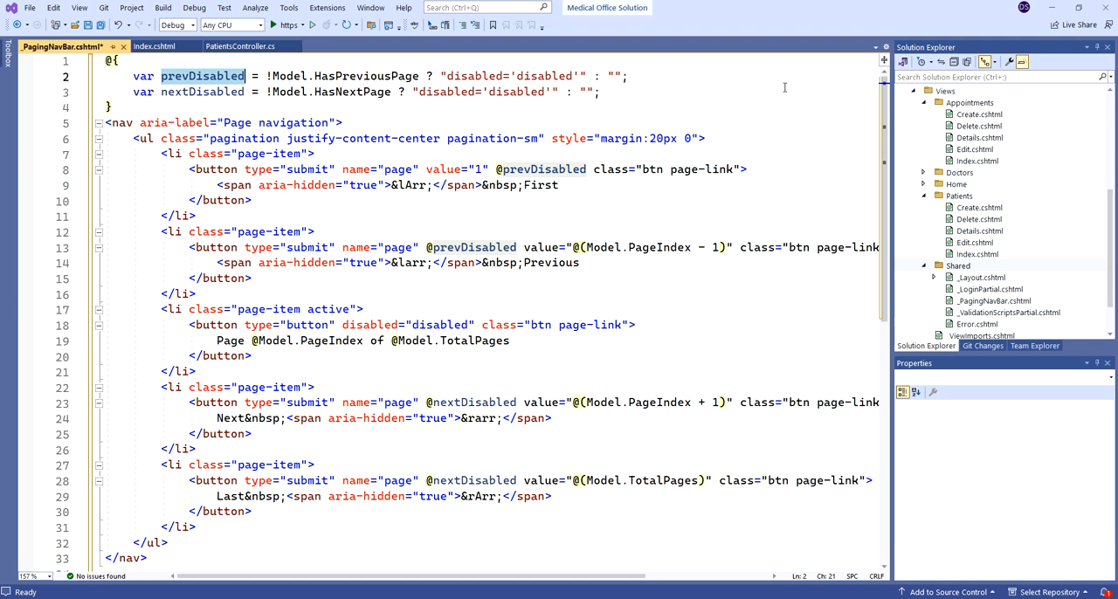
{"action": "mouse_move", "coordinate": [542, 167]}
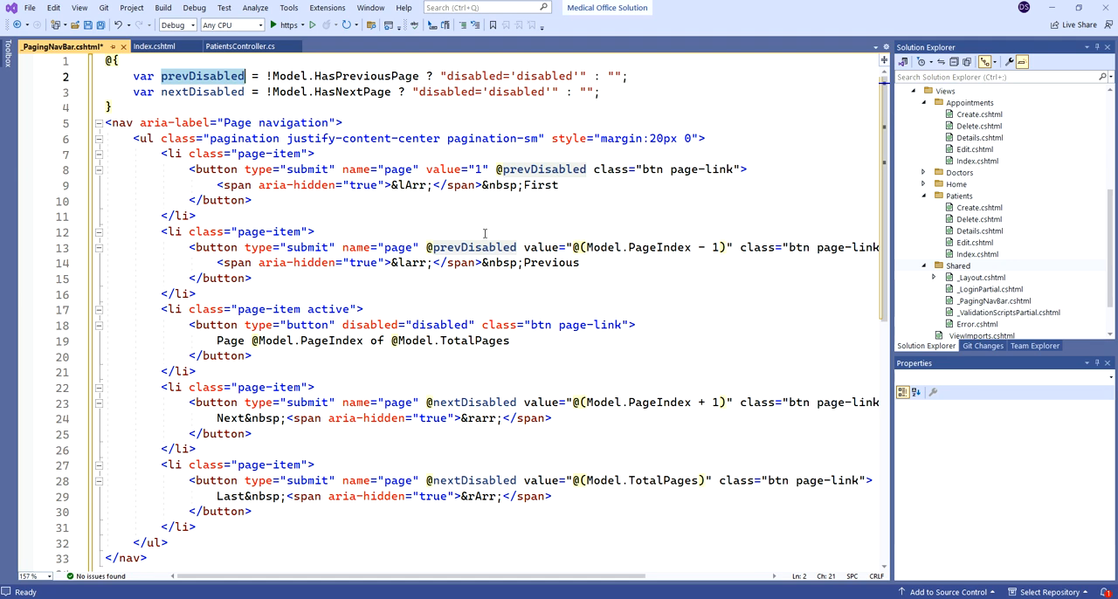
{"action": "mouse_move", "coordinate": [472, 248]}
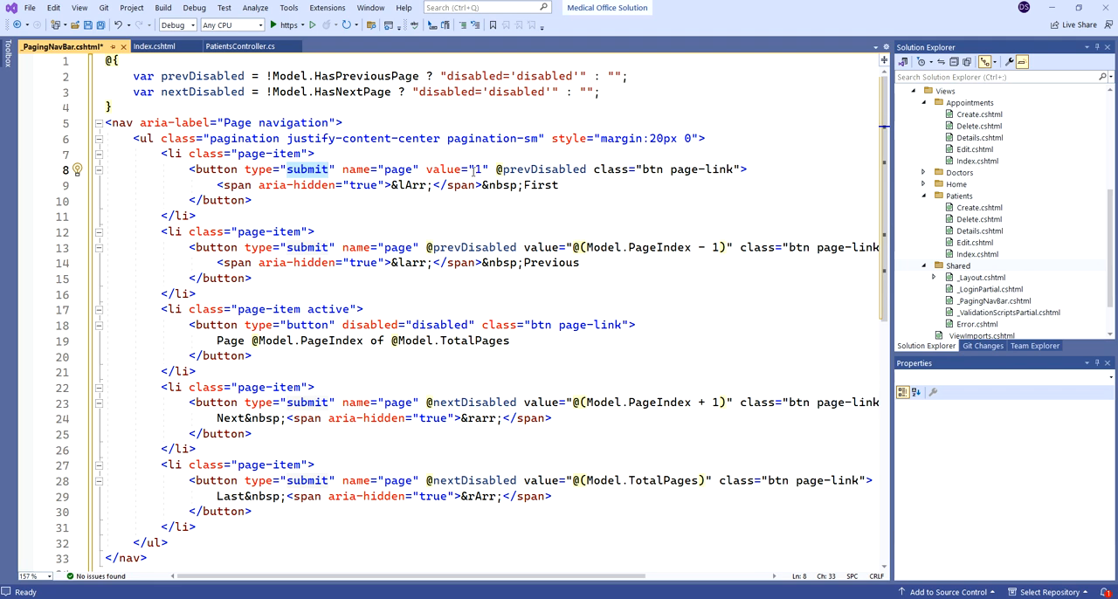
{"action": "mouse_move", "coordinate": [661, 248]}
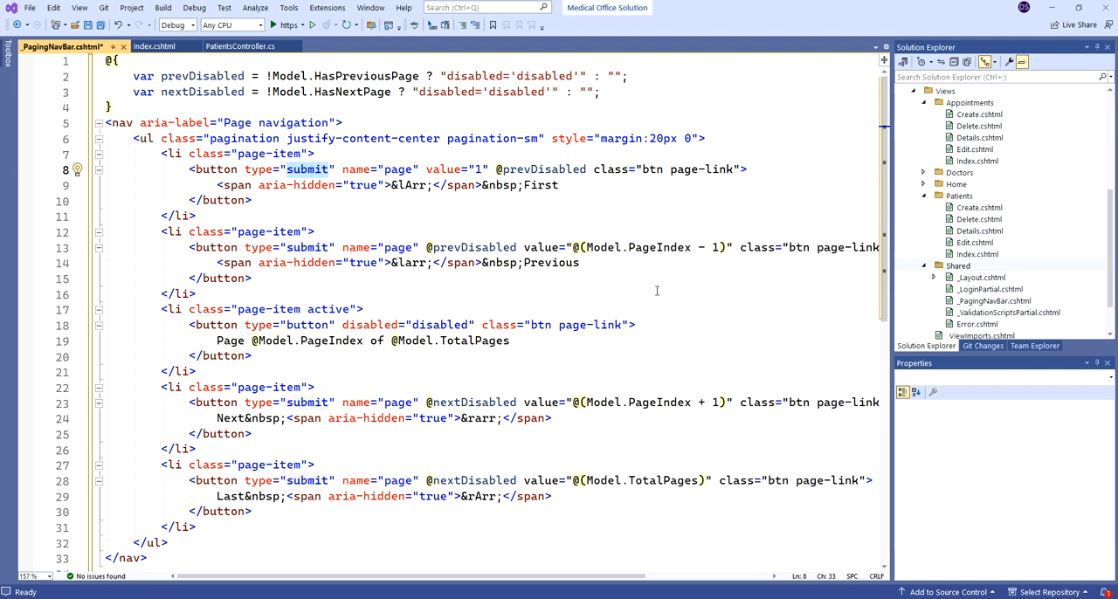
{"action": "scroll", "scroll_direction": "down", "scroll_amount": 3}
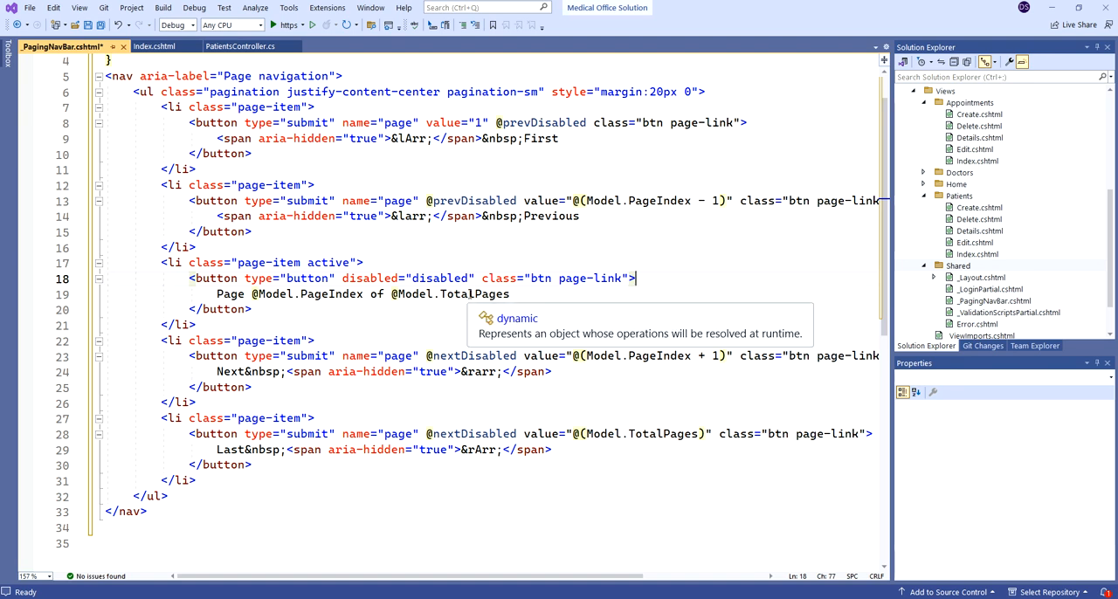
{"action": "mouse_move", "coordinate": [580, 304]}
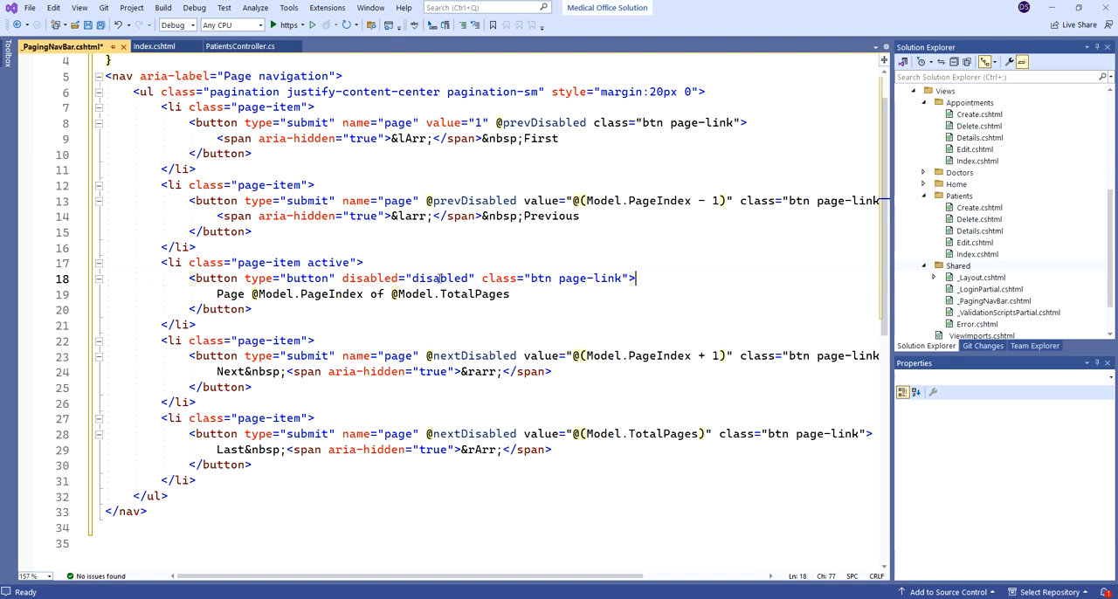
{"action": "mouse_move", "coordinate": [720, 255]}
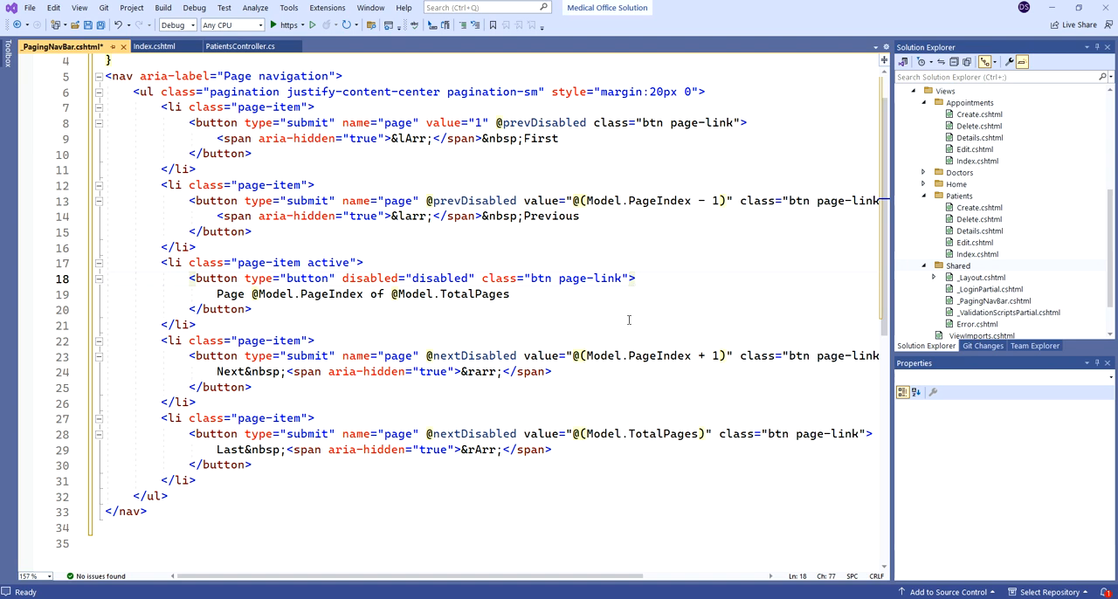
{"action": "mouse_move", "coordinate": [720, 297]}
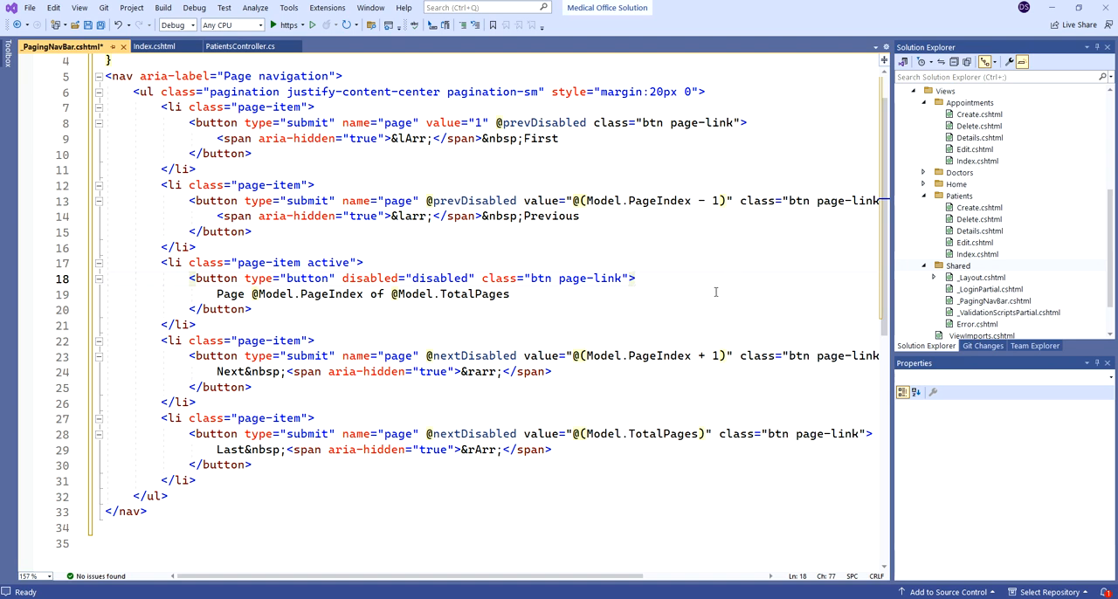
{"action": "left_click", "coordinate": [636, 278]}
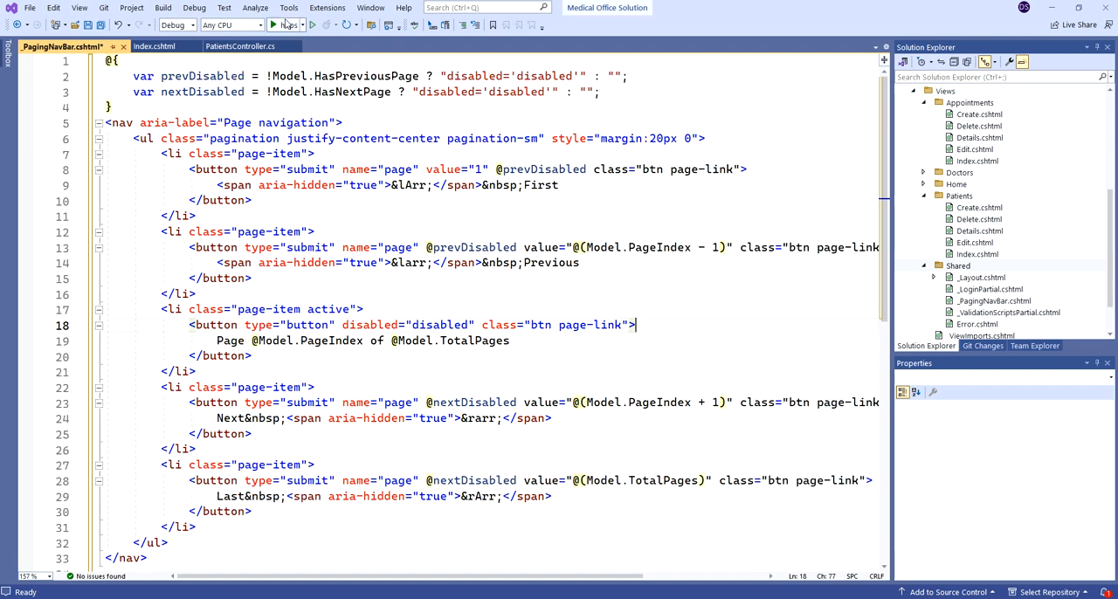
{"action": "left_click", "coordinate": [276, 25]}
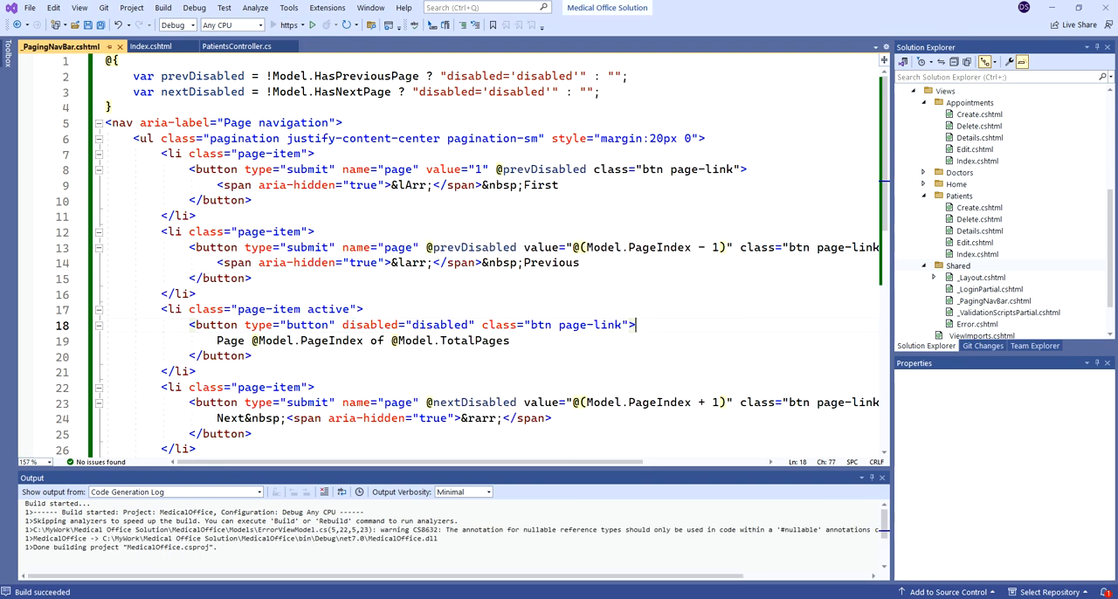
Step: On the Patients Index, page to 2 and 3, jump to the last page 18, then step back to 17
{"action": "left_click", "coordinate": [339, 24]}
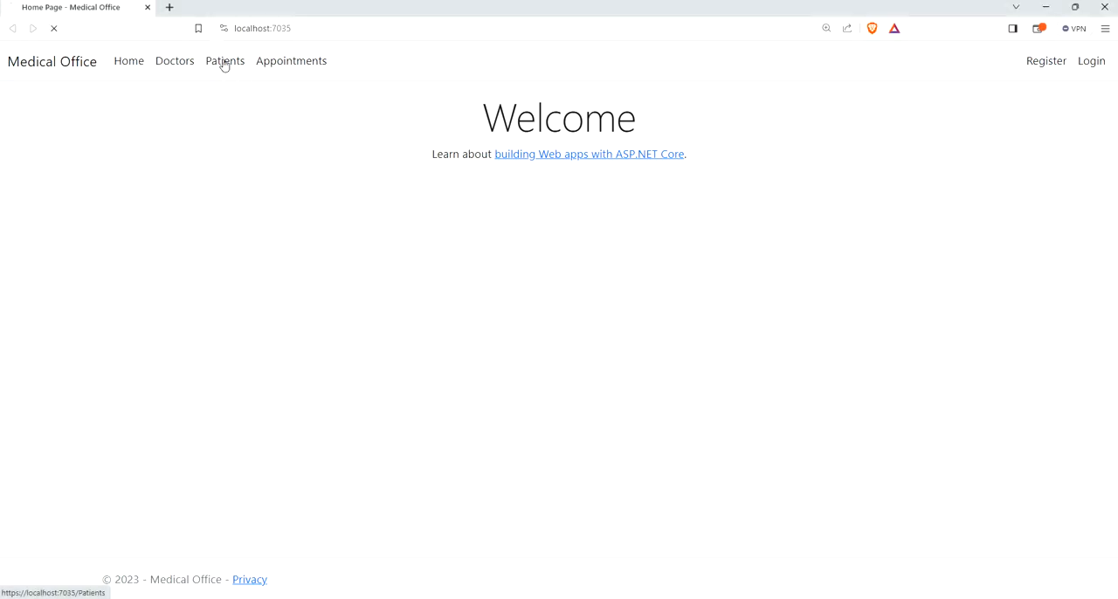
{"action": "left_click", "coordinate": [224, 60]}
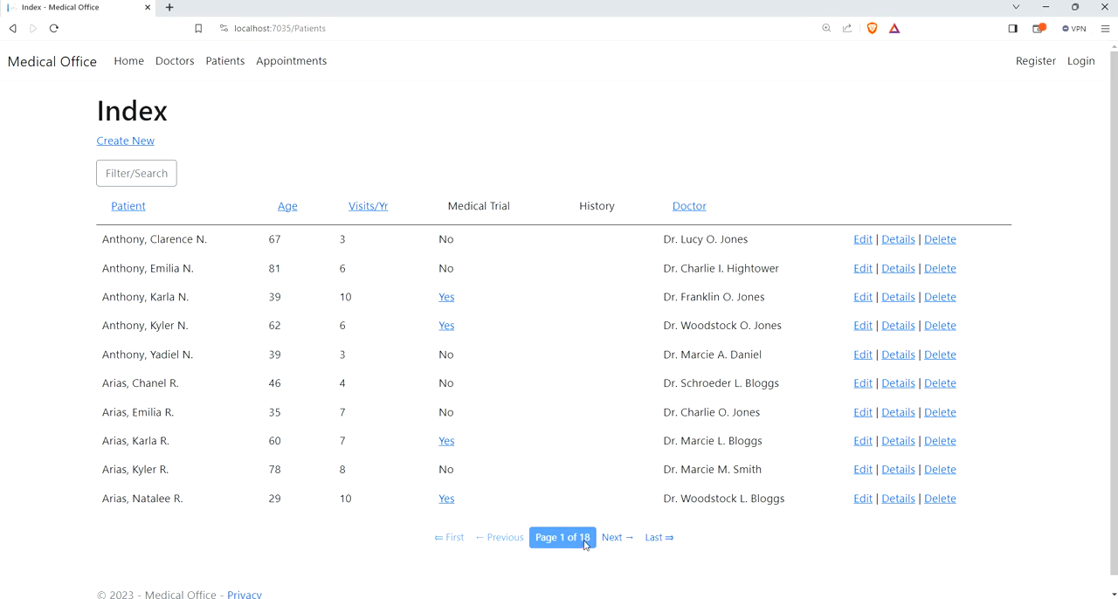
{"action": "mouse_move", "coordinate": [552, 555]}
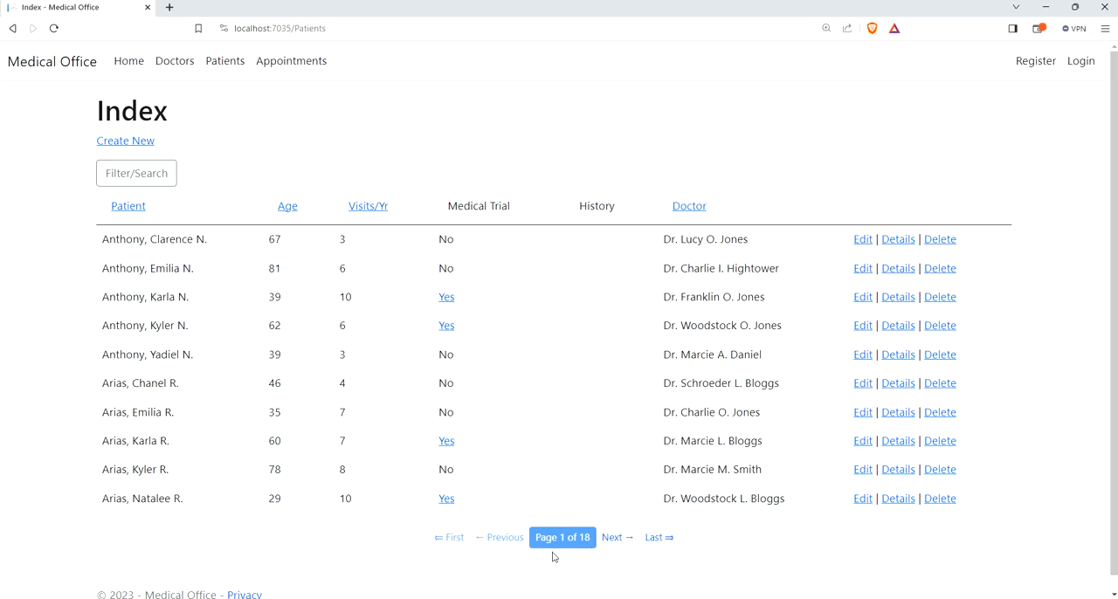
{"action": "mouse_move", "coordinate": [487, 549]}
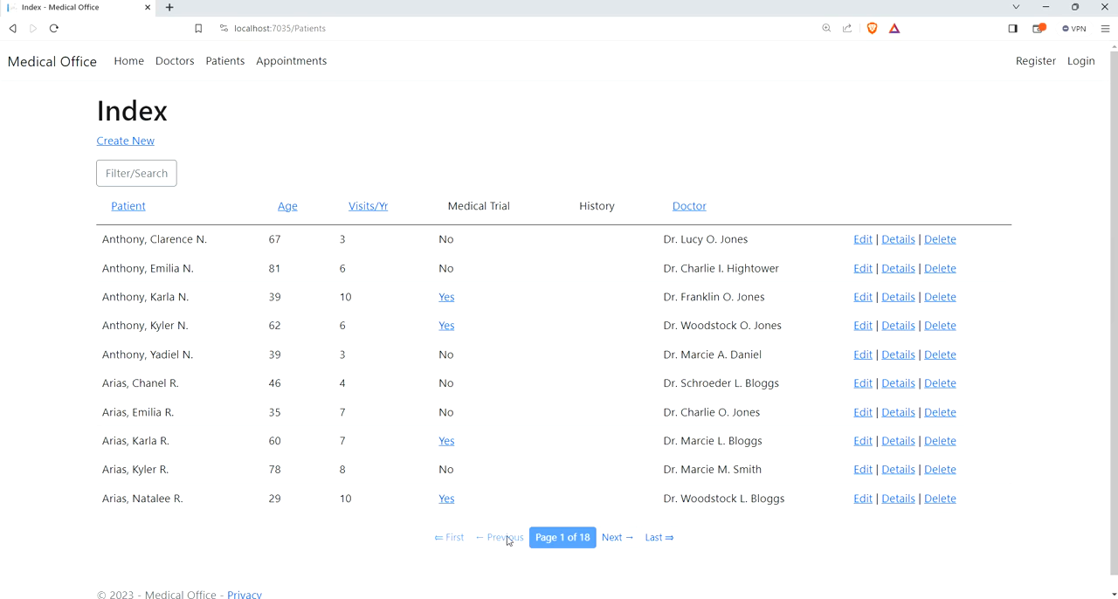
{"action": "left_click", "coordinate": [613, 538]}
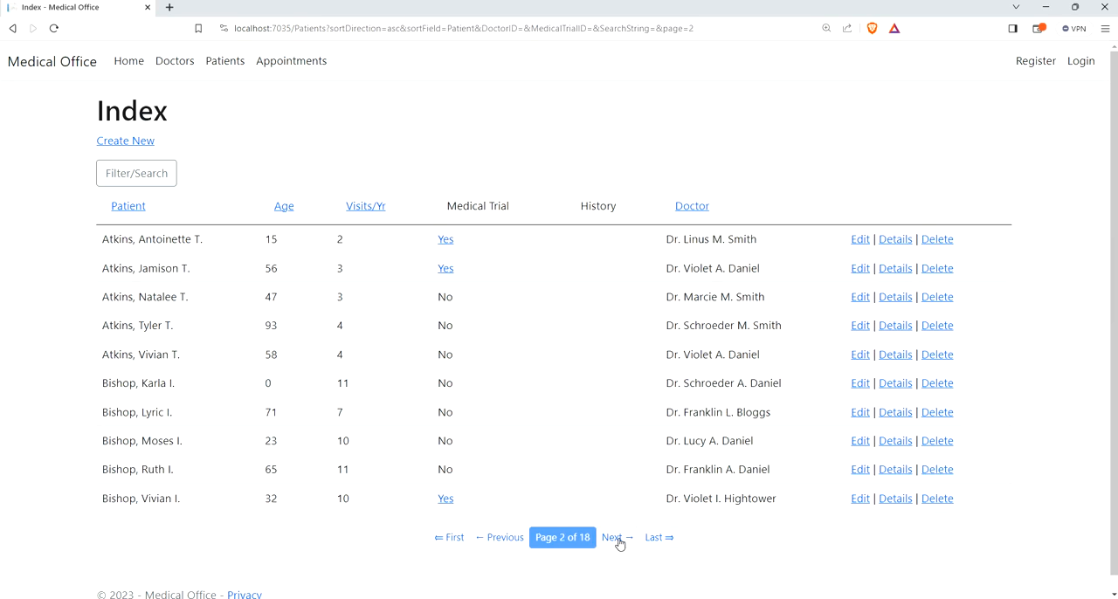
{"action": "left_click", "coordinate": [614, 538]}
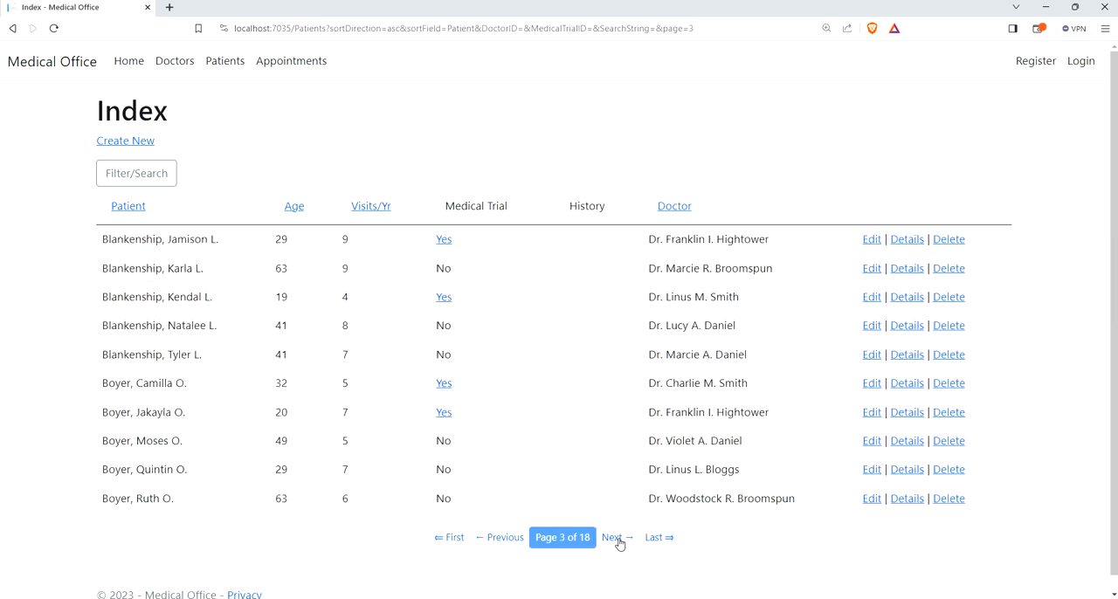
{"action": "left_click", "coordinate": [655, 538]}
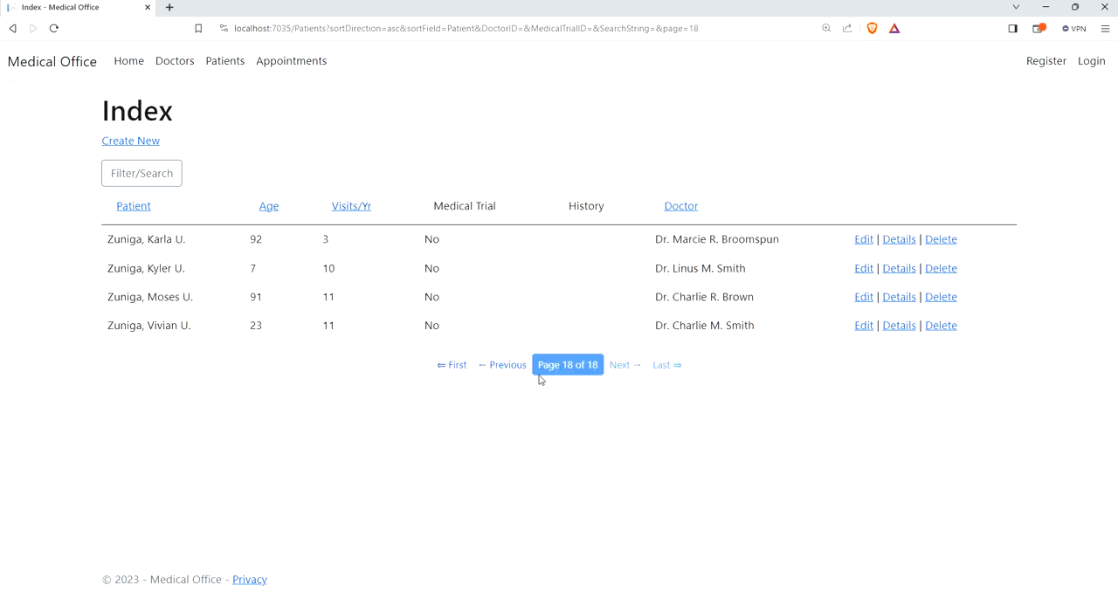
{"action": "left_click", "coordinate": [500, 364]}
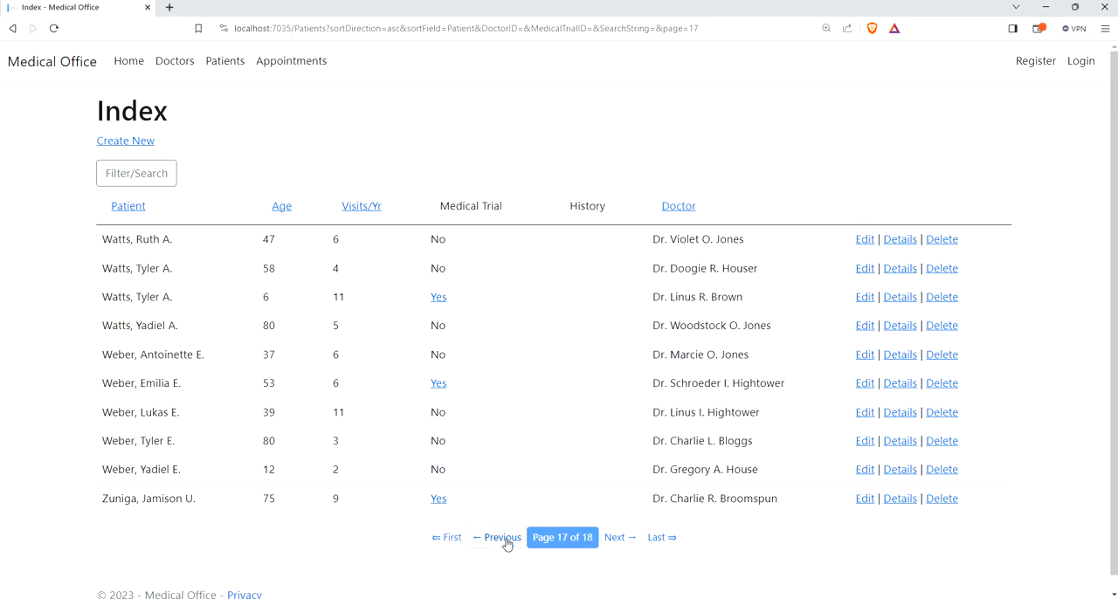
{"action": "mouse_move", "coordinate": [668, 541]}
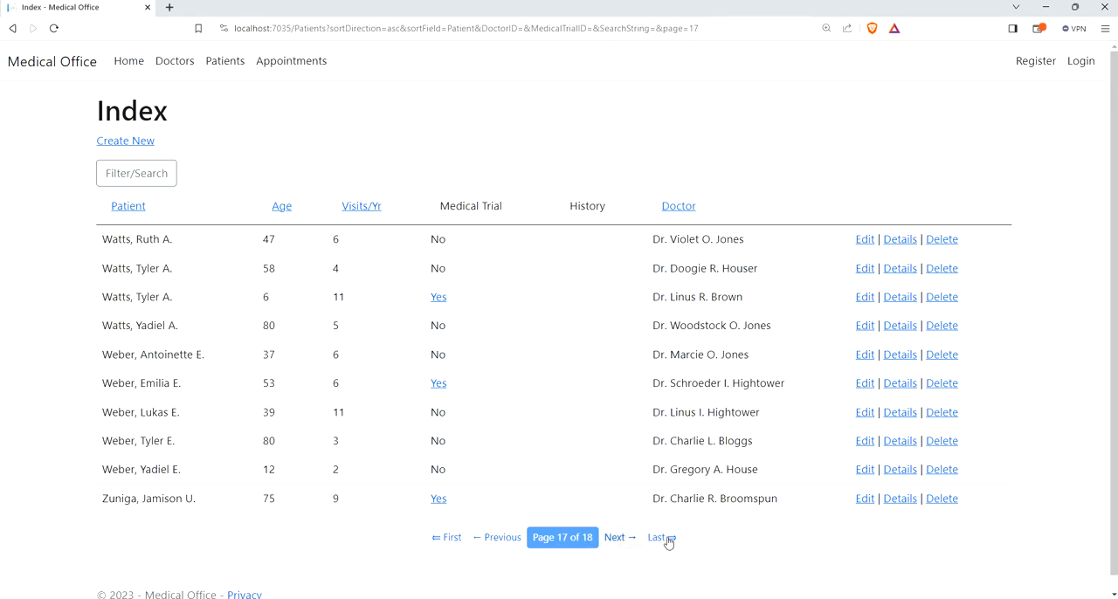
{"action": "mouse_move", "coordinate": [818, 540]}
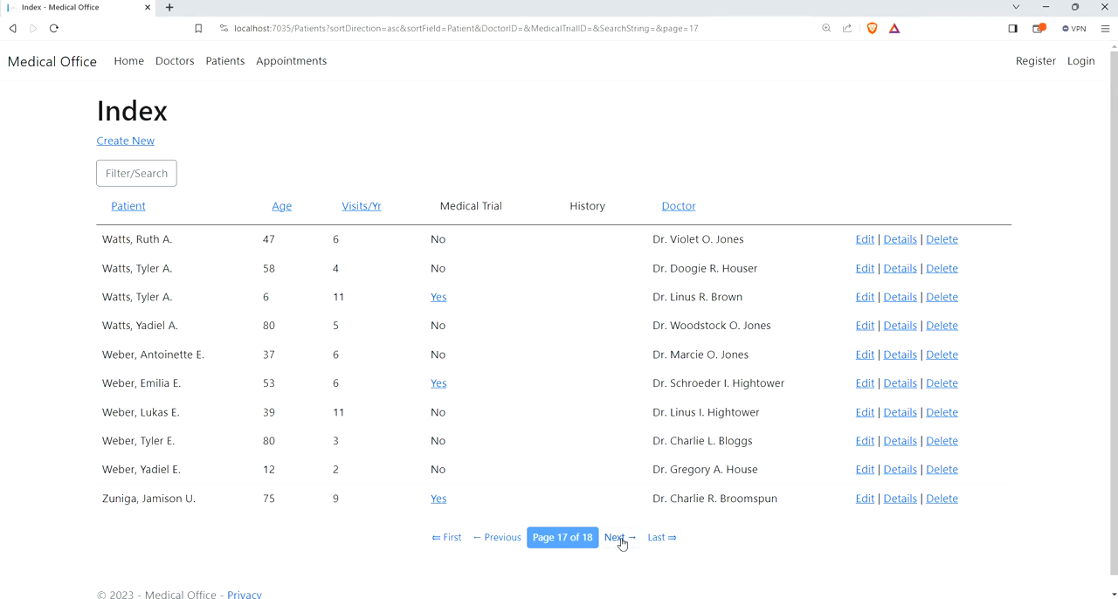
Step: Go to the last page of patients again and return to the previous page 17
{"action": "left_click", "coordinate": [619, 538]}
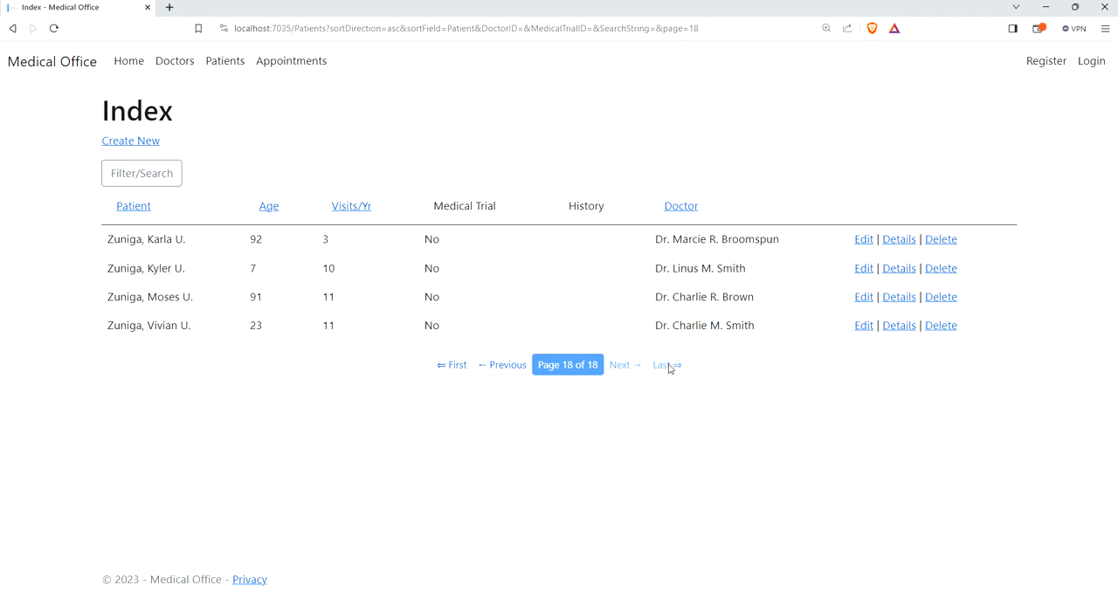
{"action": "left_click", "coordinate": [502, 364]}
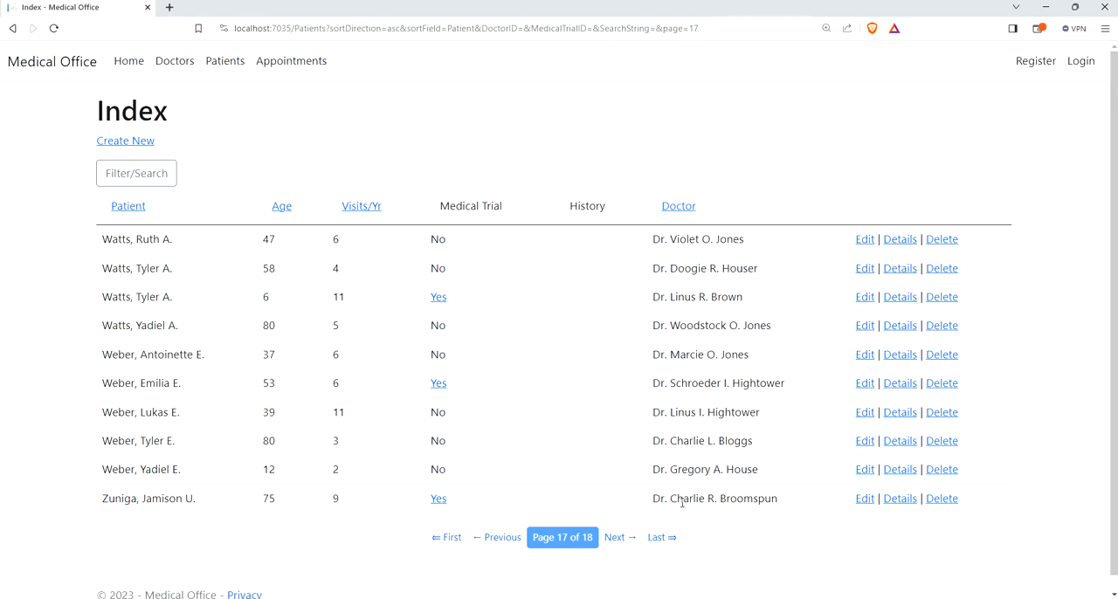
{"action": "mouse_move", "coordinate": [737, 482]}
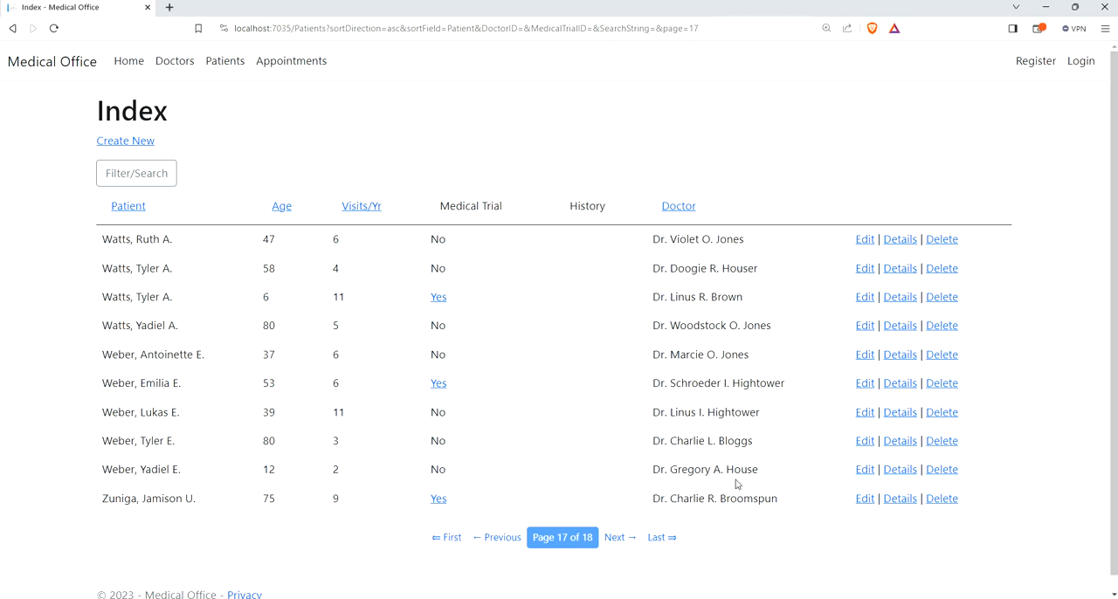
{"action": "mouse_move", "coordinate": [499, 338]}
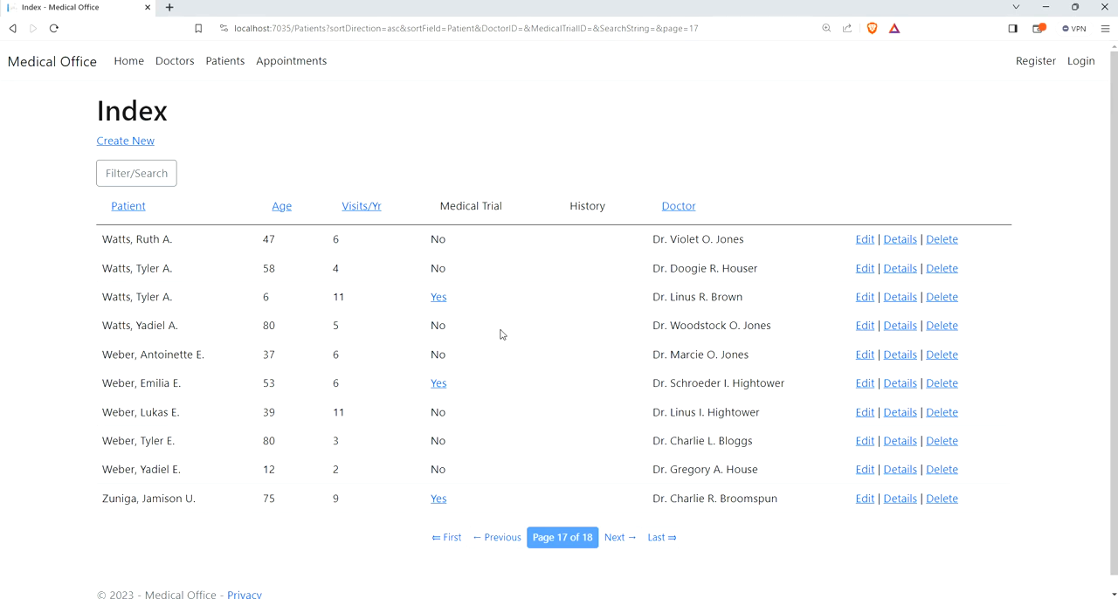
{"action": "mouse_move", "coordinate": [997, 4]}
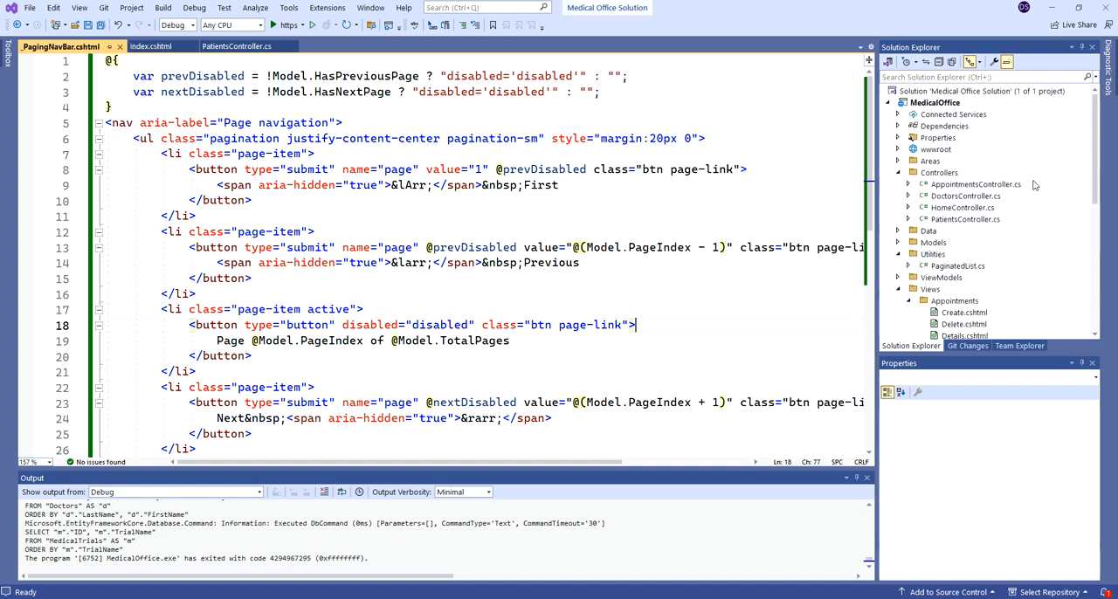
Step: Give DoctorsController Index an int? page parameter and return PaginatedList<Doctor> paged data, ten per page
{"action": "left_click", "coordinate": [965, 196]}
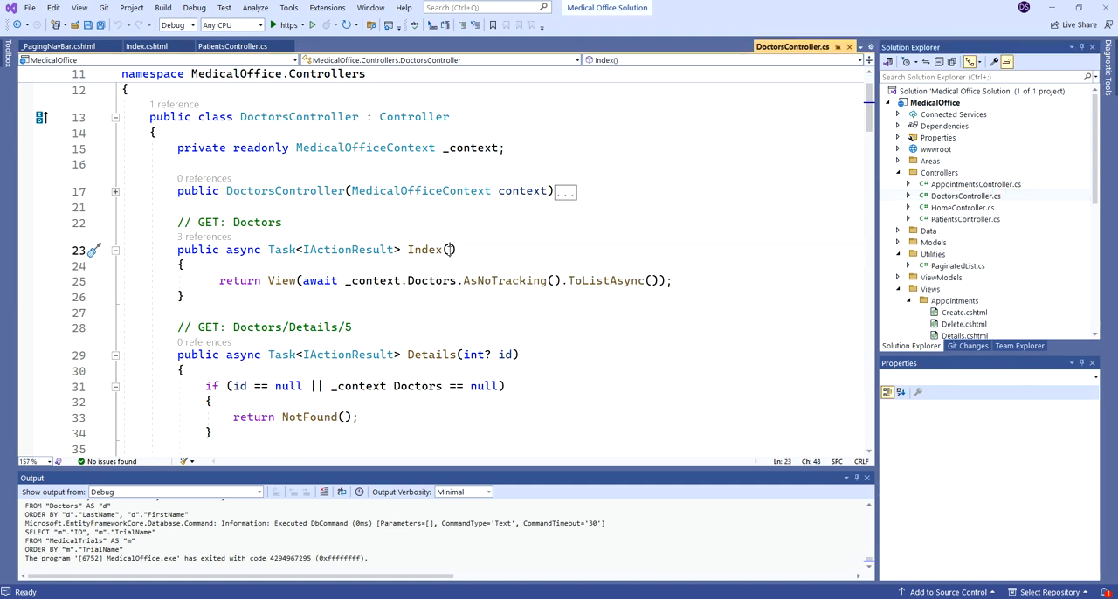
{"action": "type", "text": "int?"}
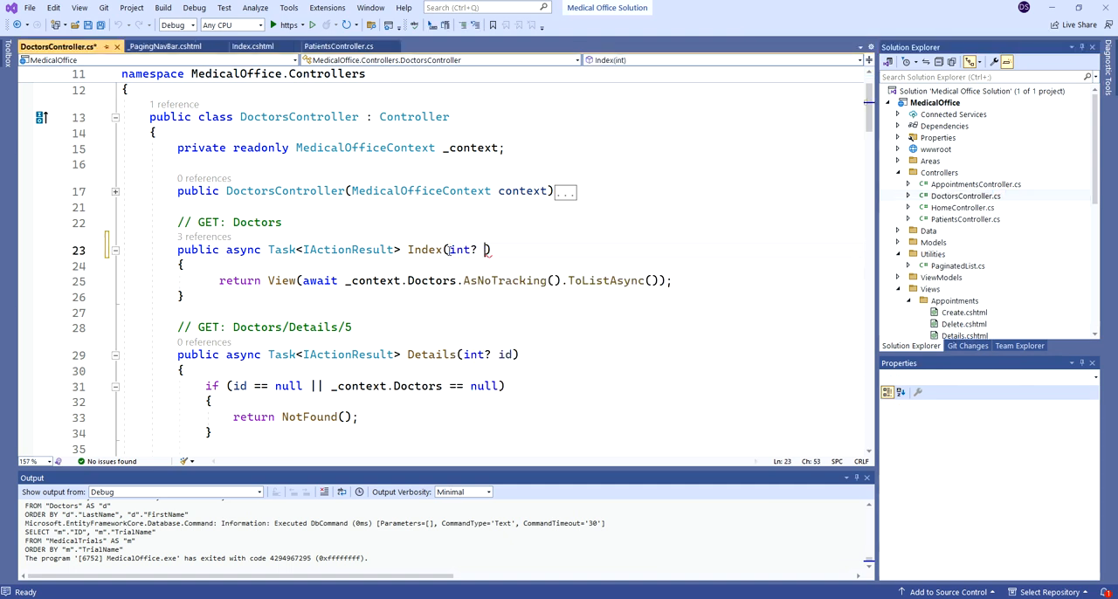
{"action": "type", "text": "page"}
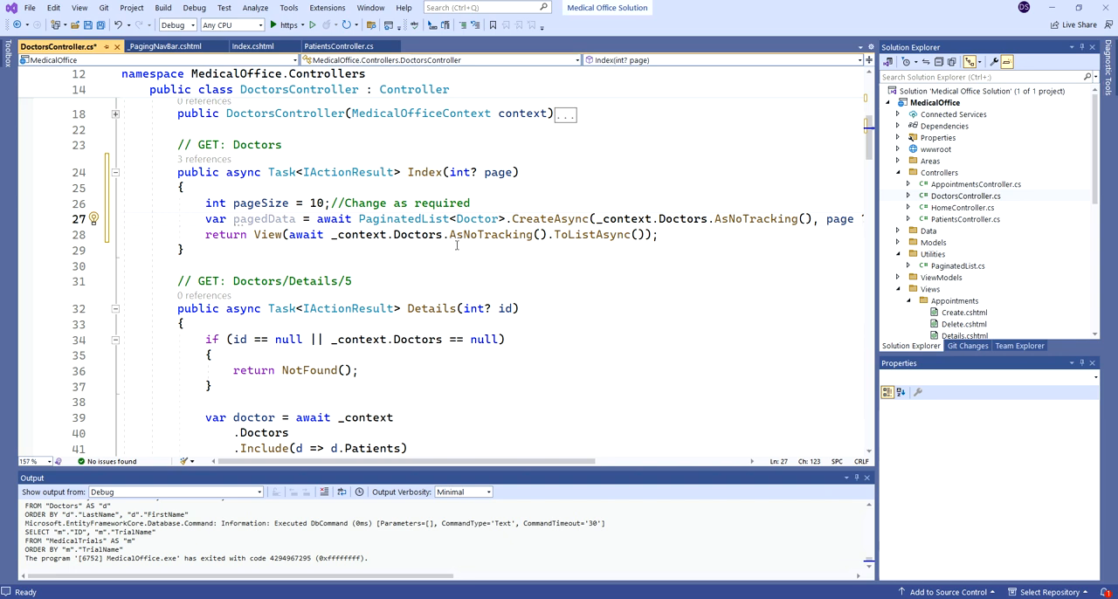
{"action": "mouse_move", "coordinate": [685, 219]}
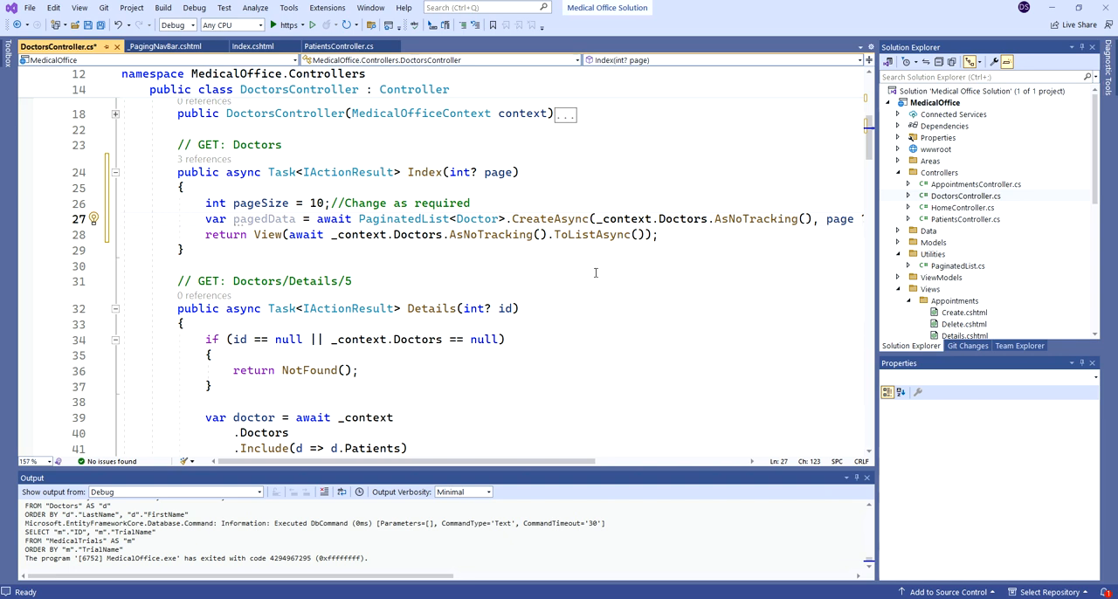
{"action": "double_click", "coordinate": [264, 219]}
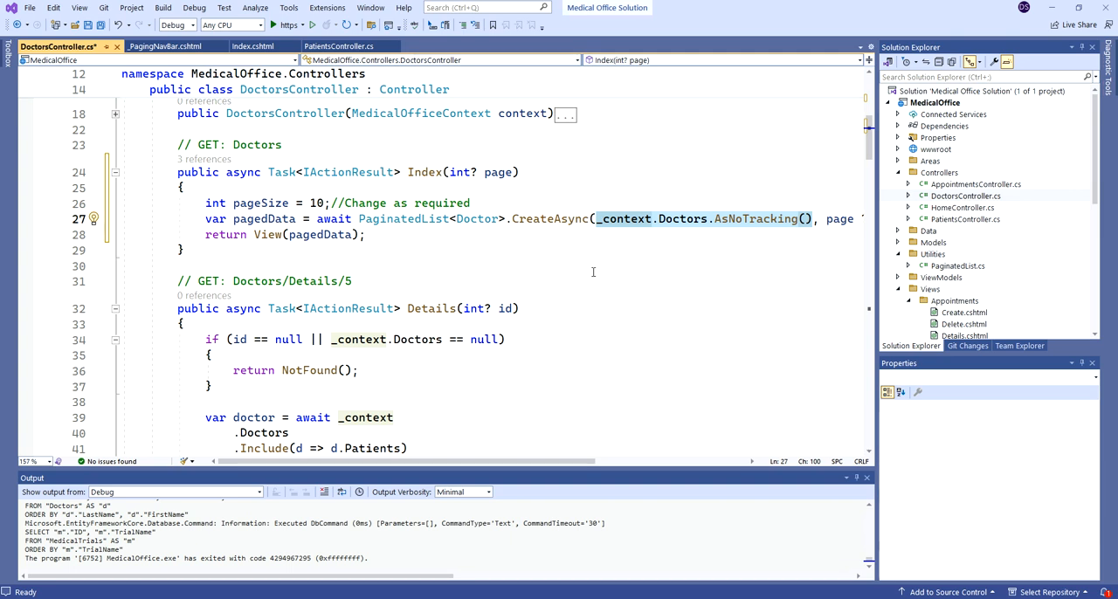
{"action": "scroll", "scroll_direction": "down", "scroll_amount": 3}
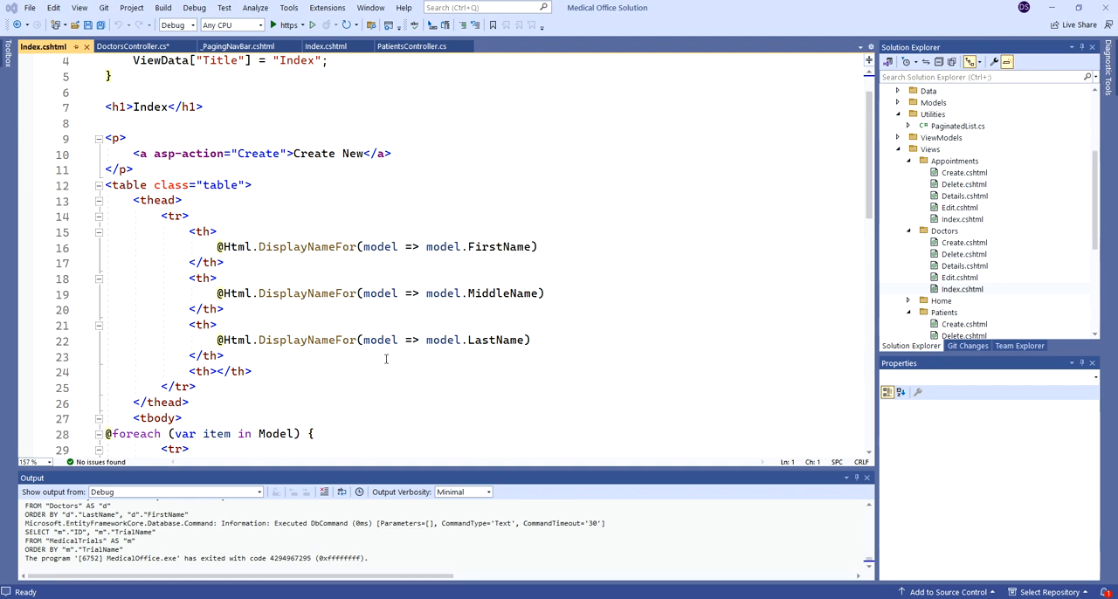
Step: Wrap the Doctors Index table in <form asp-action="Index" method="get"> below the Create New link
{"action": "left_click", "coordinate": [154, 170]}
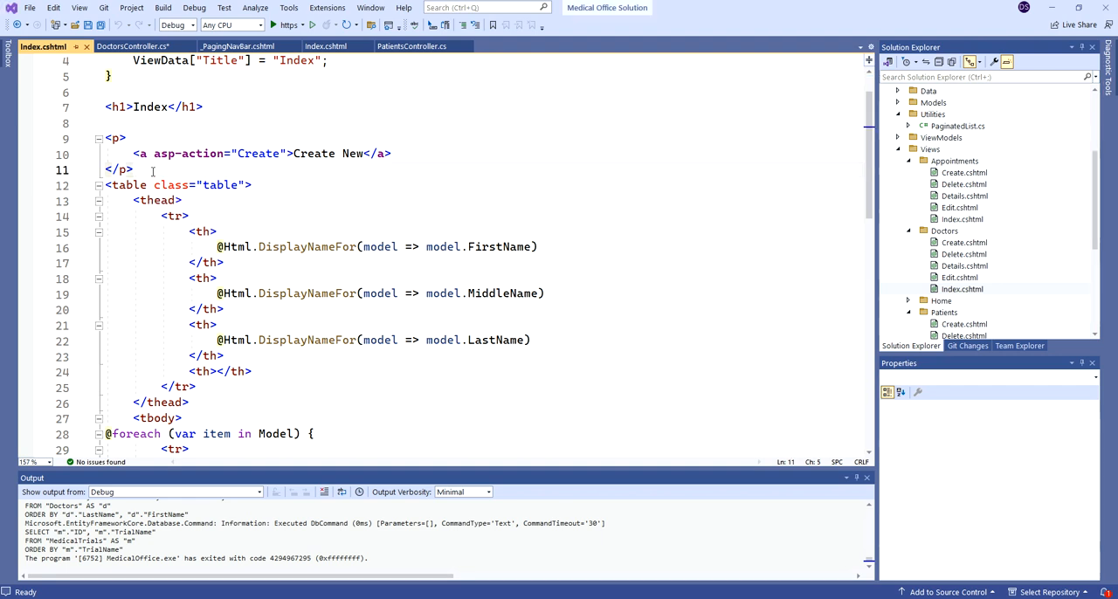
{"action": "type", "text": "<form asp-action=\"Index\" method=\"get\"></form>"}
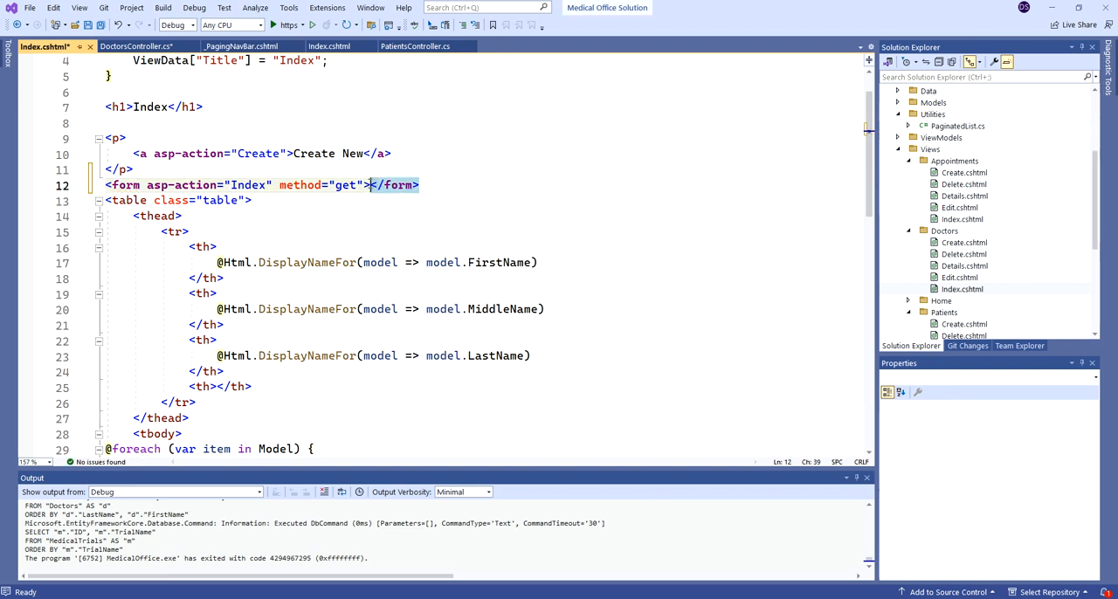
{"action": "scroll", "scroll_direction": "down", "scroll_amount": 3}
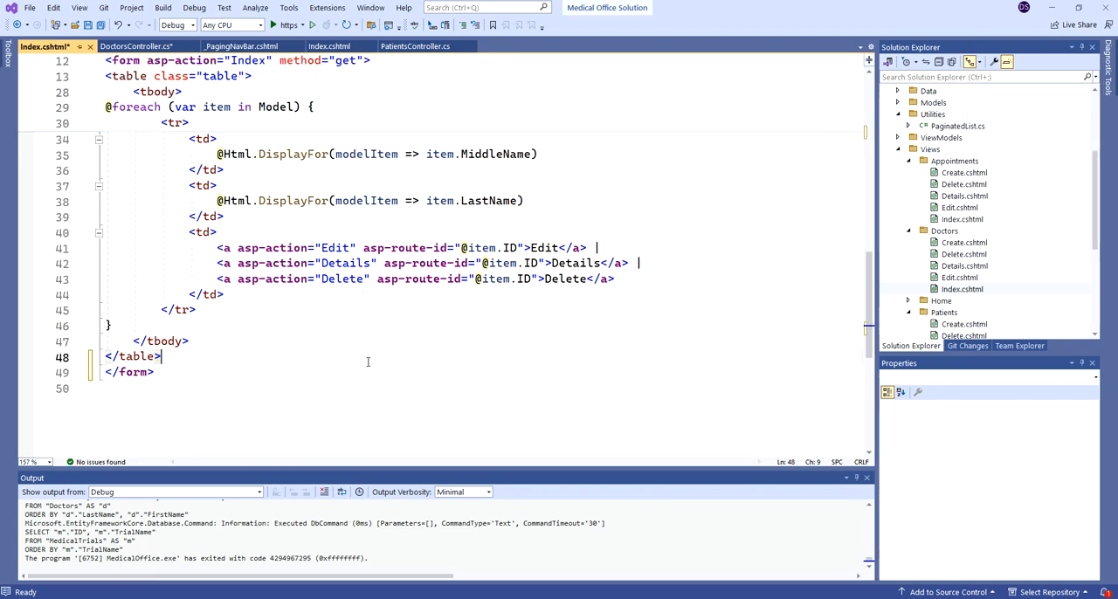
{"action": "left_click", "coordinate": [55, 7]}
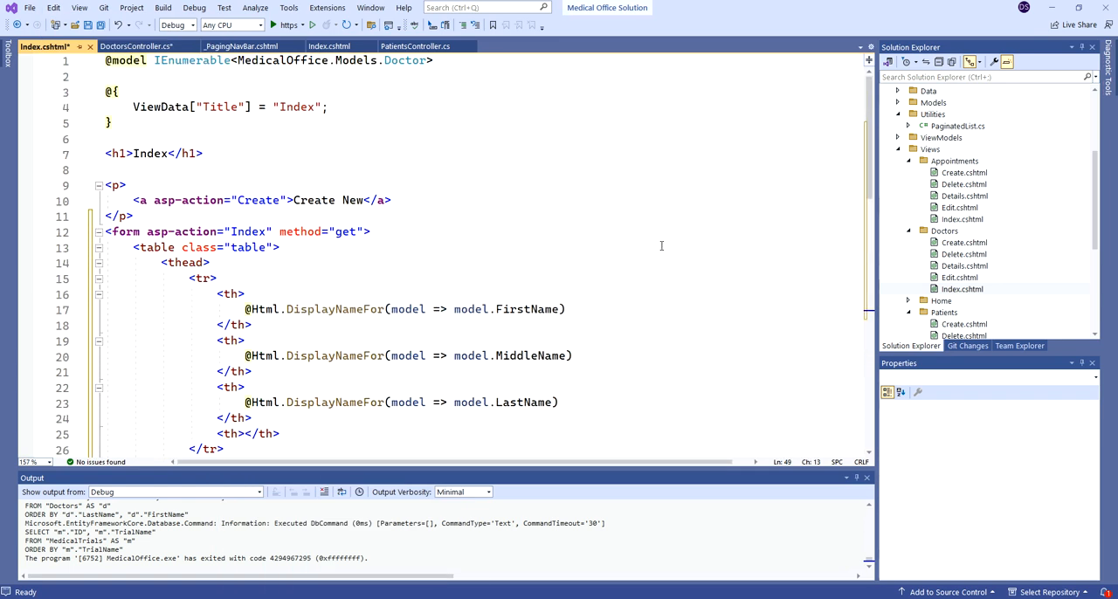
{"action": "mouse_move", "coordinate": [470, 243]}
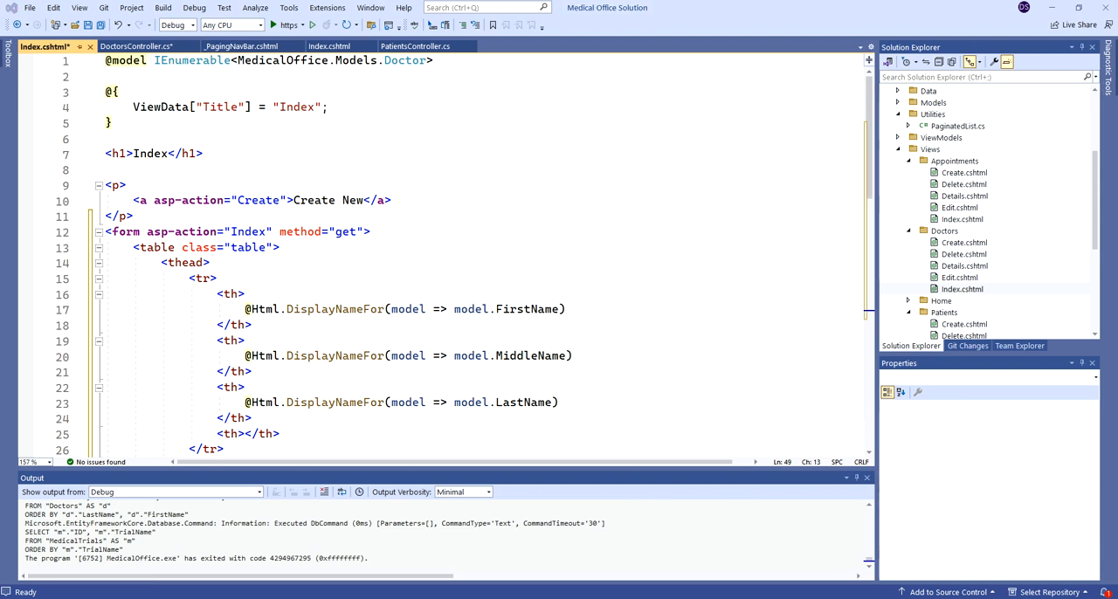
Step: Add <partial name="_PagingNavBar" /> after the table and launch the app
{"action": "scroll", "scroll_direction": "down", "scroll_amount": 3}
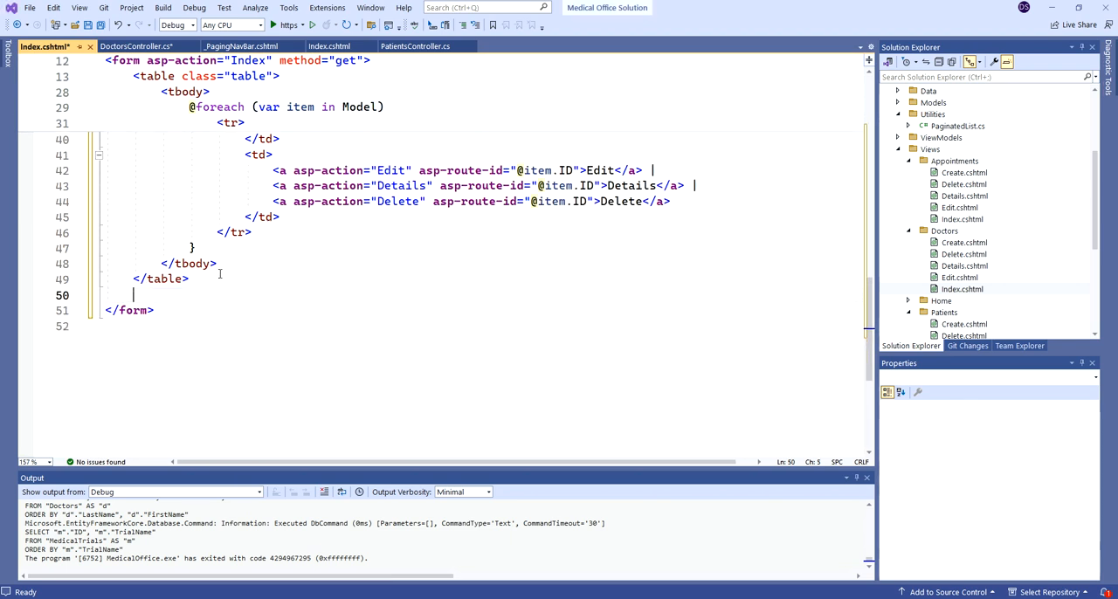
{"action": "type", "text": "<partial name=\"_PagingNavBar\" />"}
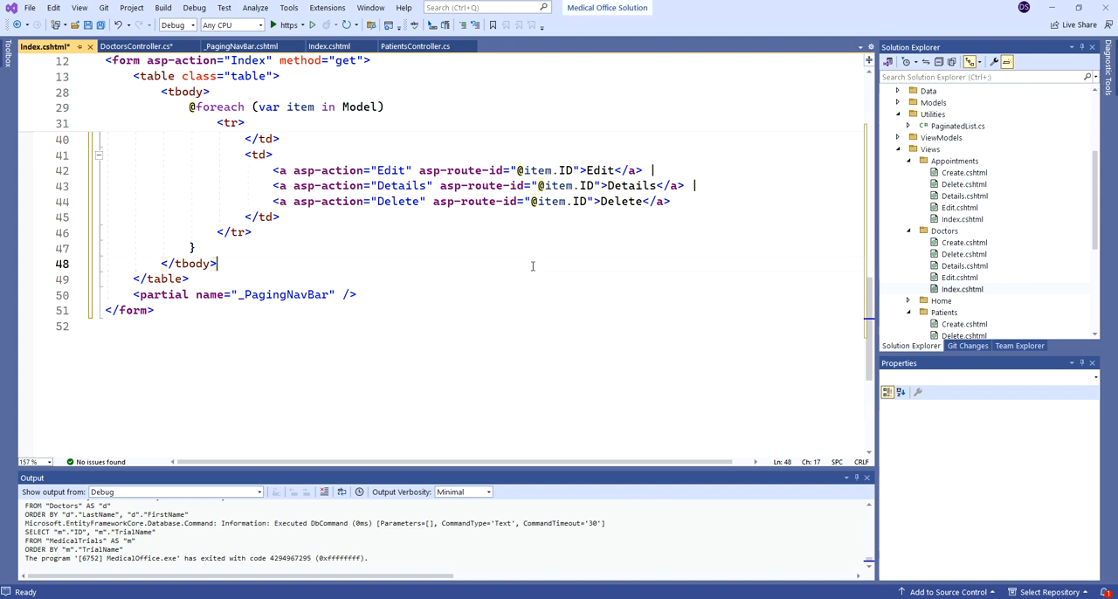
{"action": "left_click", "coordinate": [287, 25]}
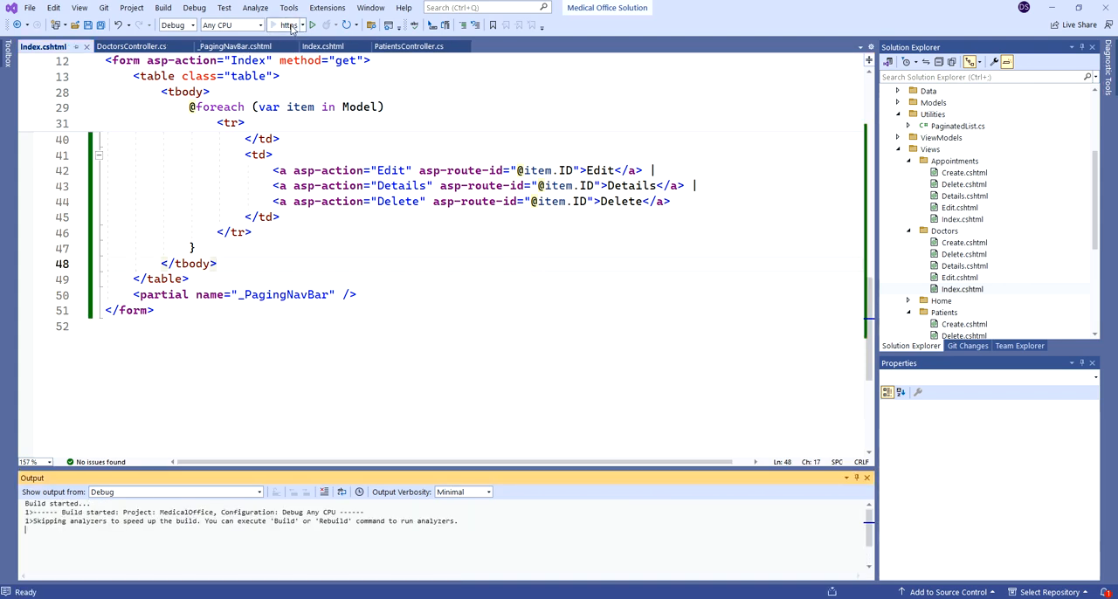
Step: Open the Doctors list, advance through pages 3 and 5, then return to page 1
{"action": "left_click", "coordinate": [288, 25]}
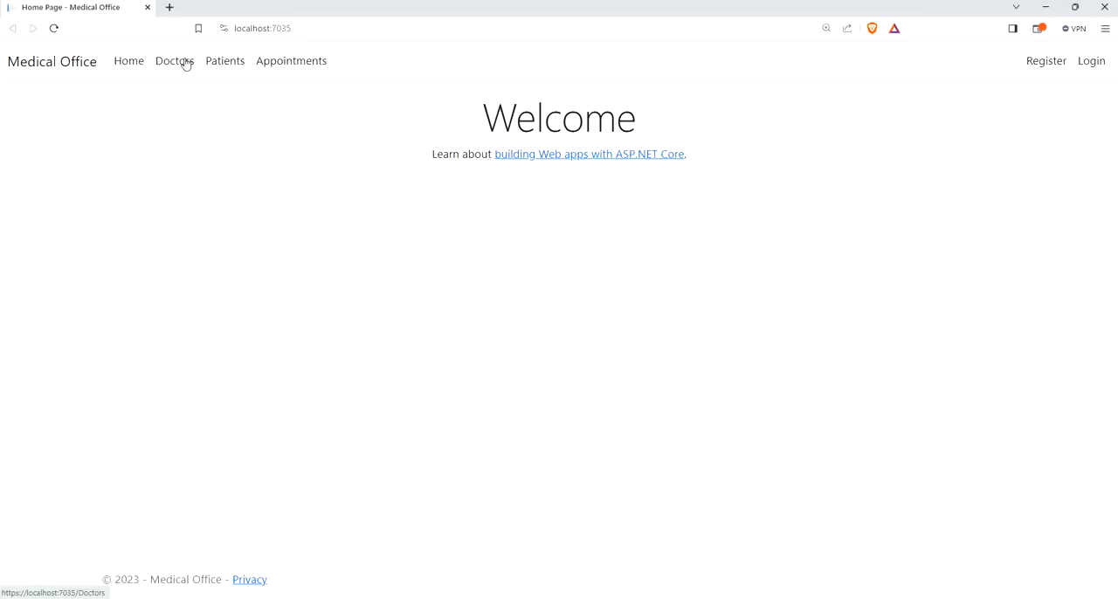
{"action": "left_click", "coordinate": [175, 59]}
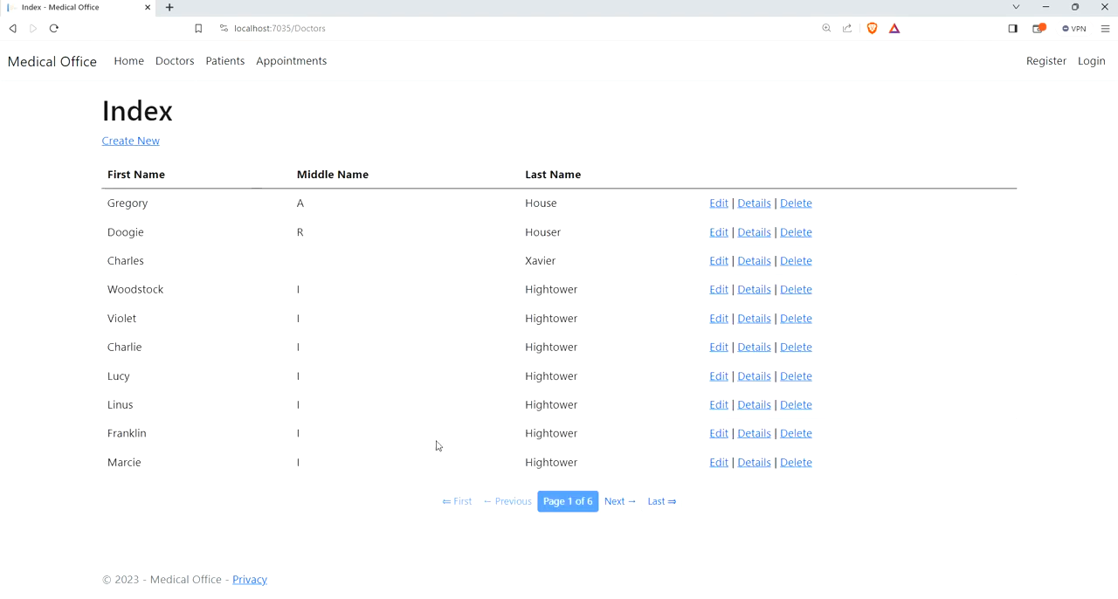
{"action": "left_click", "coordinate": [618, 499]}
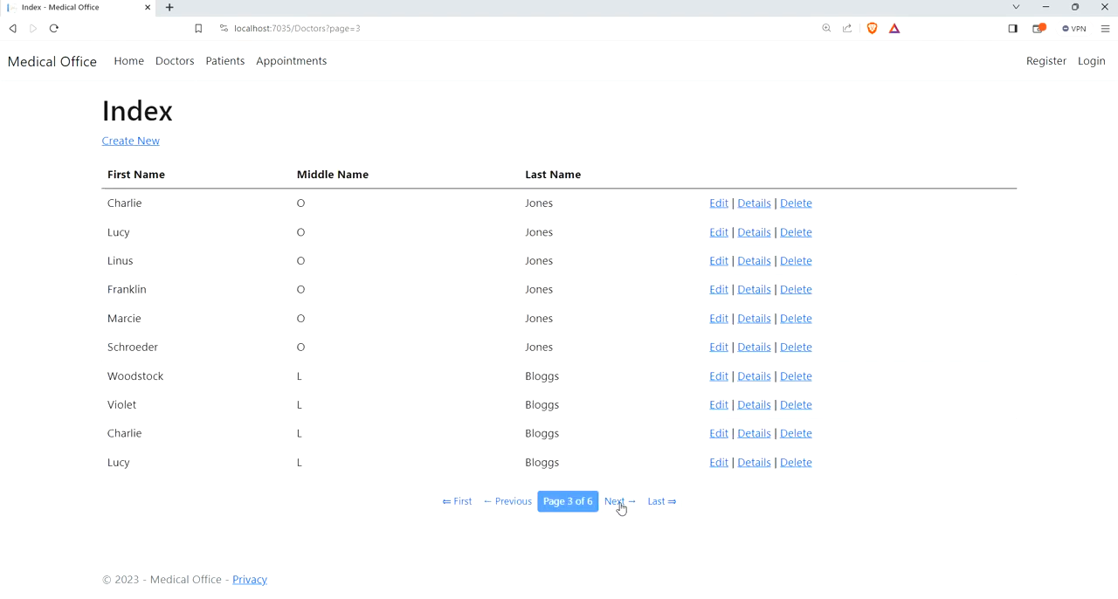
{"action": "left_click", "coordinate": [615, 500]}
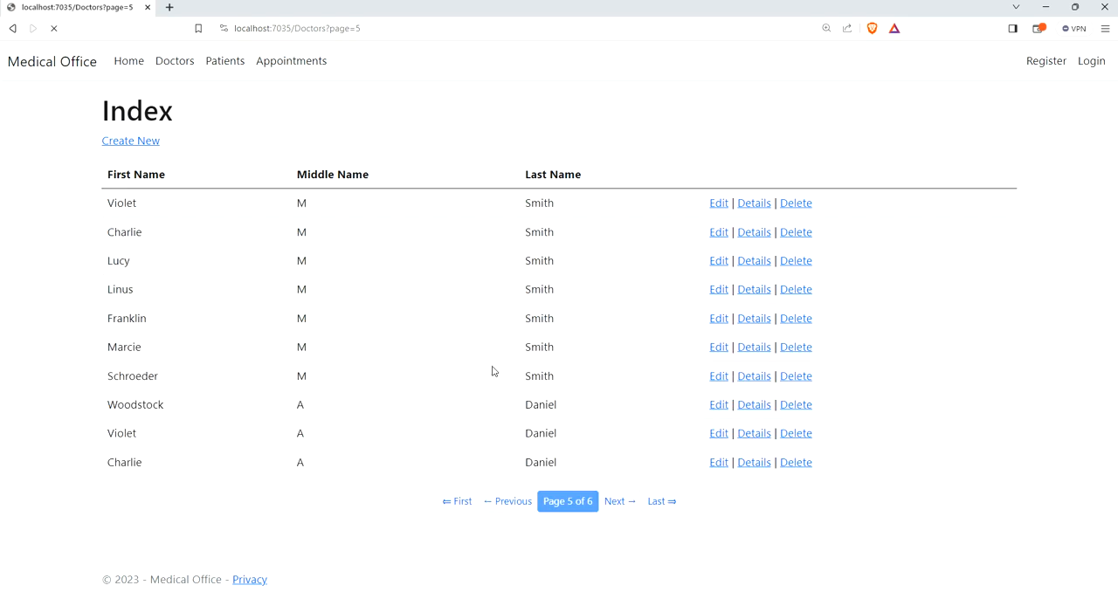
{"action": "left_click", "coordinate": [458, 500]}
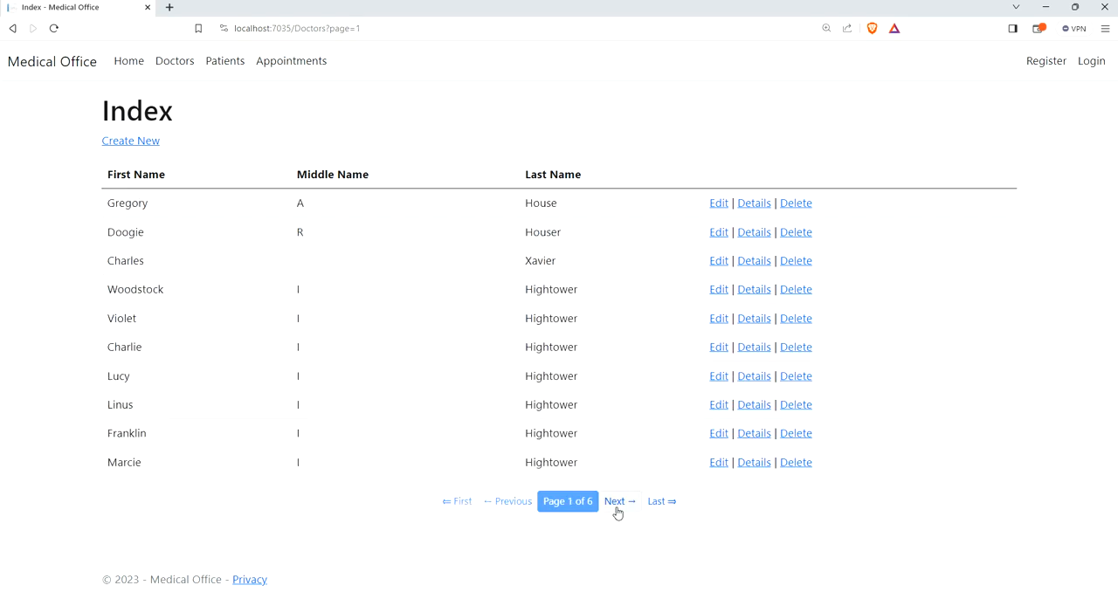